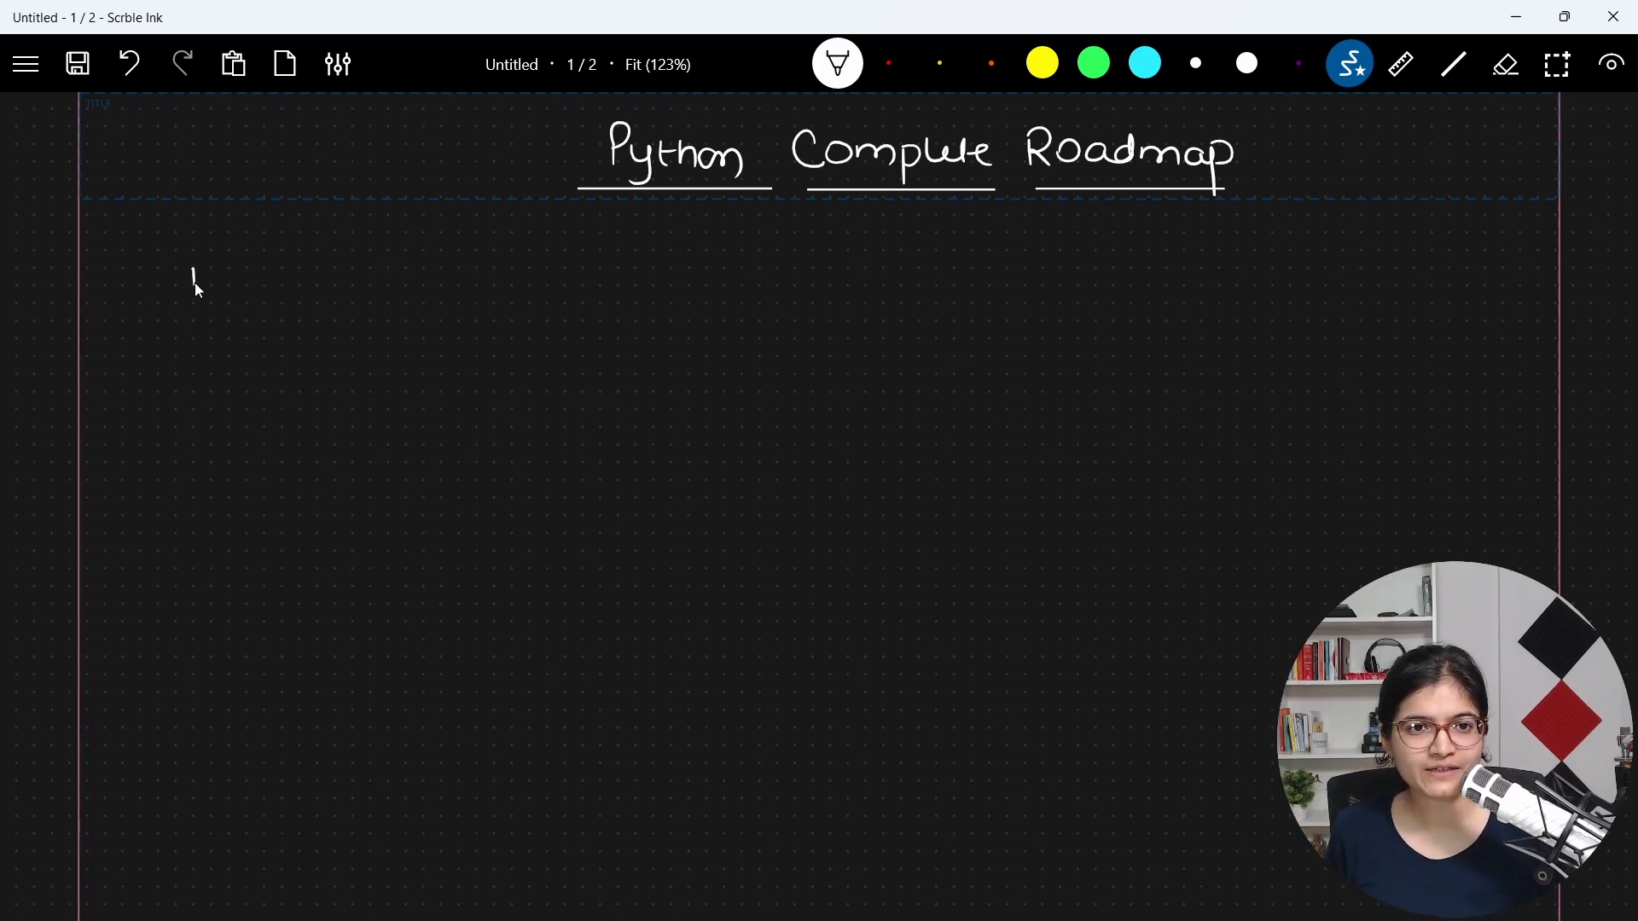
Step: Handwrite a circled 1 with "foundation of Python coding skills" beneath the title and underline it
{"action": "left_click_drag", "start_coordinate": [193, 271], "coordinate": [271, 261]}
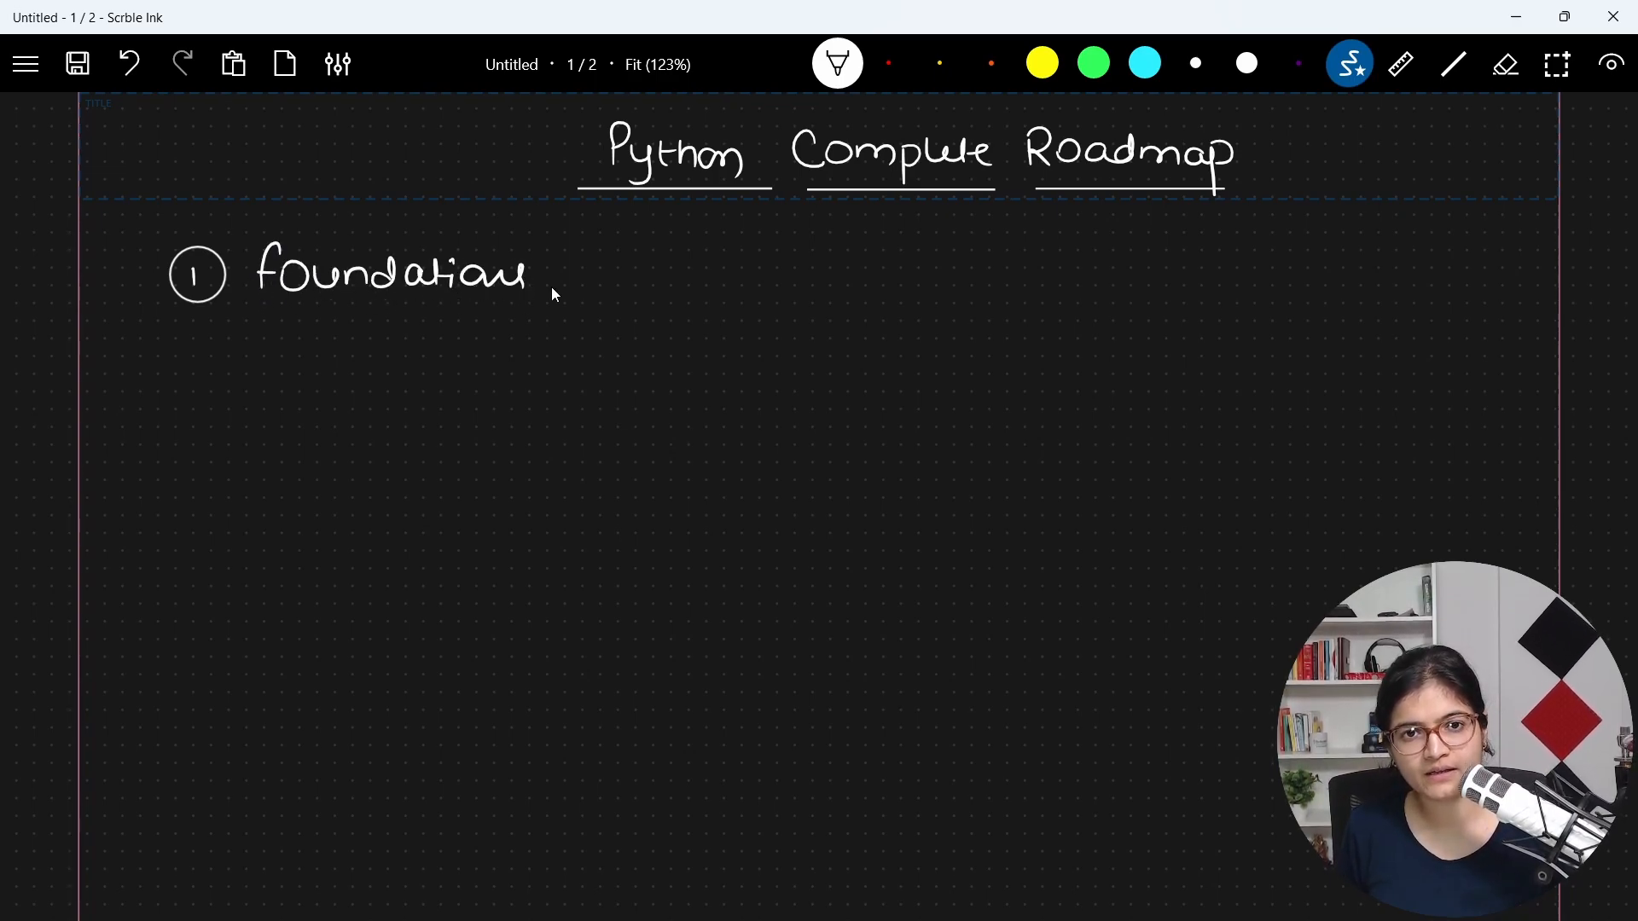
{"action": "left_click_drag", "start_coordinate": [553, 276], "coordinate": [679, 281]}
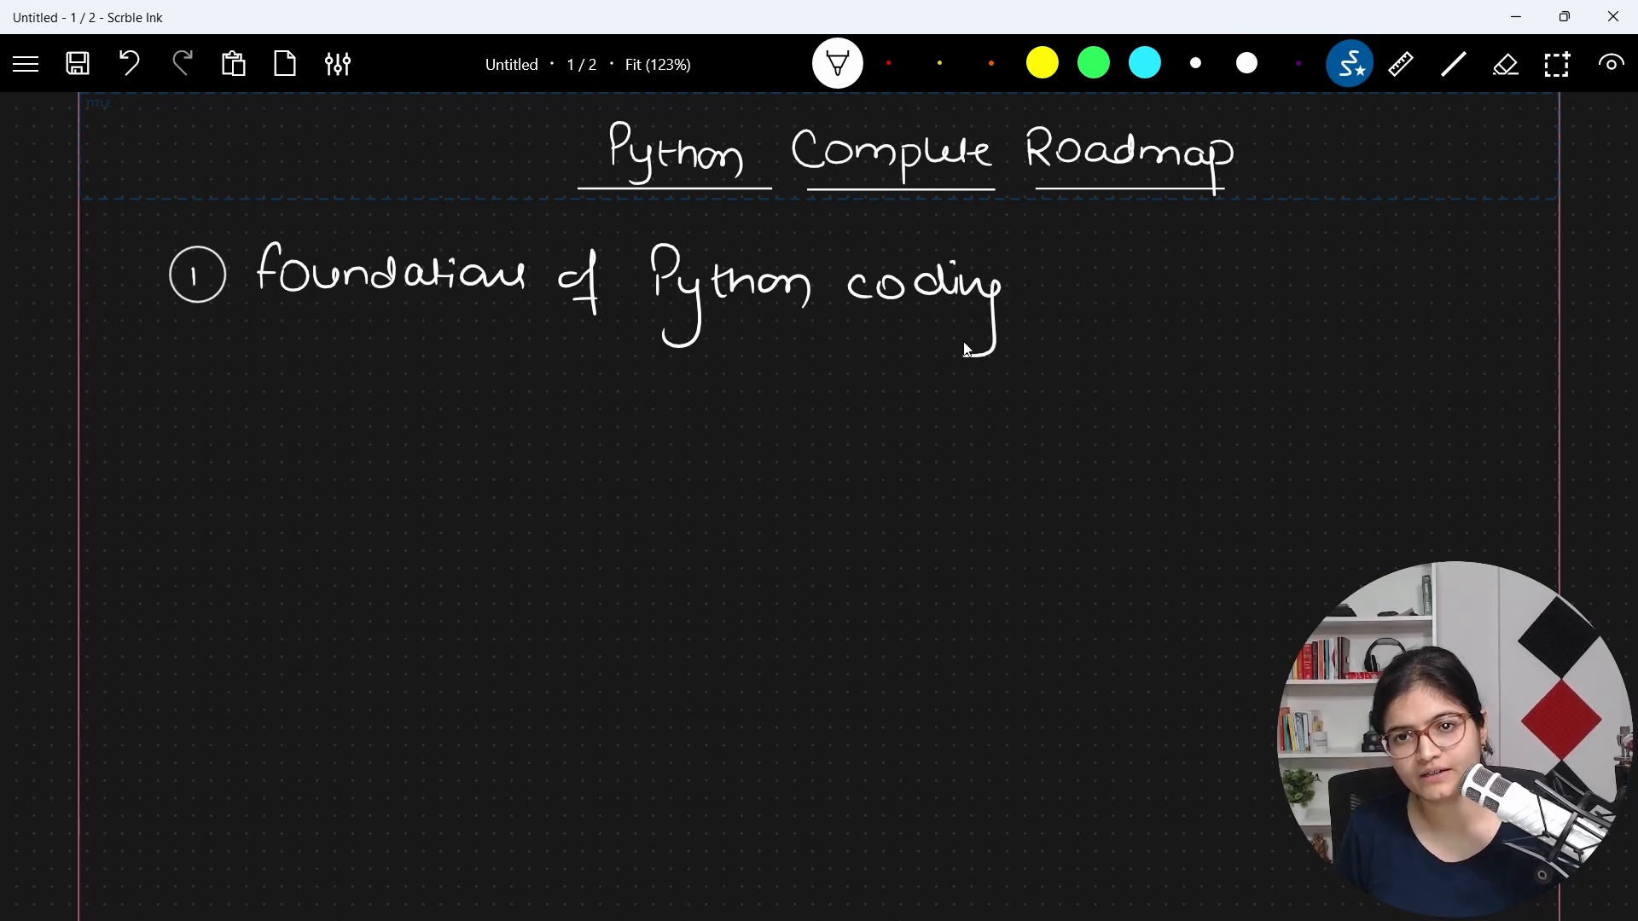
{"action": "left_click_drag", "start_coordinate": [1065, 281], "coordinate": [1148, 282]}
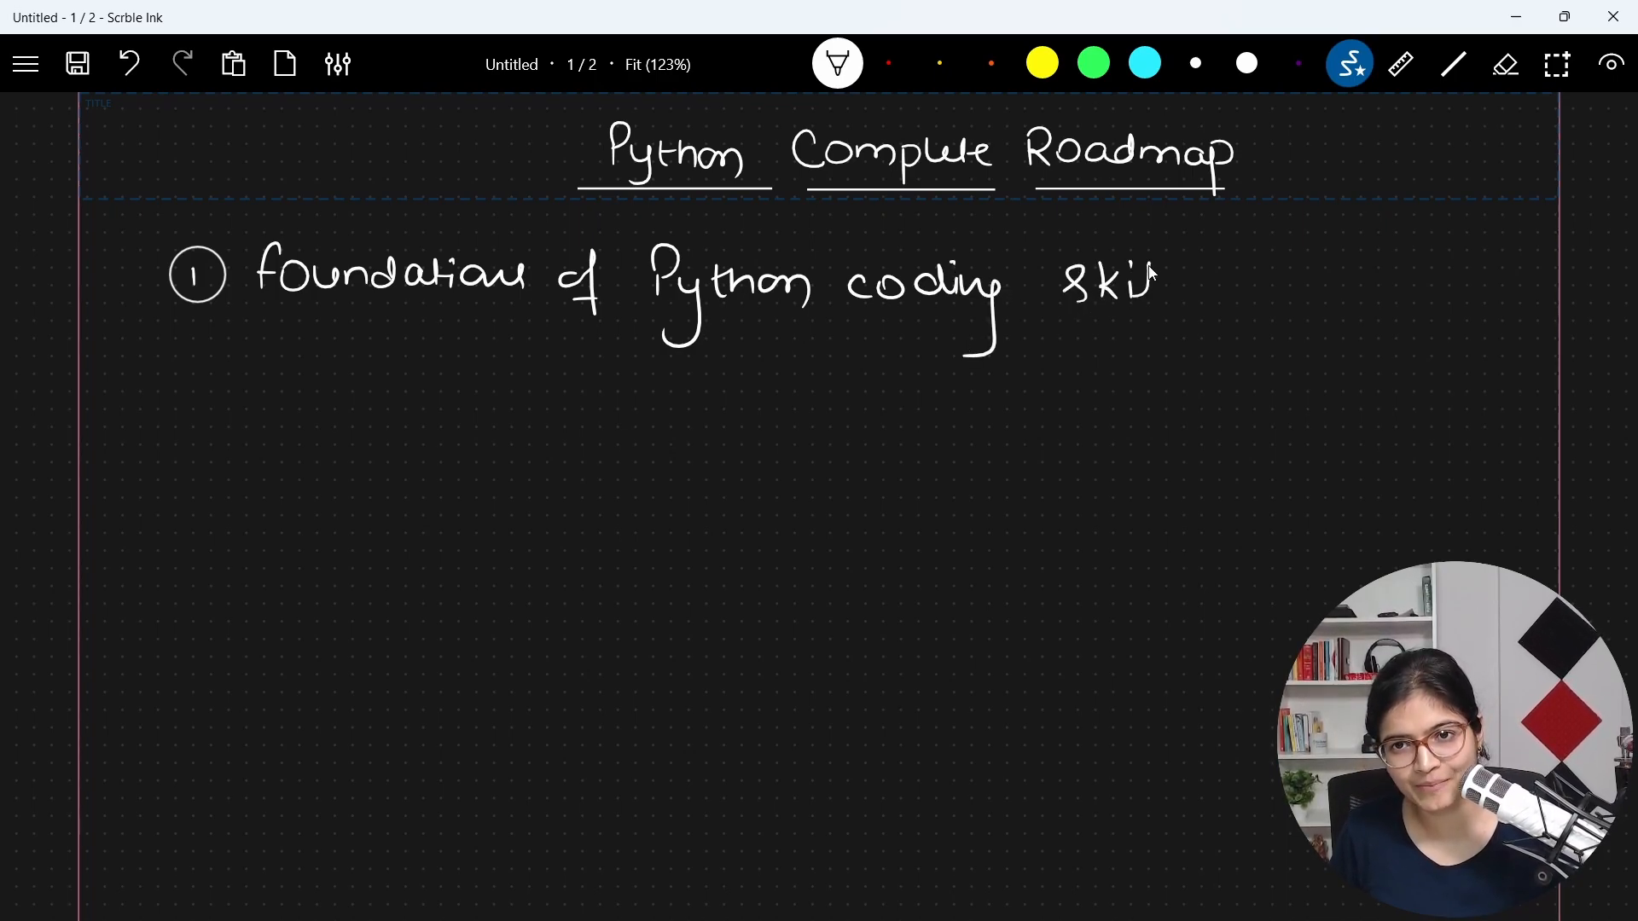
{"action": "left_click_drag", "start_coordinate": [262, 322], "coordinate": [365, 324]}
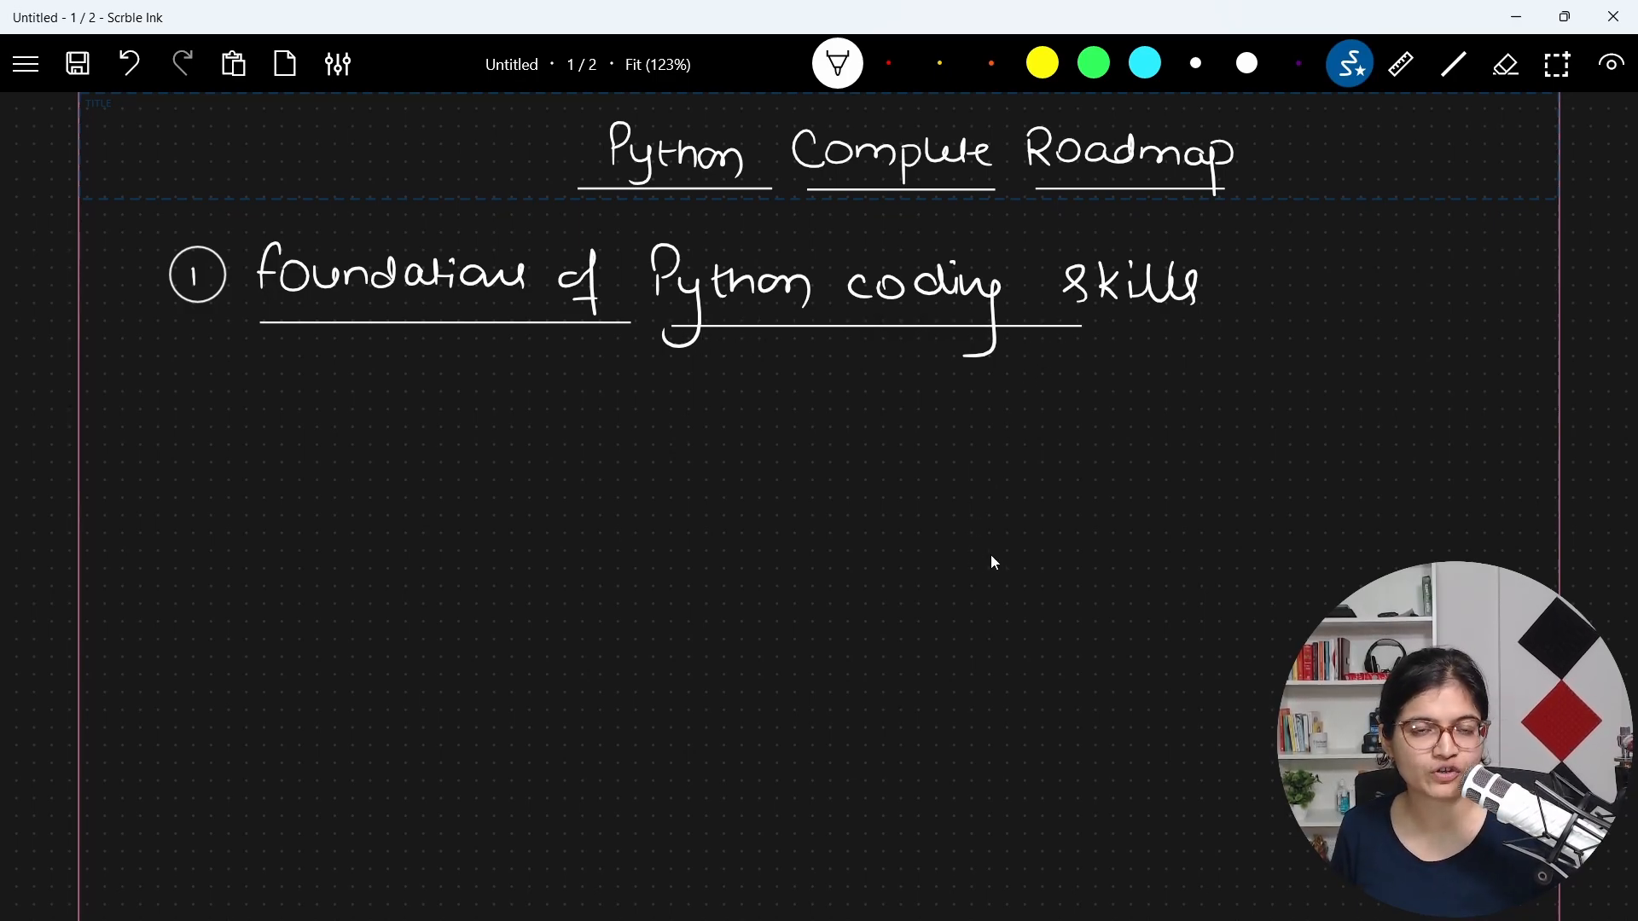
{"action": "mouse_move", "coordinate": [418, 382]}
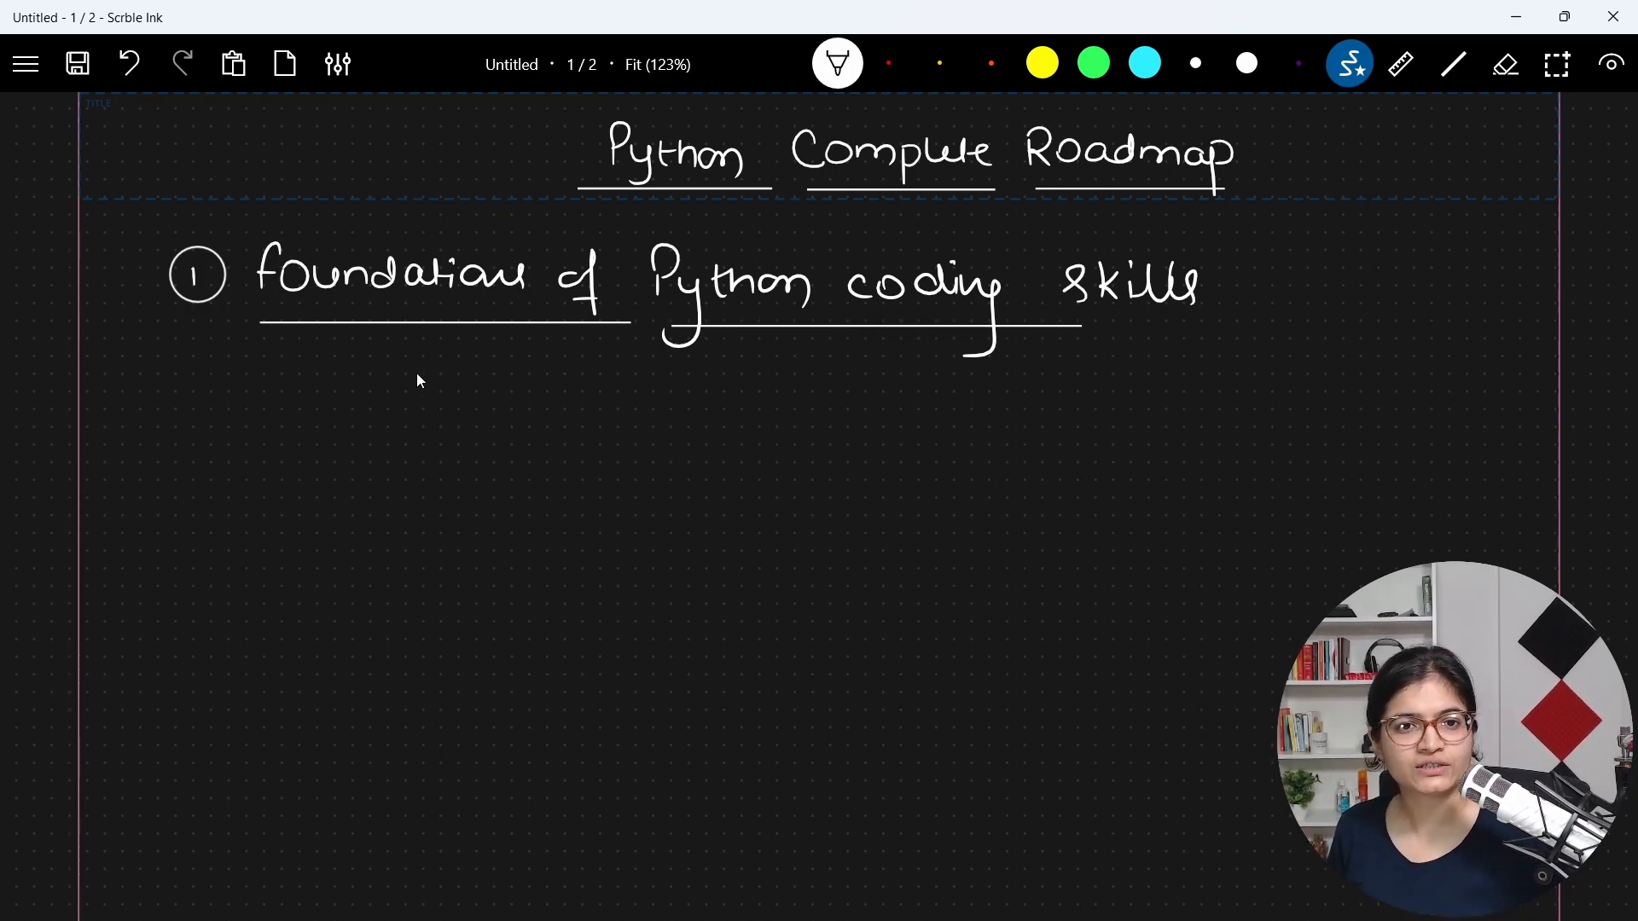
Step: Write arrowed sub-topics Variables/String/list and Control Blocks branching to If and for, plus a new arrow
{"action": "left_click_drag", "start_coordinate": [438, 398], "coordinate": [606, 418]}
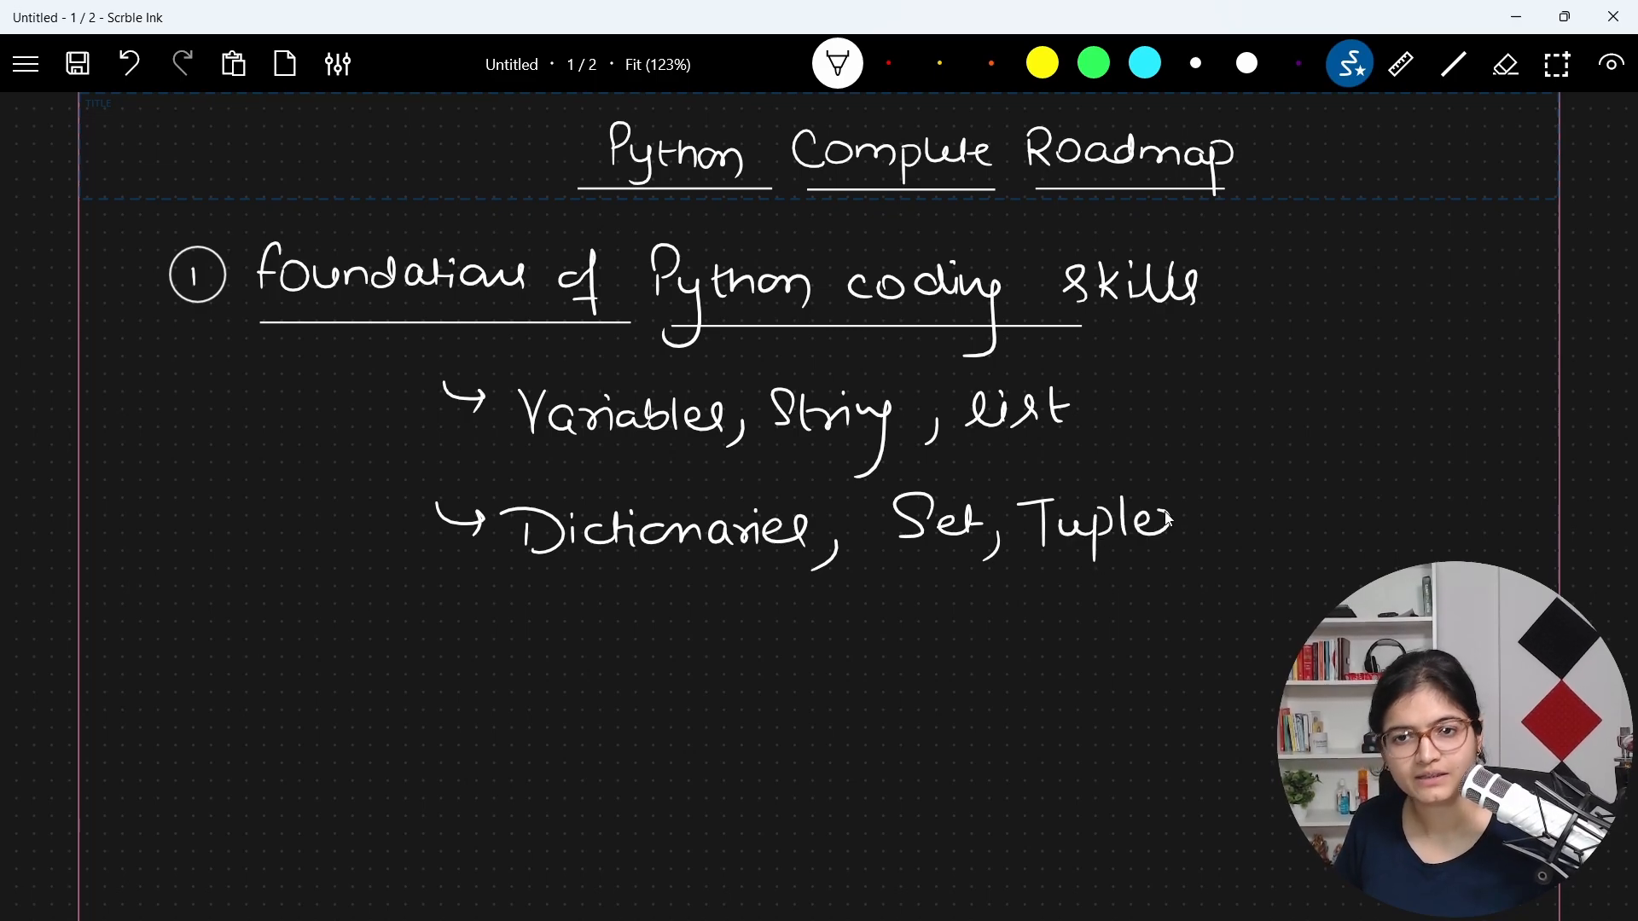
{"action": "left_click_drag", "start_coordinate": [429, 643], "coordinate": [464, 654]}
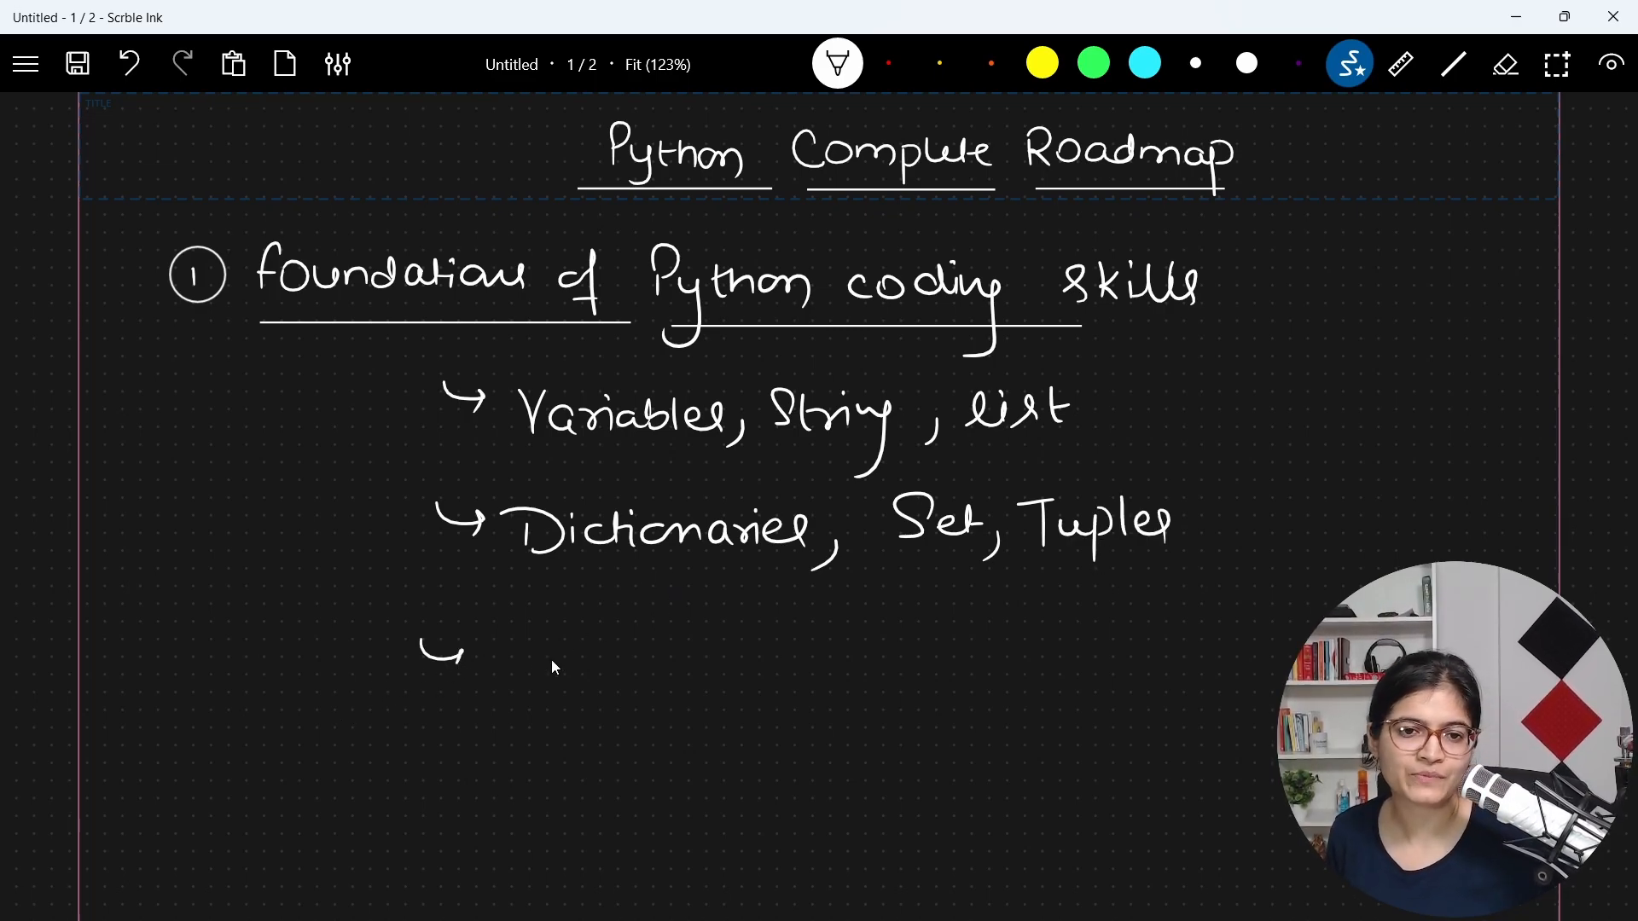
{"action": "left_click_drag", "start_coordinate": [517, 658], "coordinate": [616, 659]}
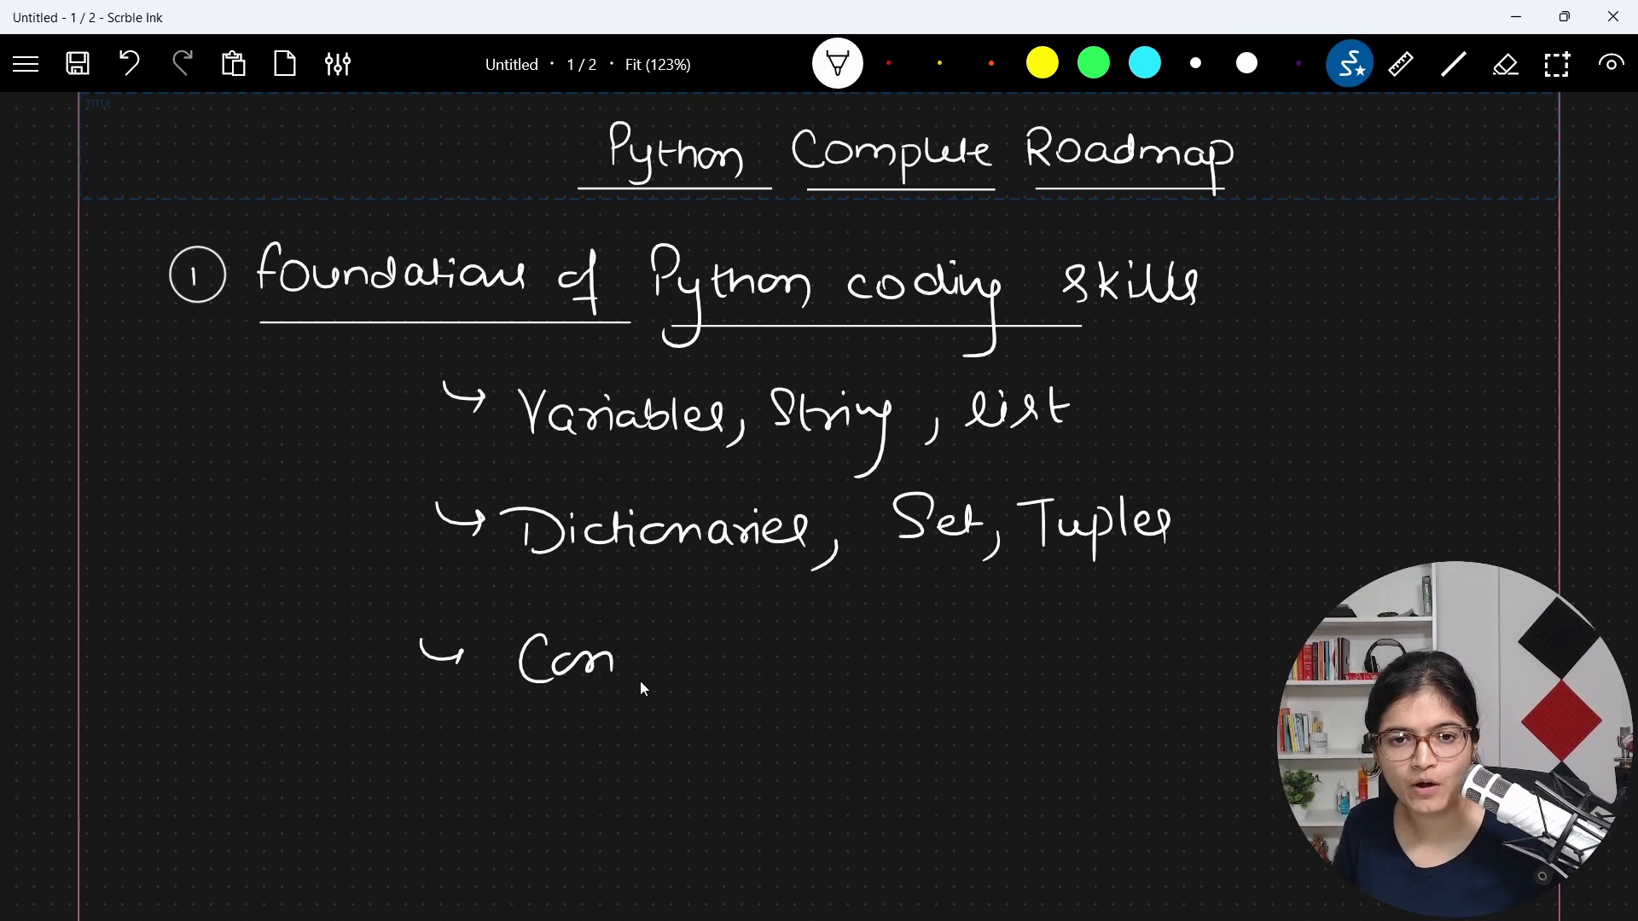
{"action": "left_click_drag", "start_coordinate": [606, 664], "coordinate": [762, 664]}
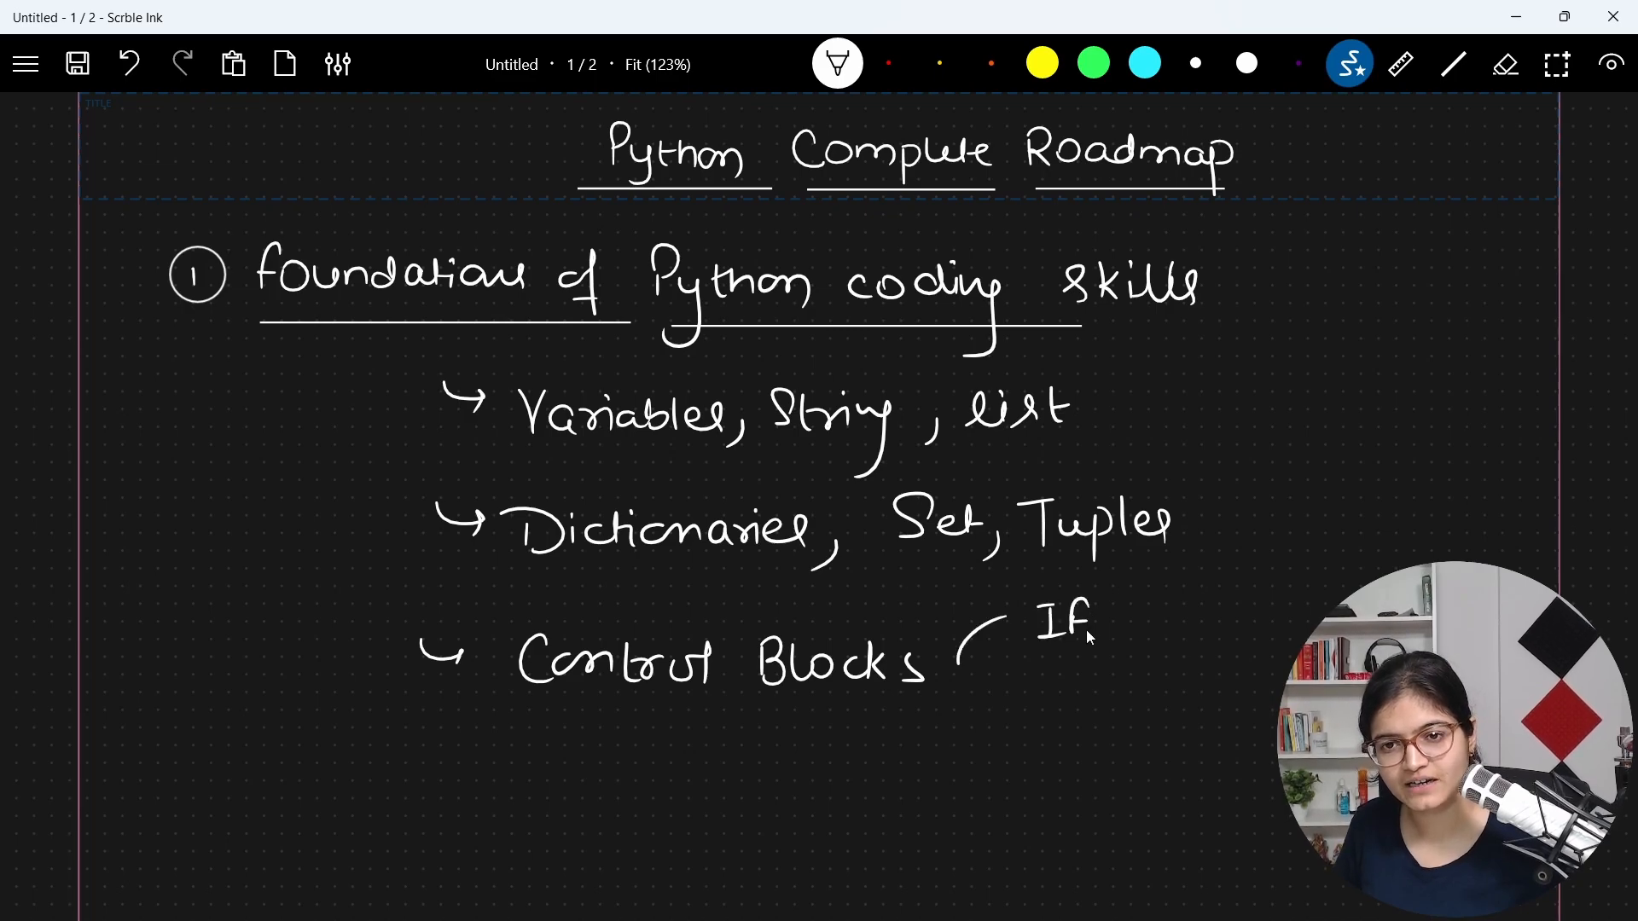
{"action": "left_click_drag", "start_coordinate": [970, 626], "coordinate": [971, 732]}
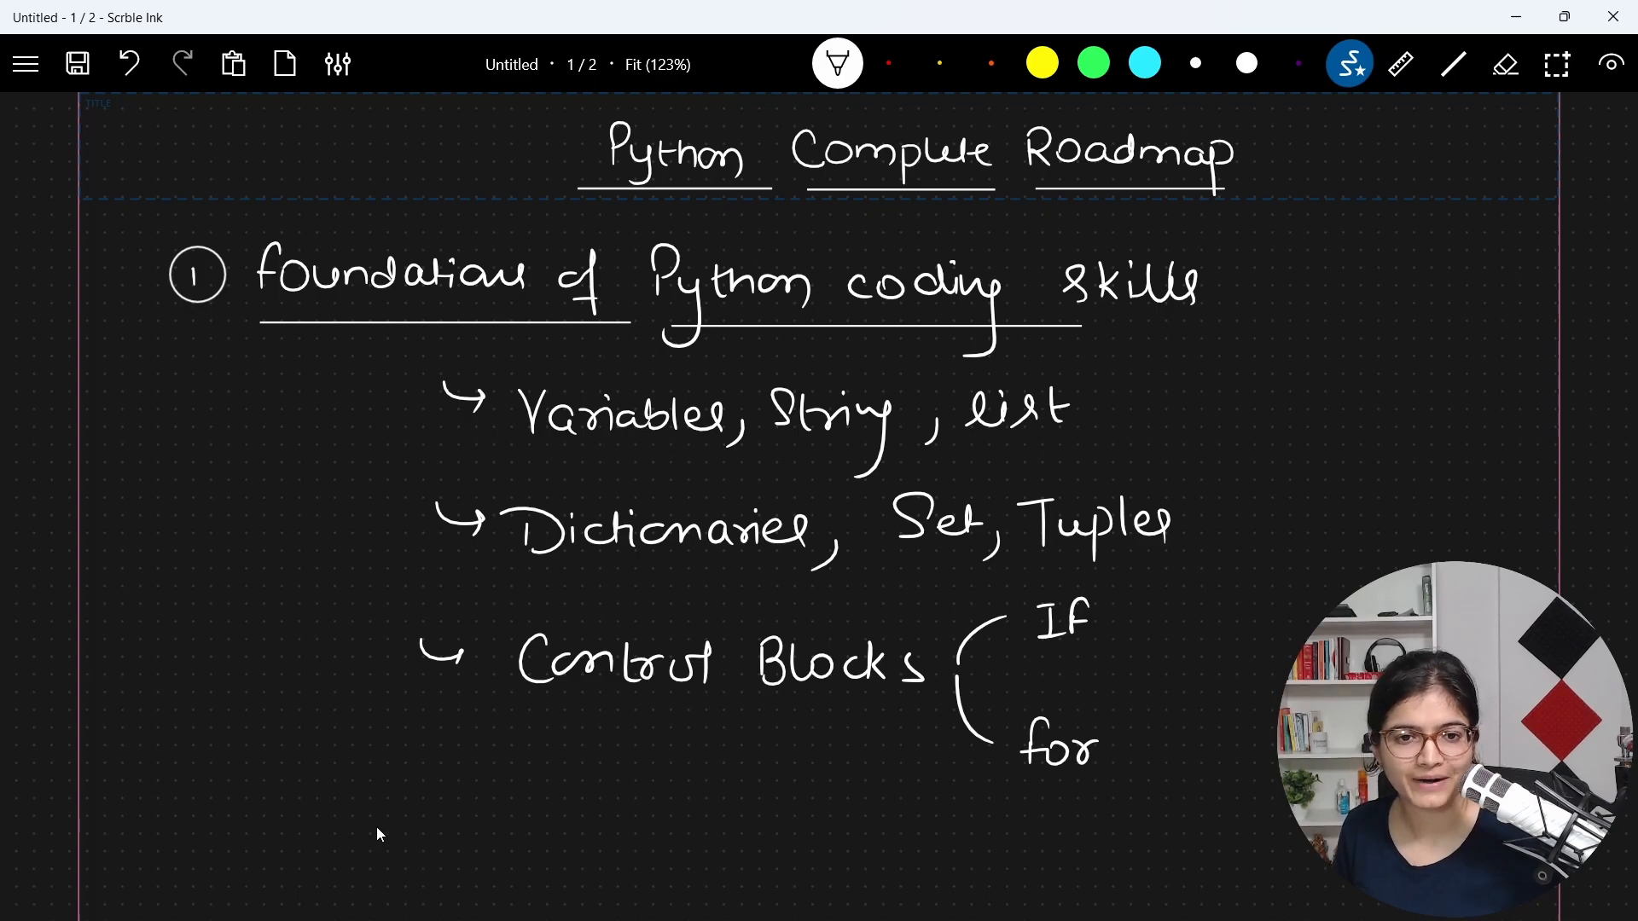
{"action": "left_click_drag", "start_coordinate": [392, 826], "coordinate": [438, 831]}
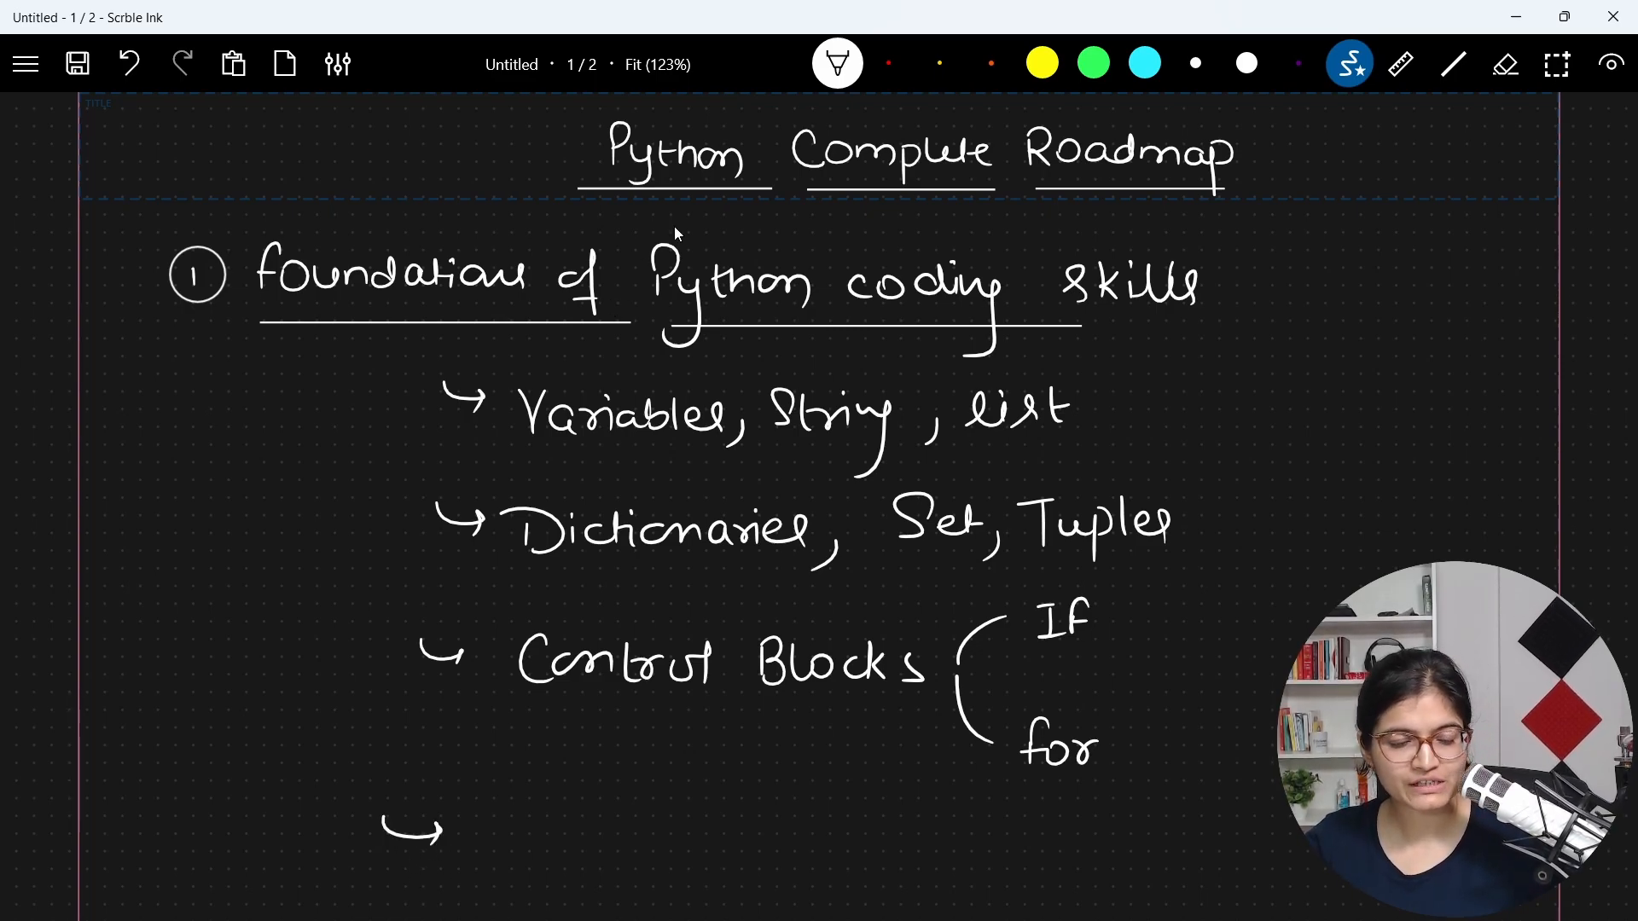
Step: Scroll down to make room for the function and Modules entries
{"action": "scroll", "scroll_direction": "down", "scroll_amount": 3}
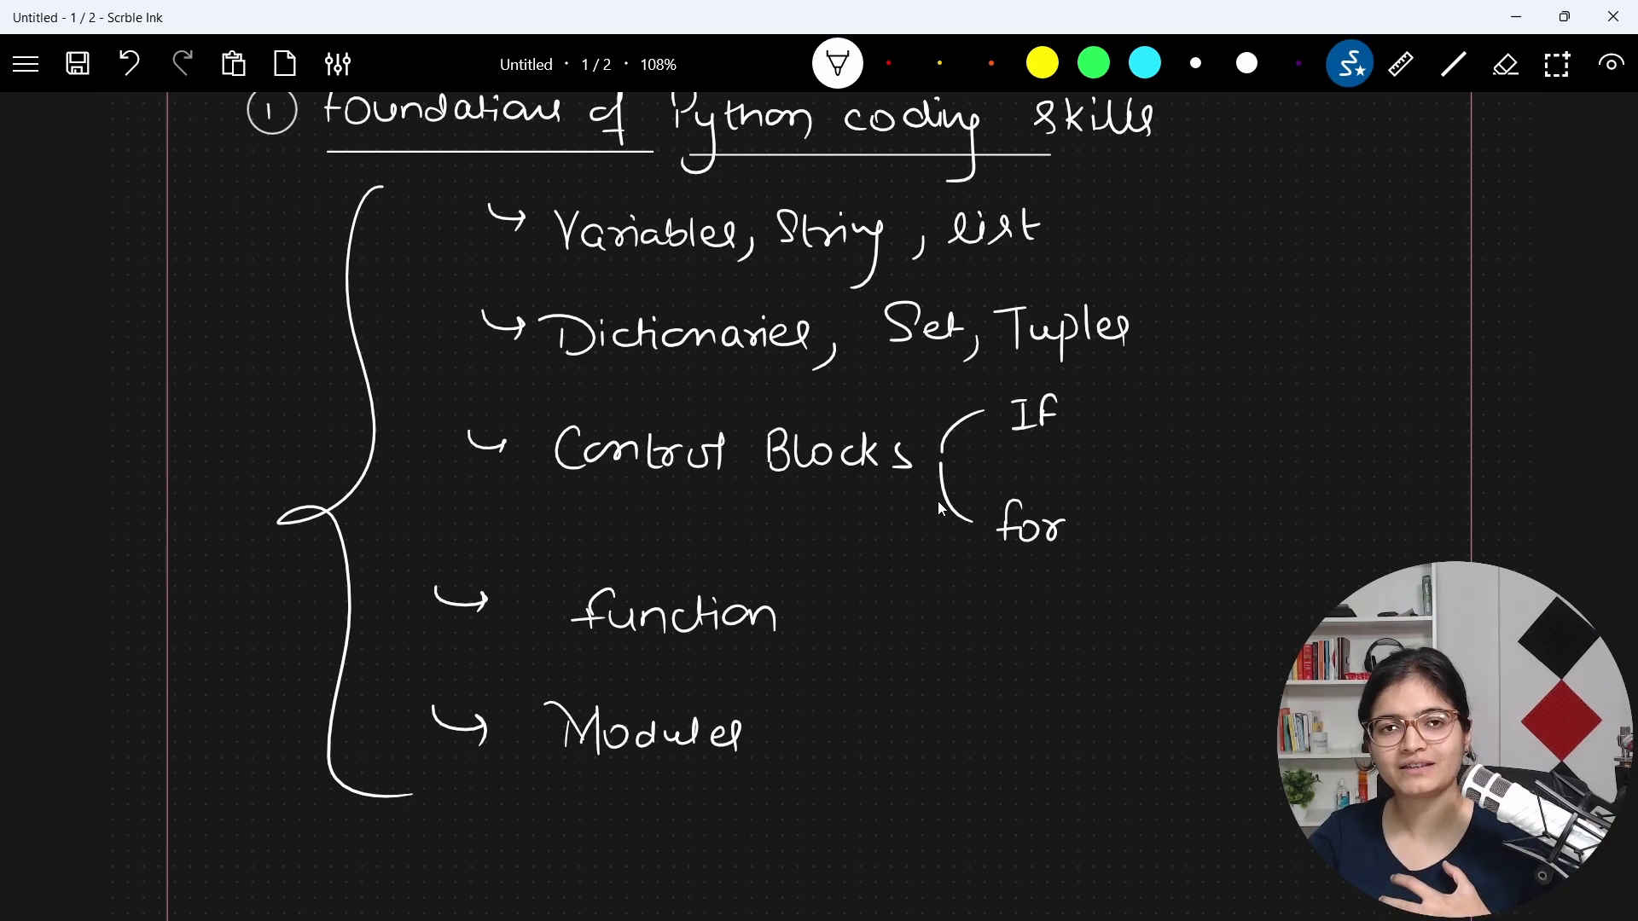
Step: Write arrowed "Exceptional Handling" and "Oops" entries beneath Modules
{"action": "scroll", "scroll_direction": "down", "scroll_amount": 3}
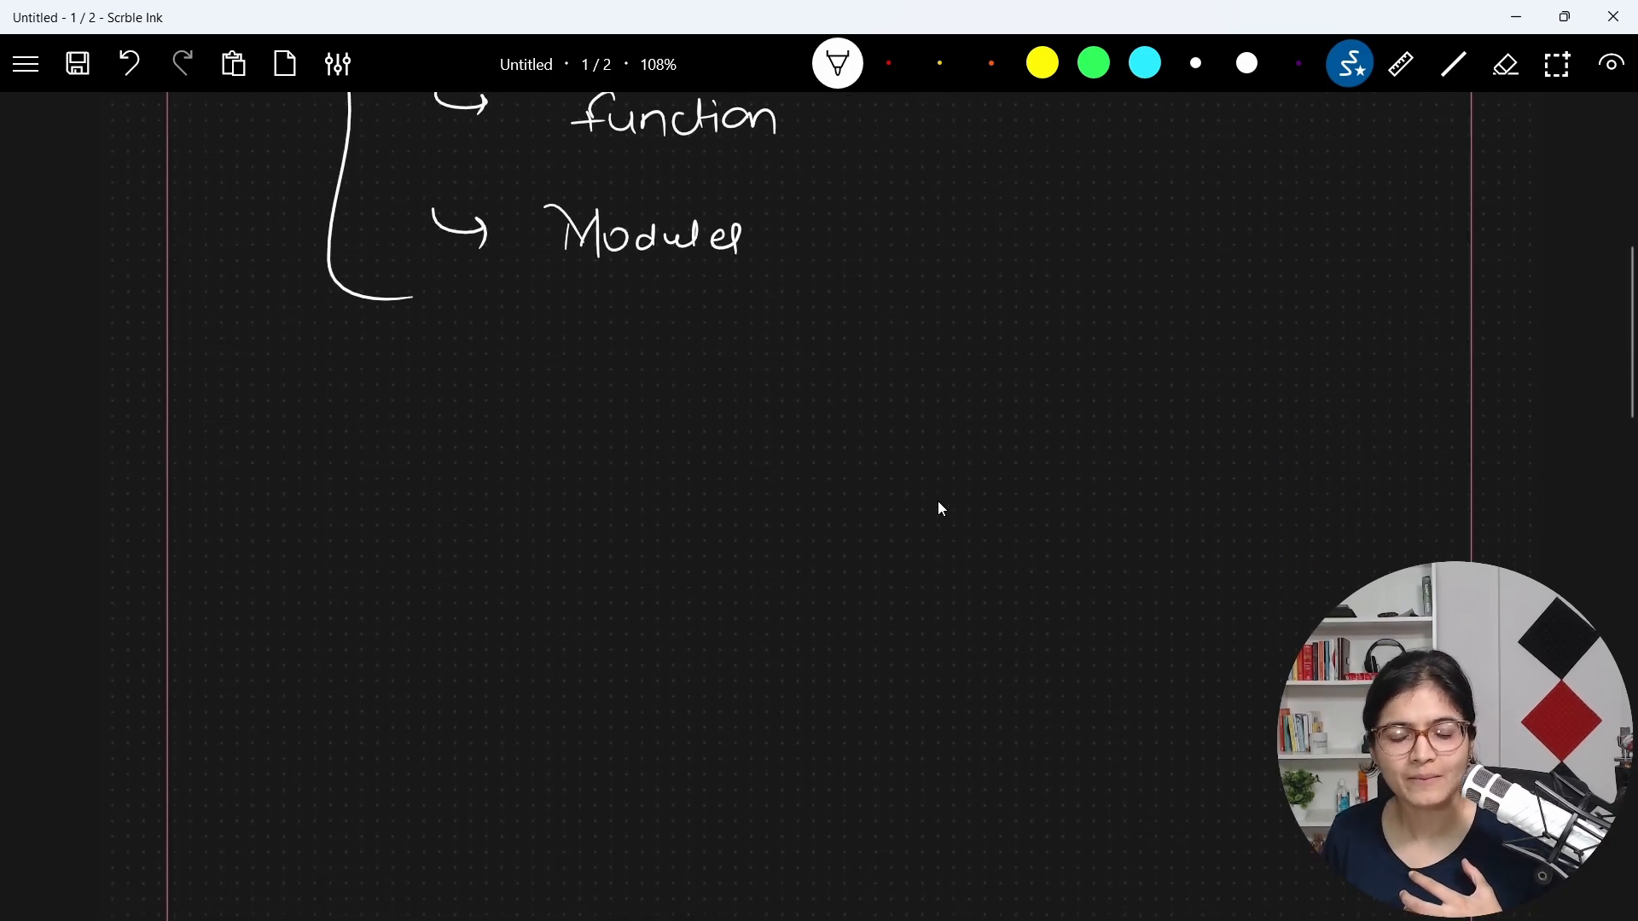
{"action": "mouse_move", "coordinate": [486, 419]}
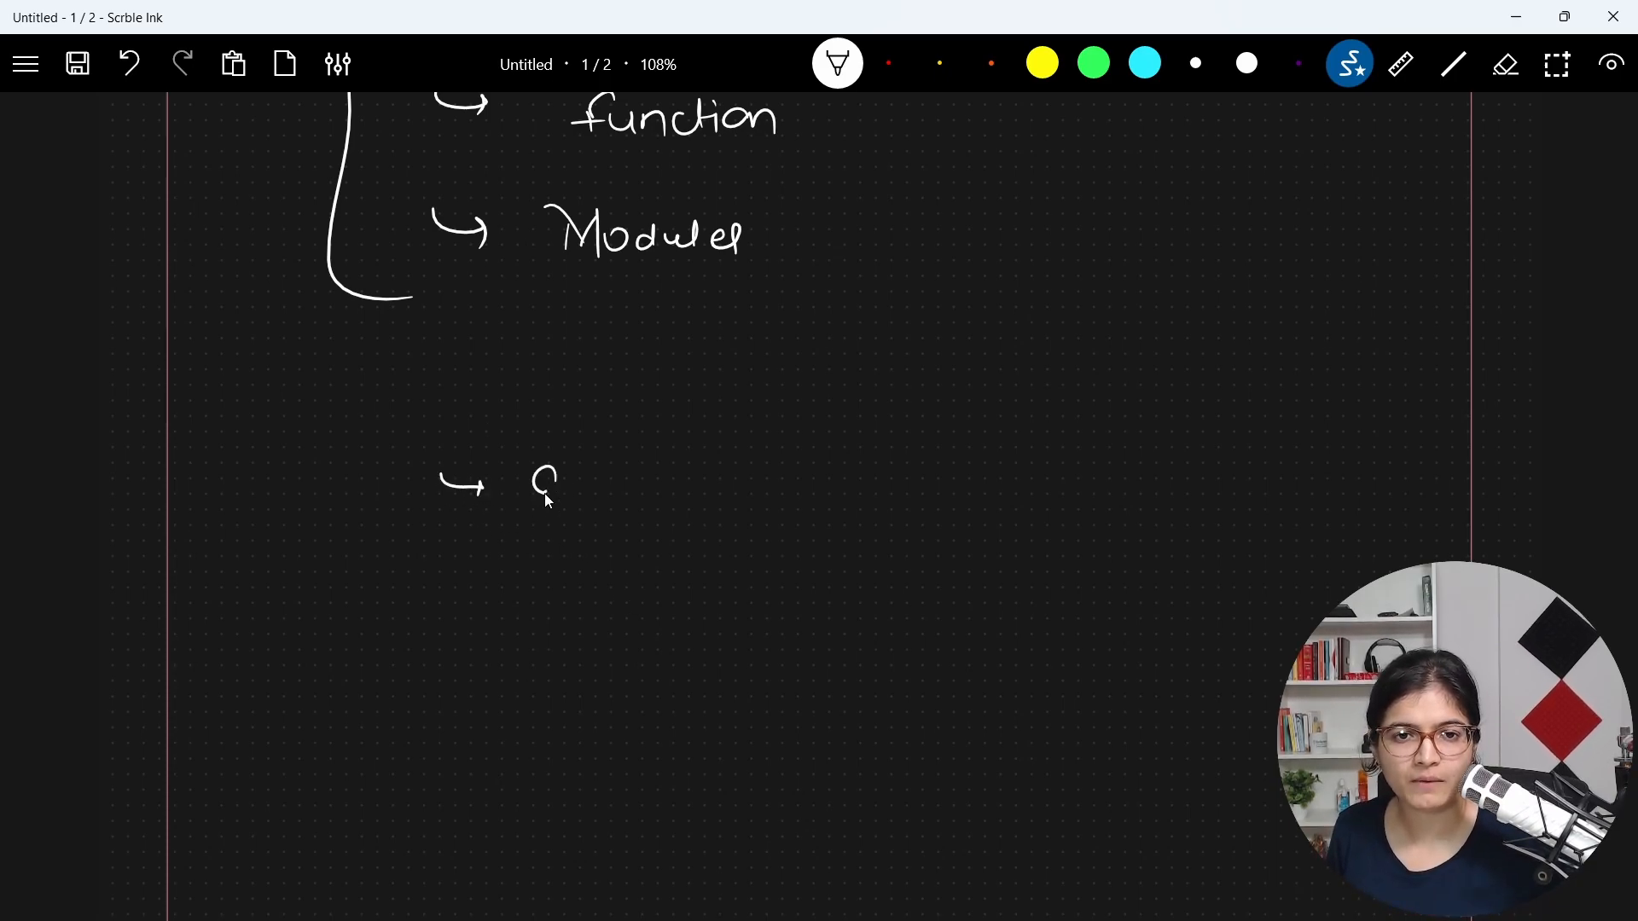
{"action": "left_click_drag", "start_coordinate": [533, 501], "coordinate": [684, 507]}
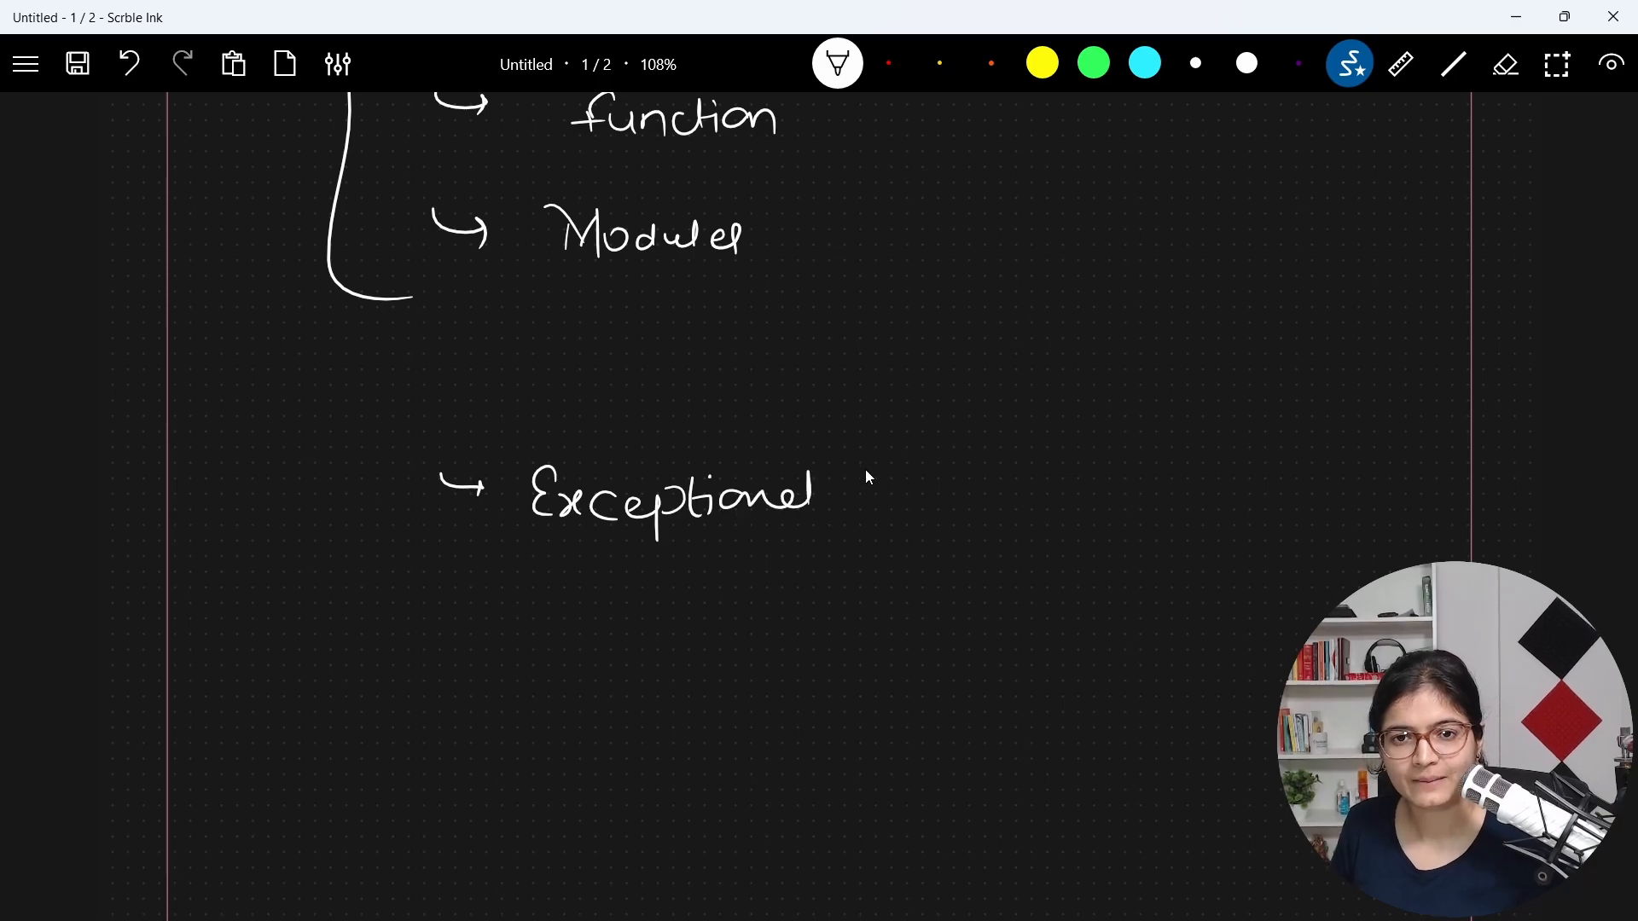
{"action": "left_click_drag", "start_coordinate": [856, 486], "coordinate": [1003, 491]}
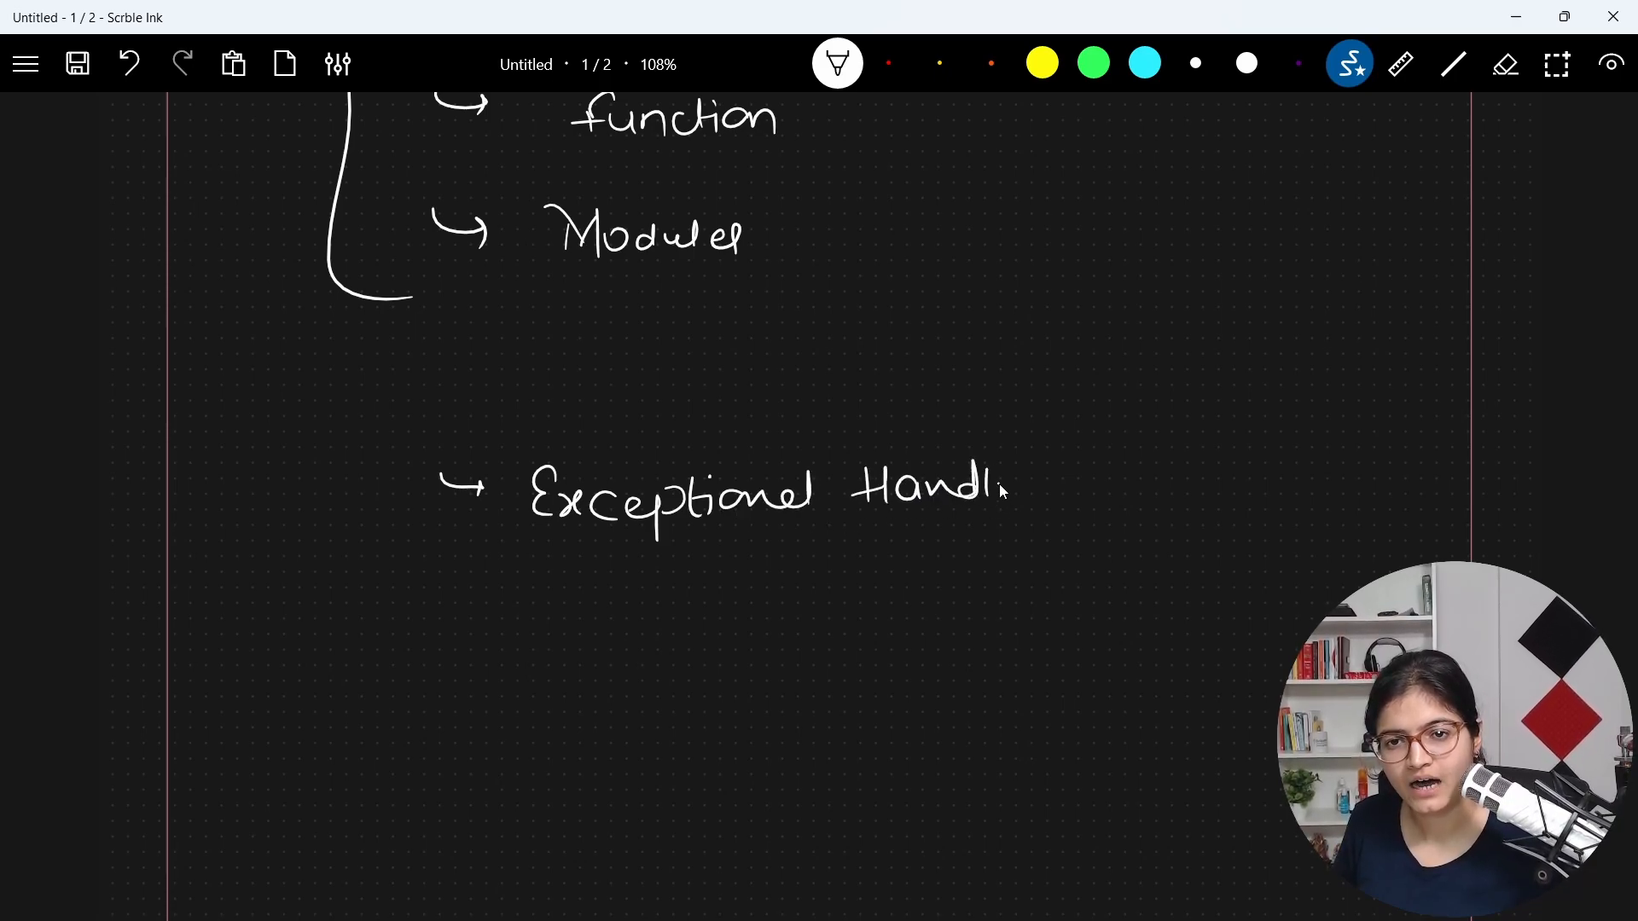
{"action": "left_click_drag", "start_coordinate": [1003, 492], "coordinate": [502, 606]}
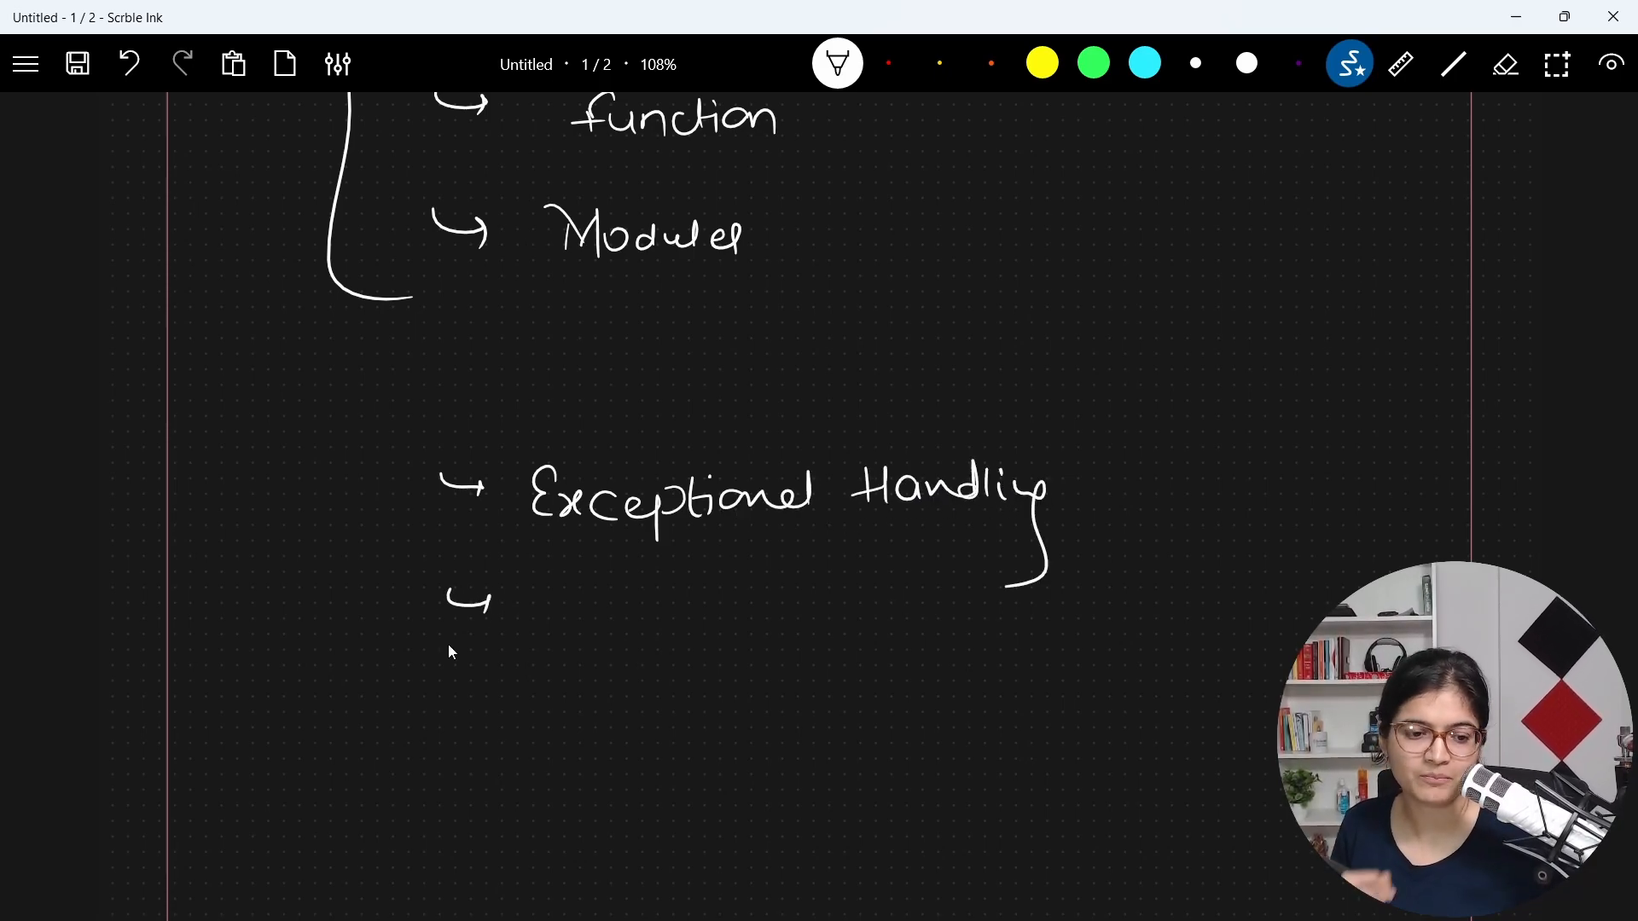
{"action": "mouse_move", "coordinate": [559, 592]}
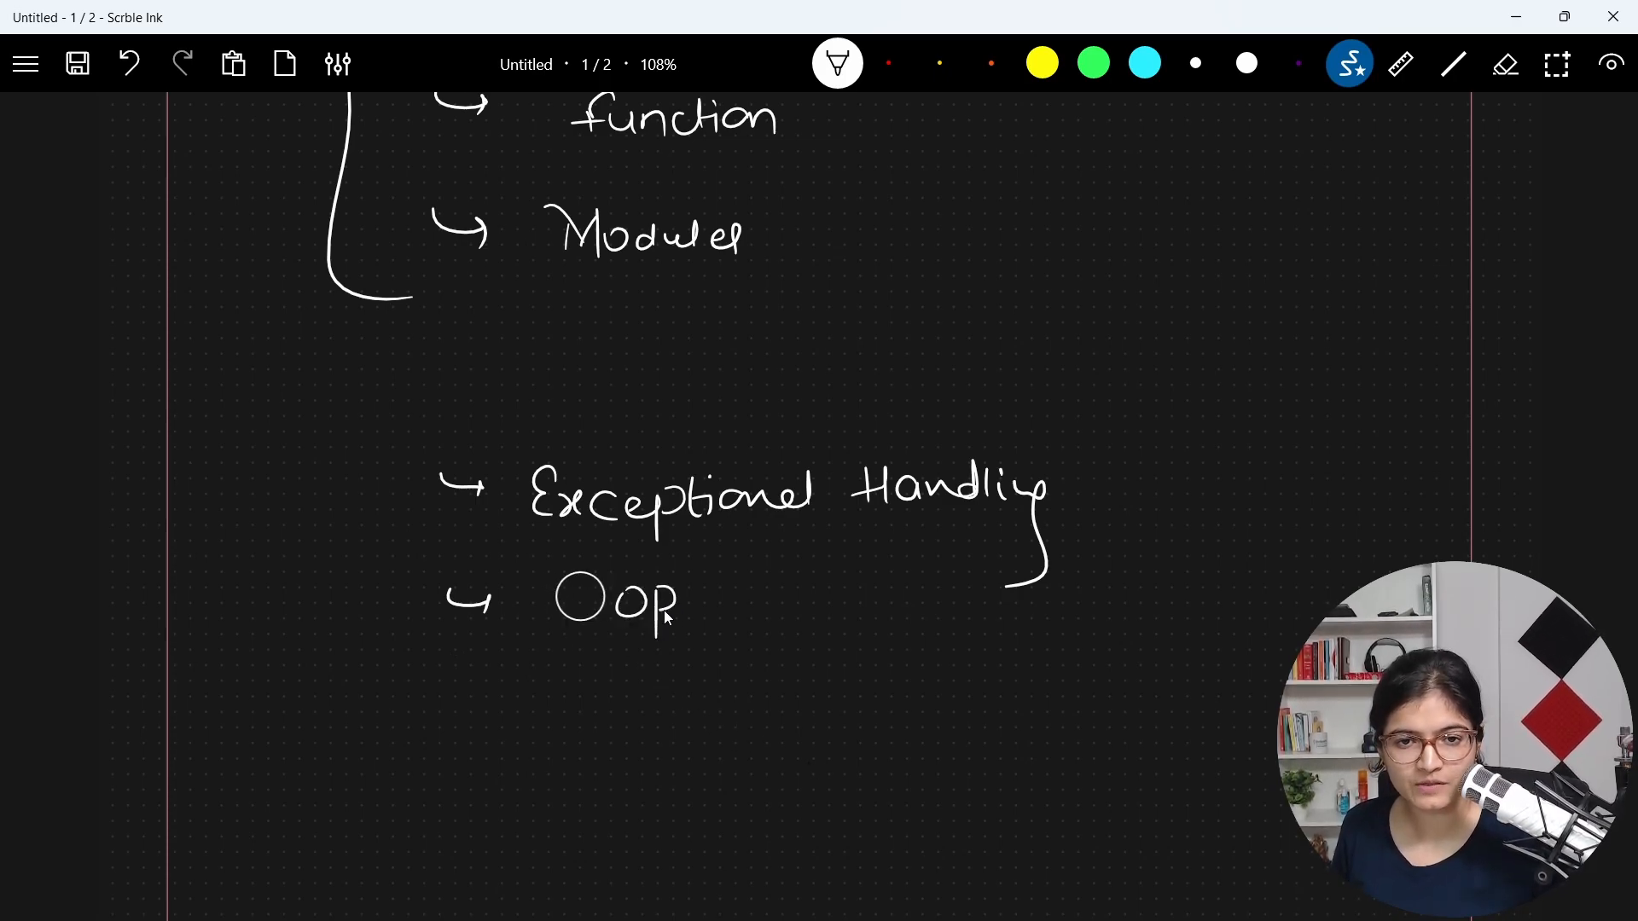
{"action": "left_click_drag", "start_coordinate": [677, 600], "coordinate": [698, 611]}
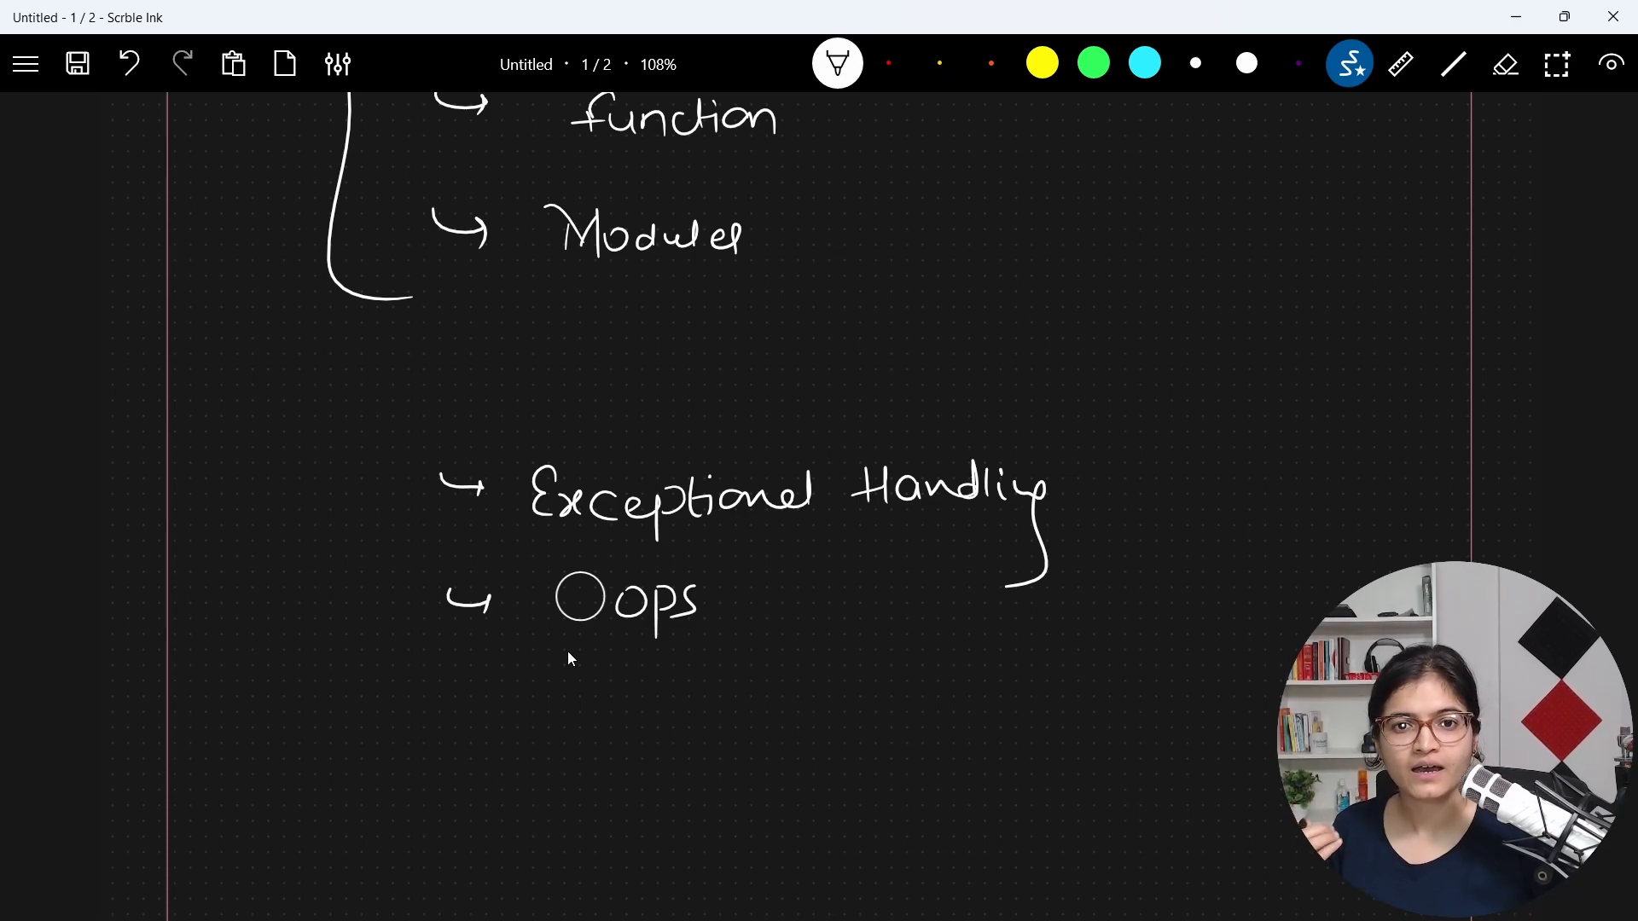
{"action": "mouse_move", "coordinate": [603, 674]}
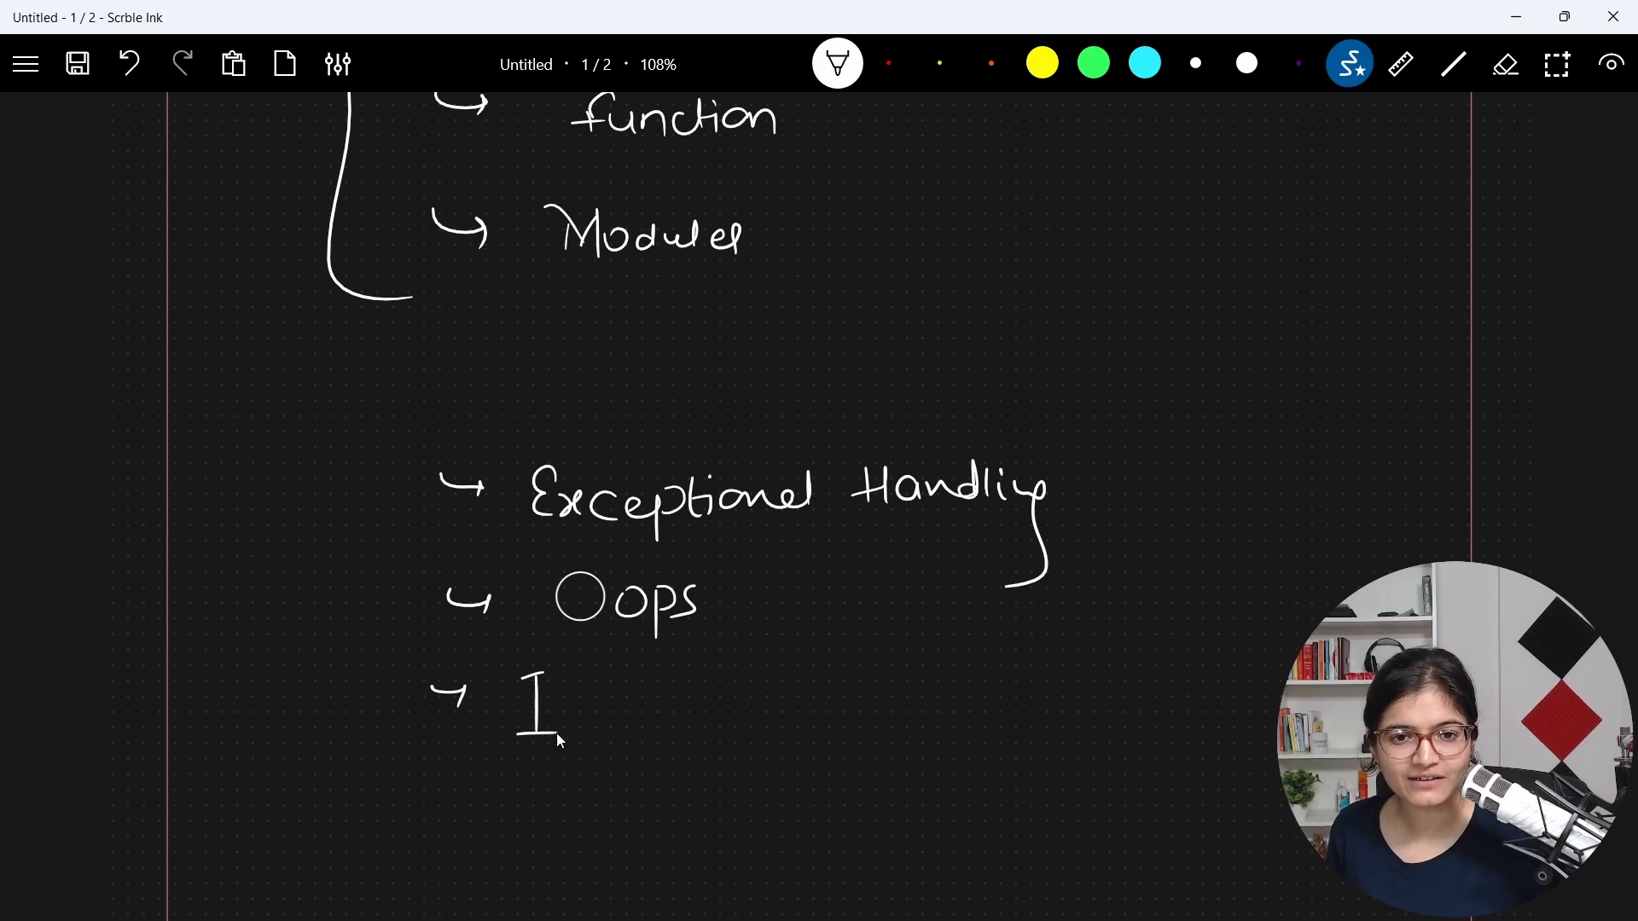
Step: Handwrite an arrowed "Iterators" topic under Oops
{"action": "left_click_drag", "start_coordinate": [512, 699], "coordinate": [715, 699]}
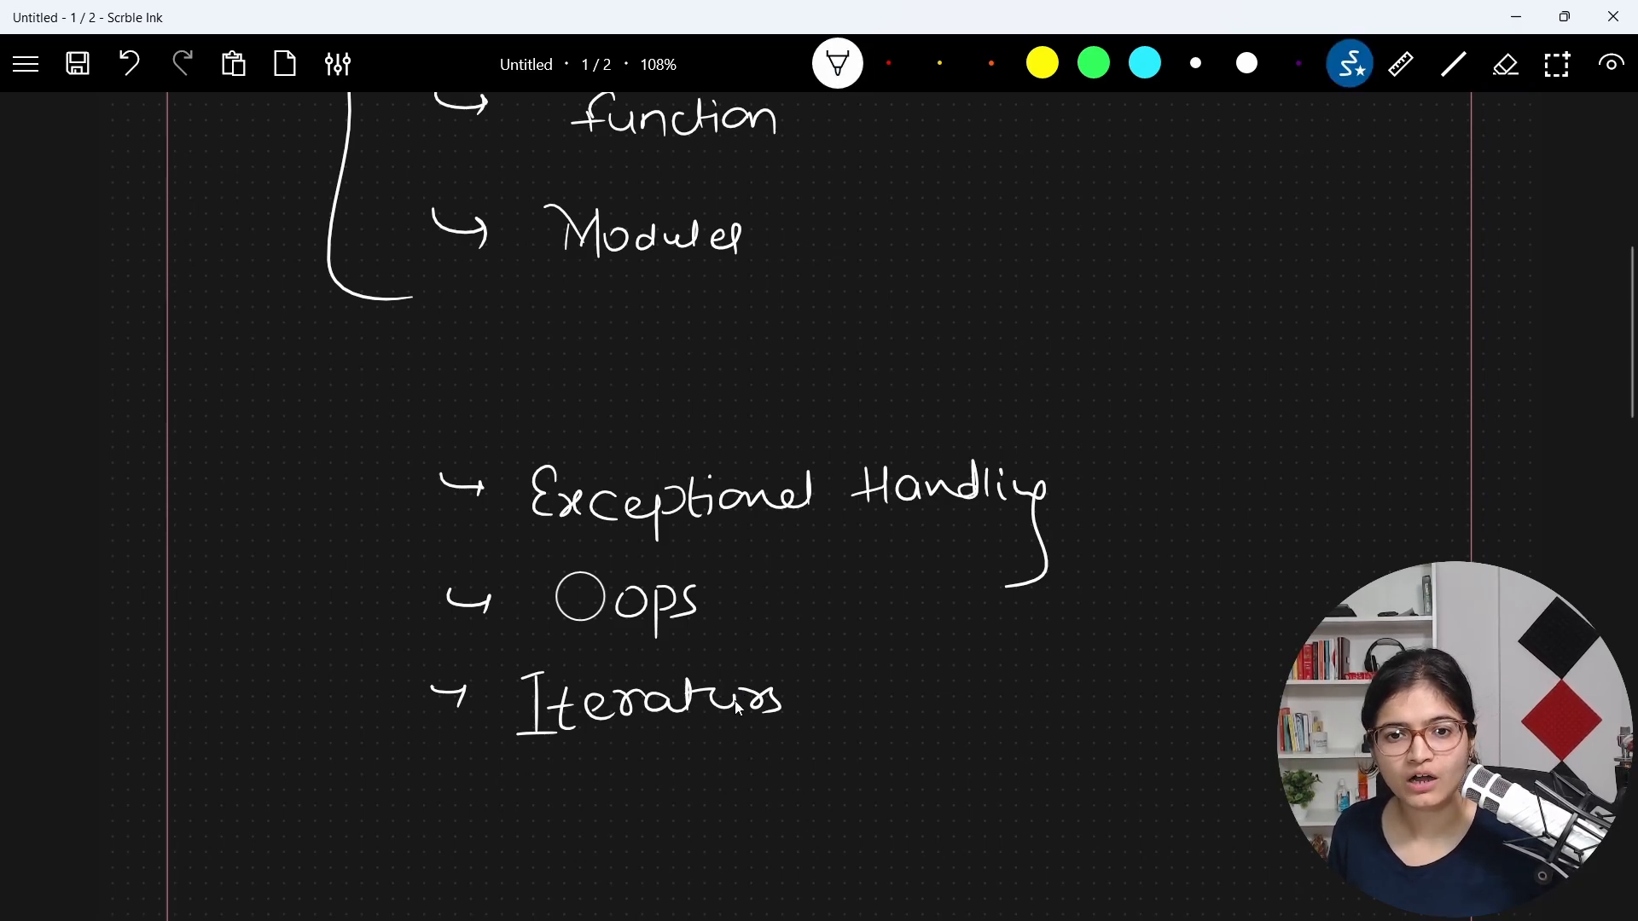
{"action": "left_click_drag", "start_coordinate": [803, 694], "coordinate": [993, 695]}
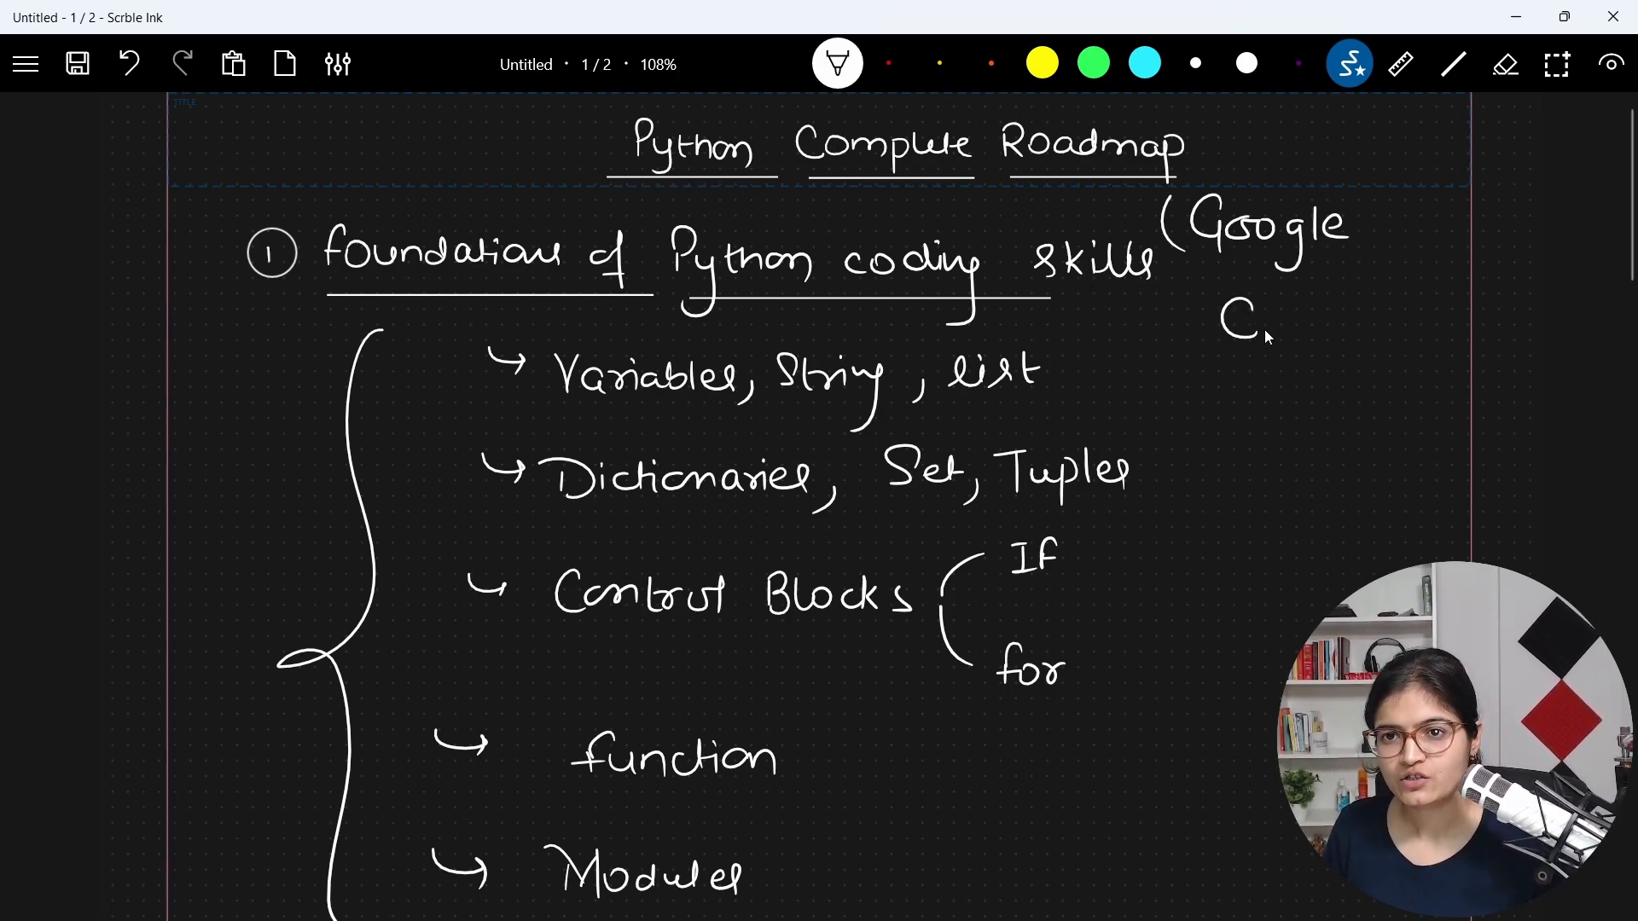
Step: Write "Colab" to complete the "(Google Colab)" note and underline it
{"action": "left_click_drag", "start_coordinate": [1232, 324], "coordinate": [1369, 324]}
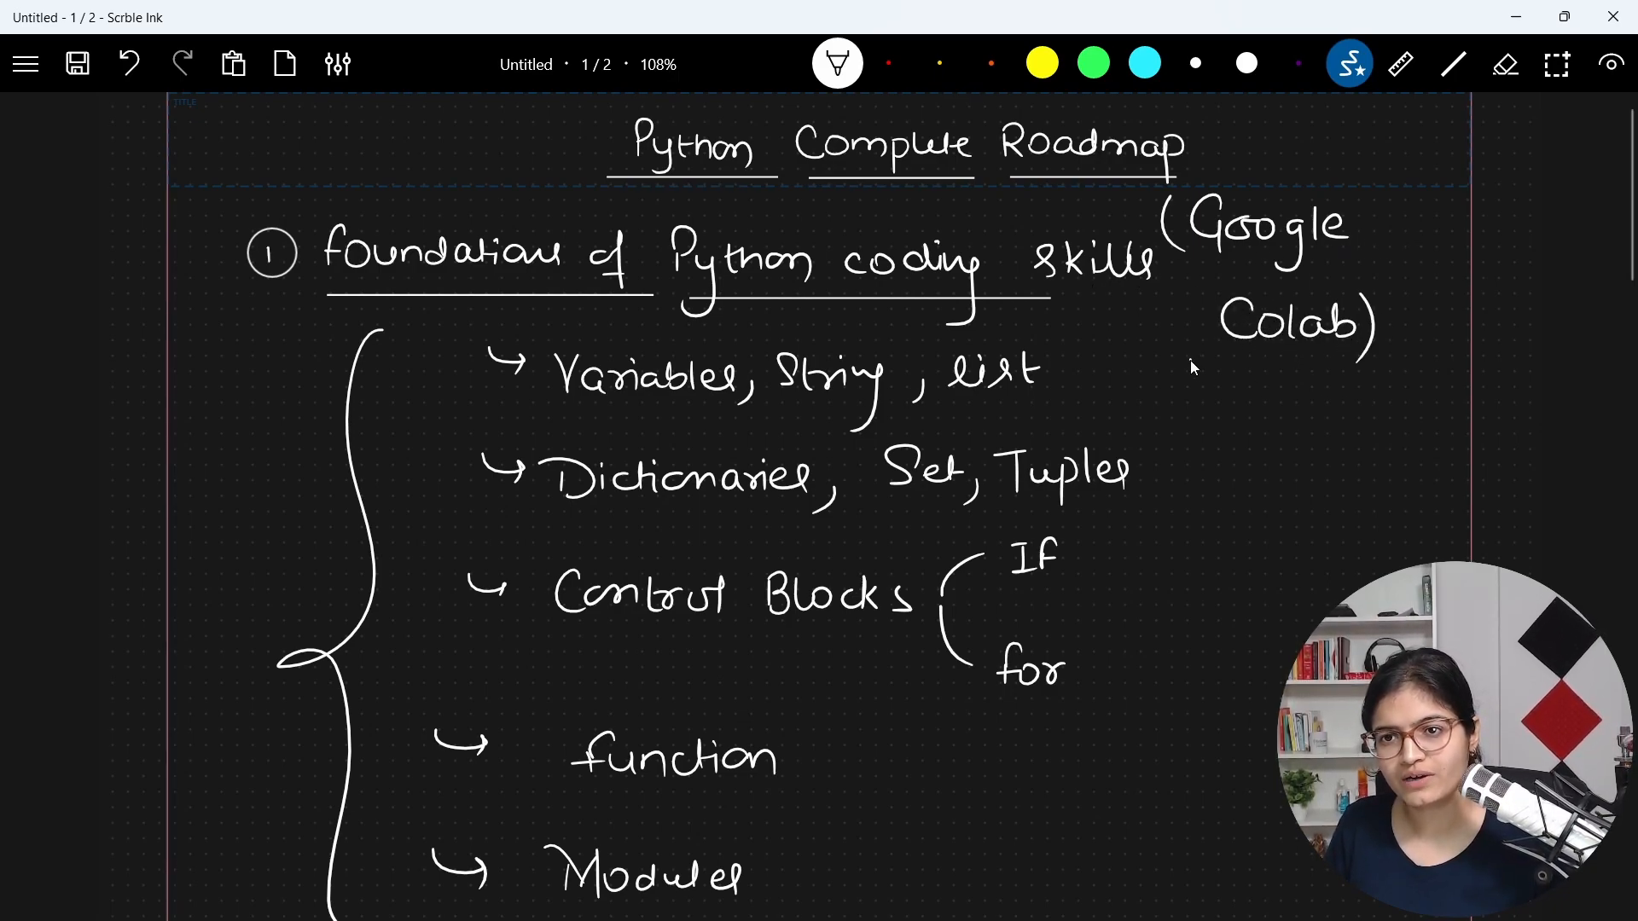
{"action": "left_click_drag", "start_coordinate": [1201, 266], "coordinate": [1399, 360]}
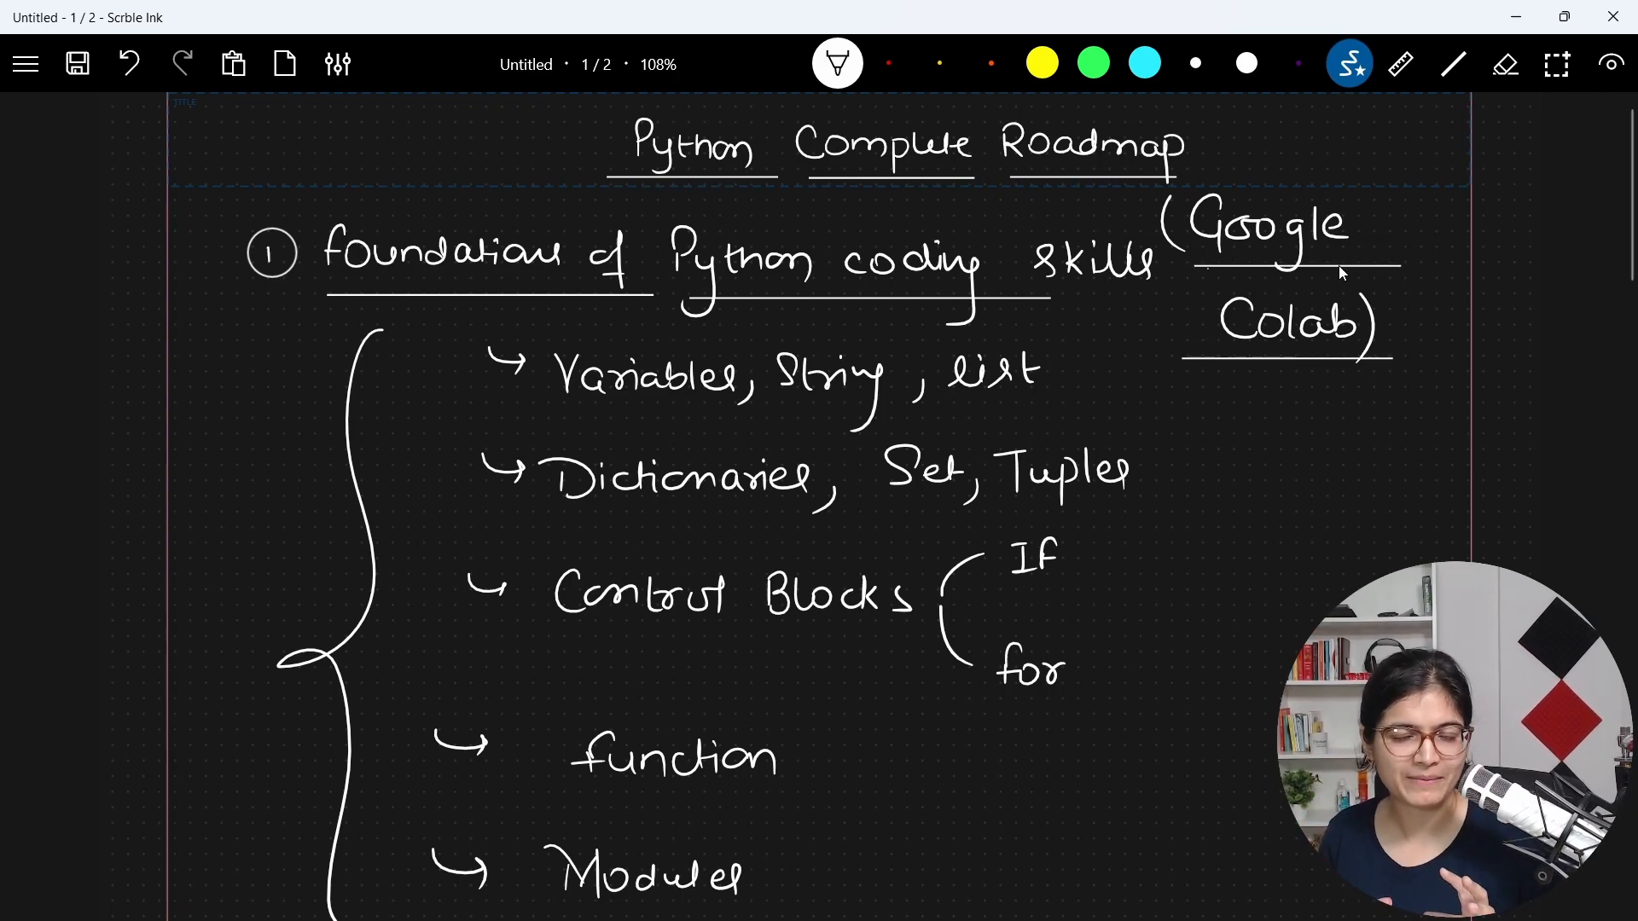
{"action": "mouse_move", "coordinate": [1283, 584]}
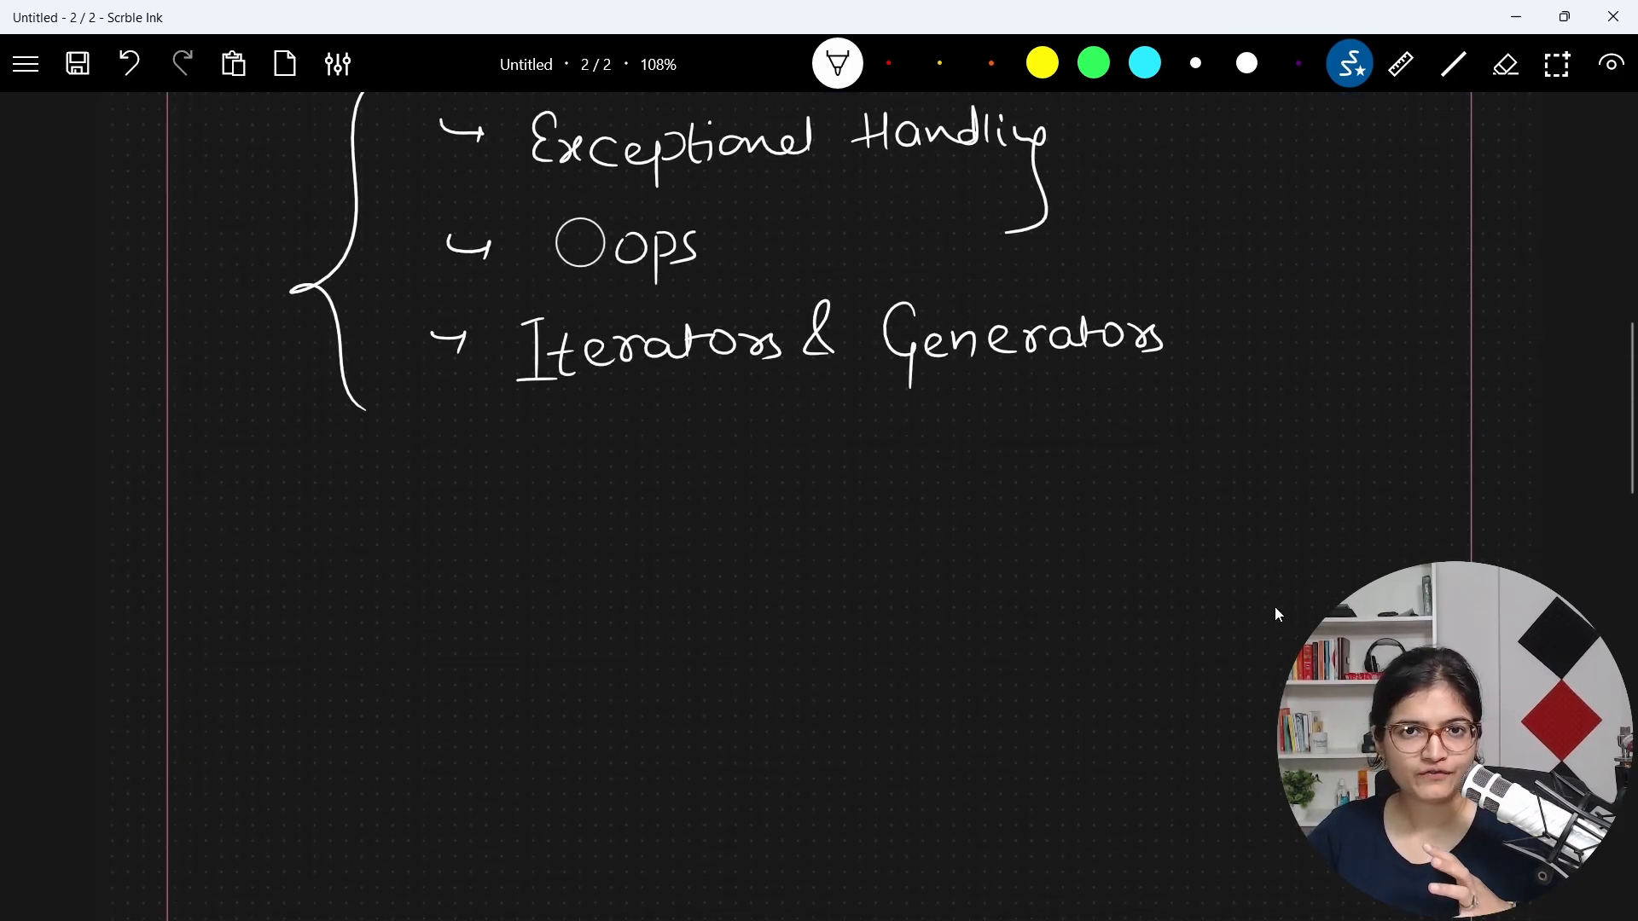
{"action": "mouse_move", "coordinate": [1242, 584]}
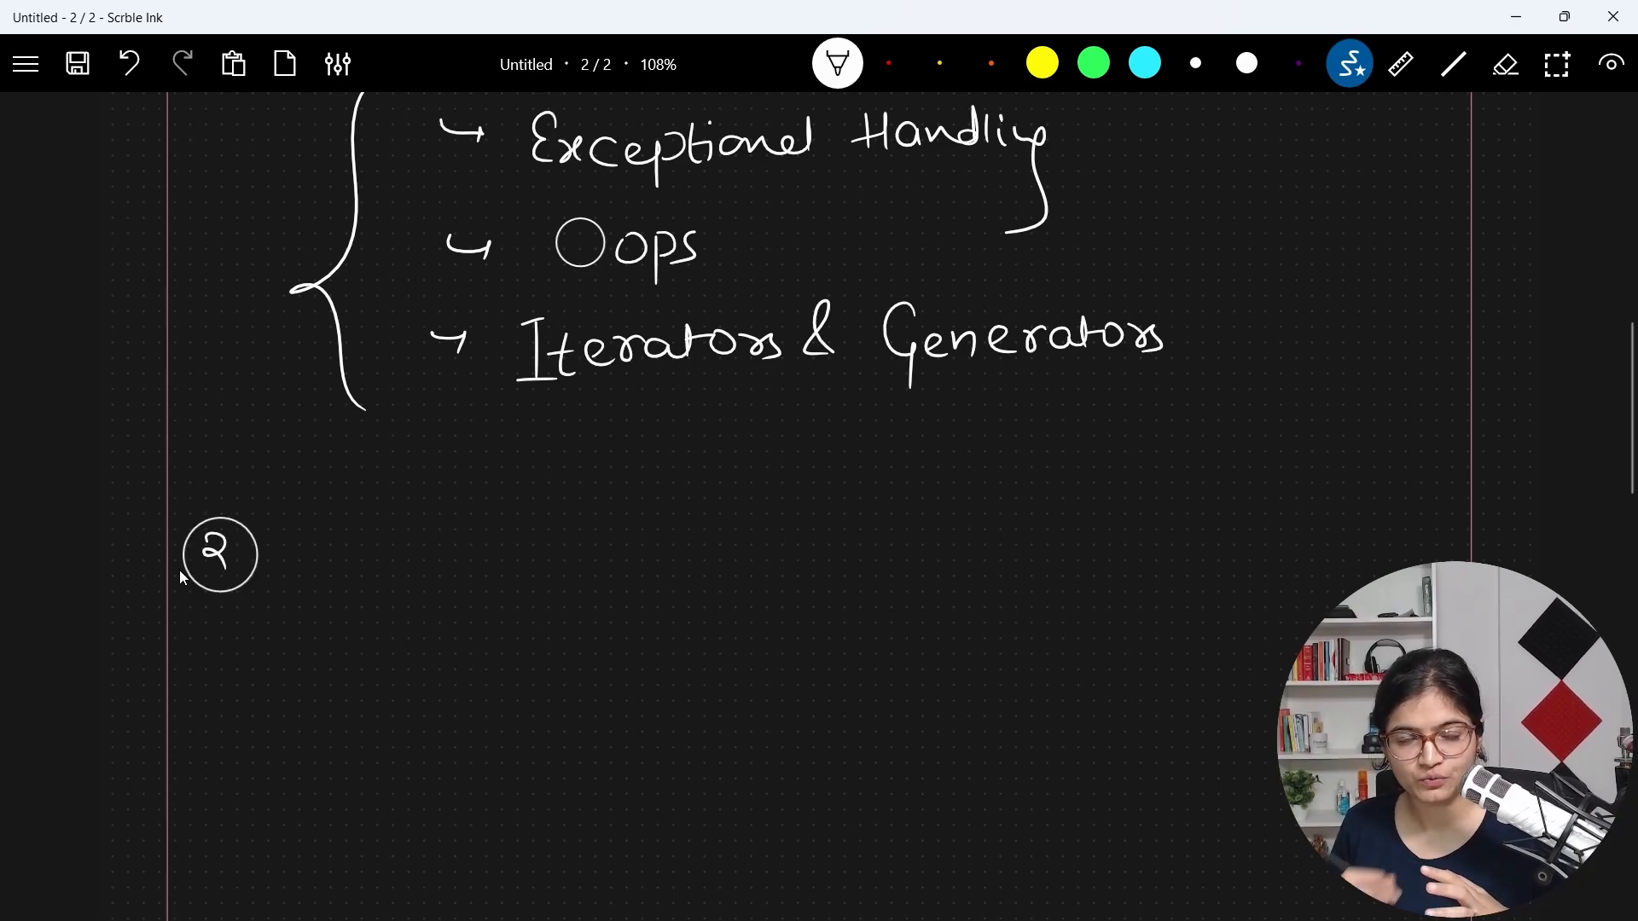
Step: Handwrite "DSA in Python" beside the circled 2 as the second heading
{"action": "left_click_drag", "start_coordinate": [282, 522], "coordinate": [360, 570]}
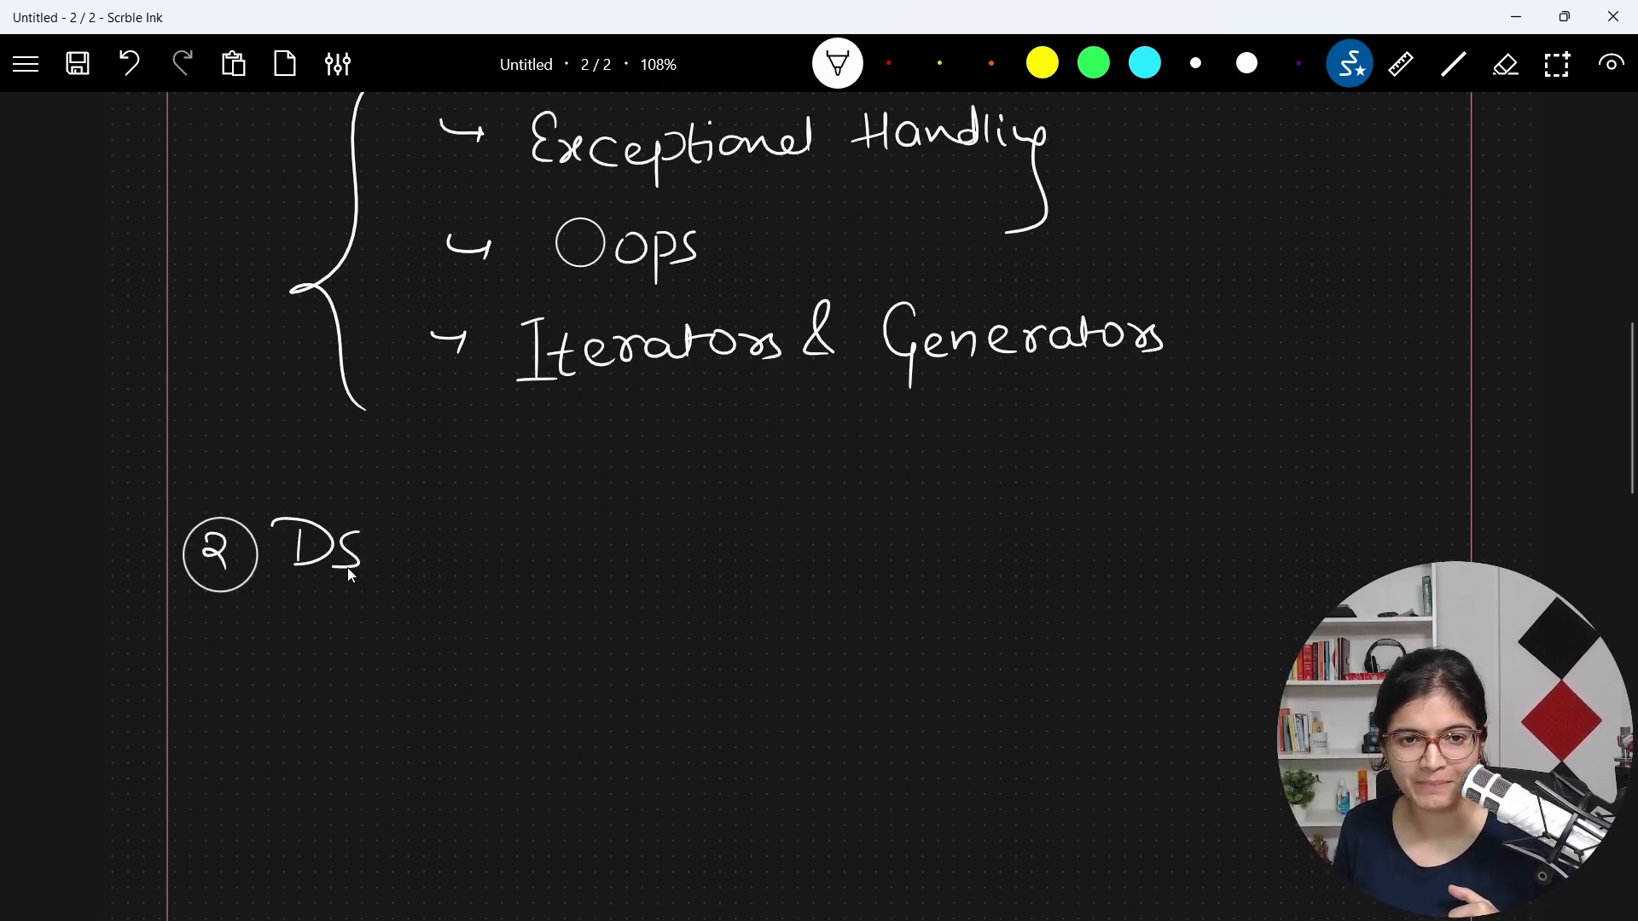
{"action": "left_click_drag", "start_coordinate": [366, 548], "coordinate": [471, 559]}
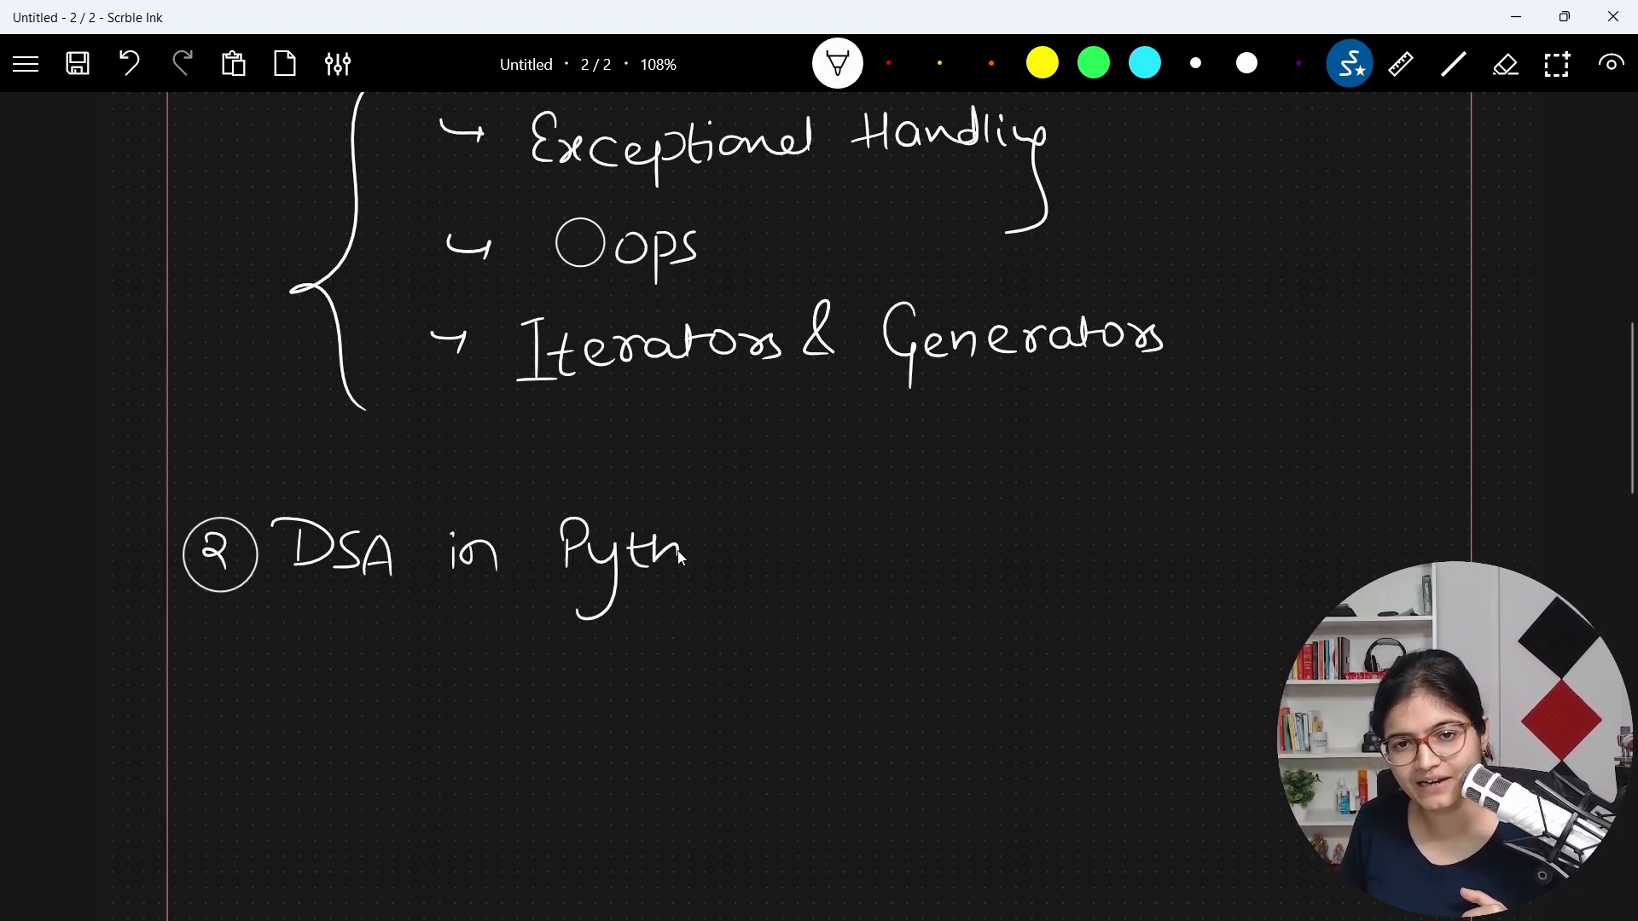
{"action": "left_click_drag", "start_coordinate": [679, 547], "coordinate": [887, 548]}
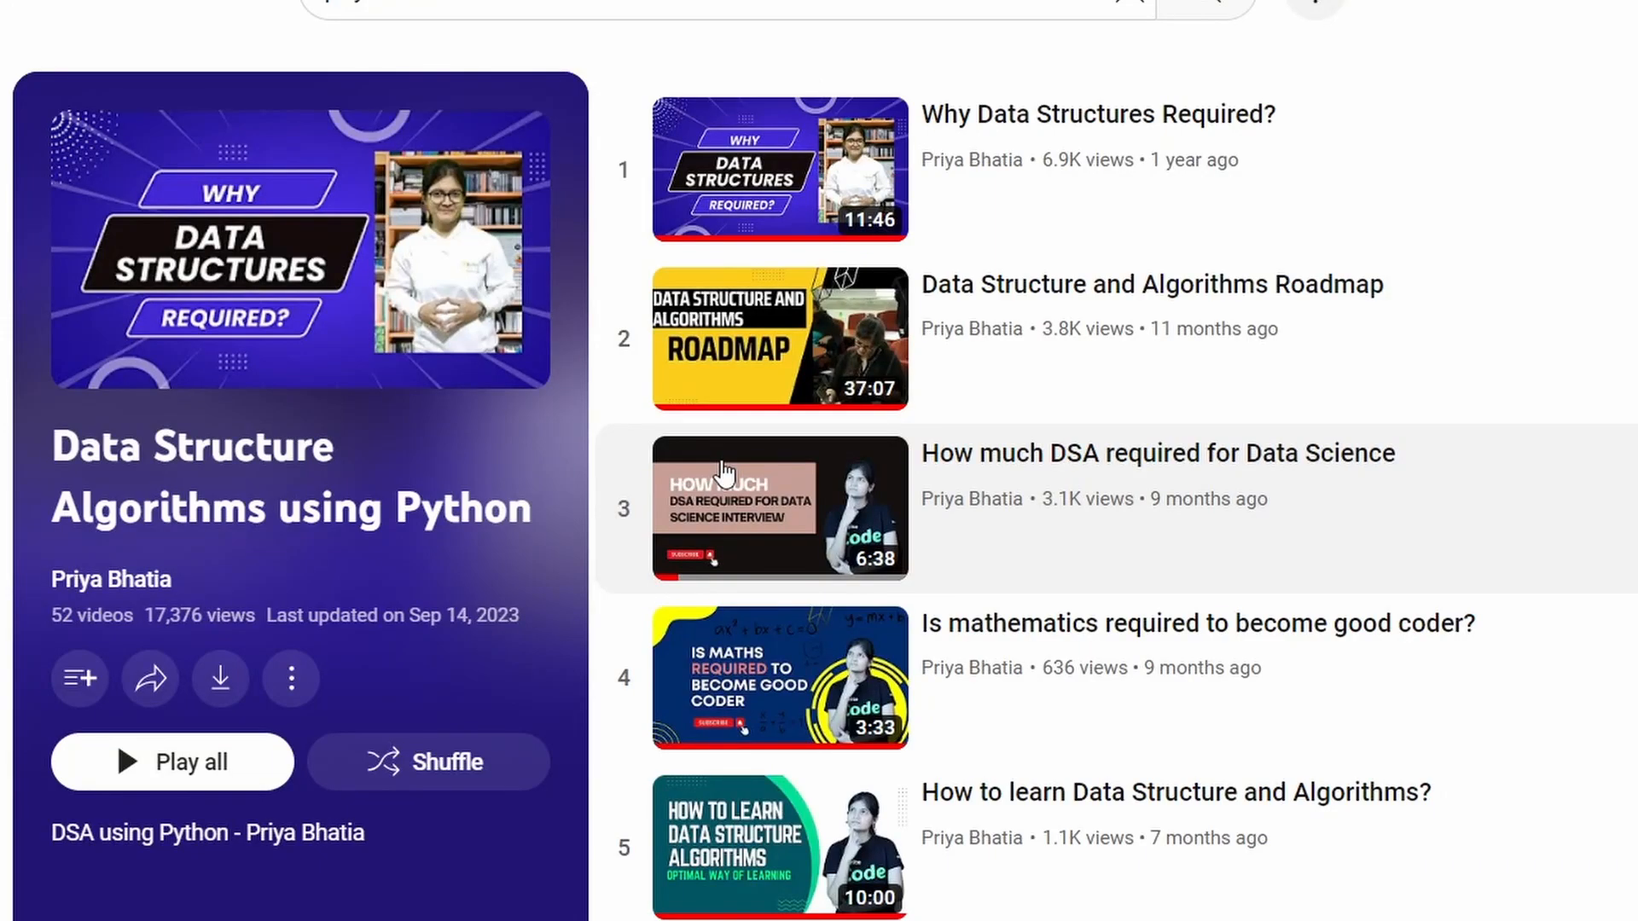
{"action": "scroll", "scroll_direction": "down", "scroll_amount": 3}
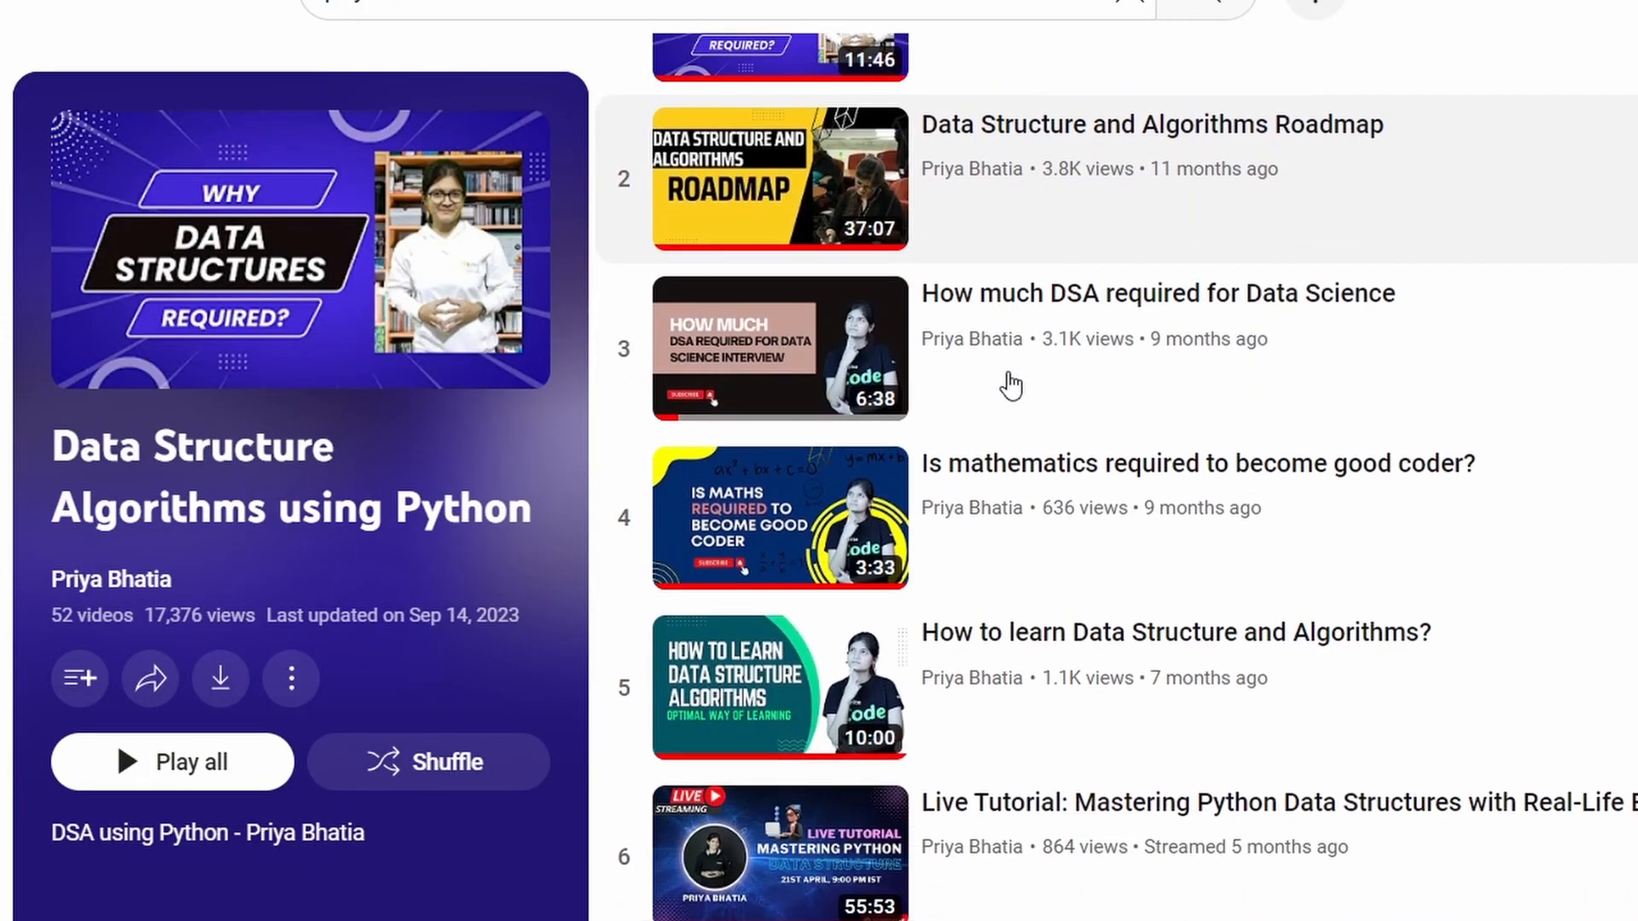
{"action": "scroll", "scroll_direction": "down", "scroll_amount": 3}
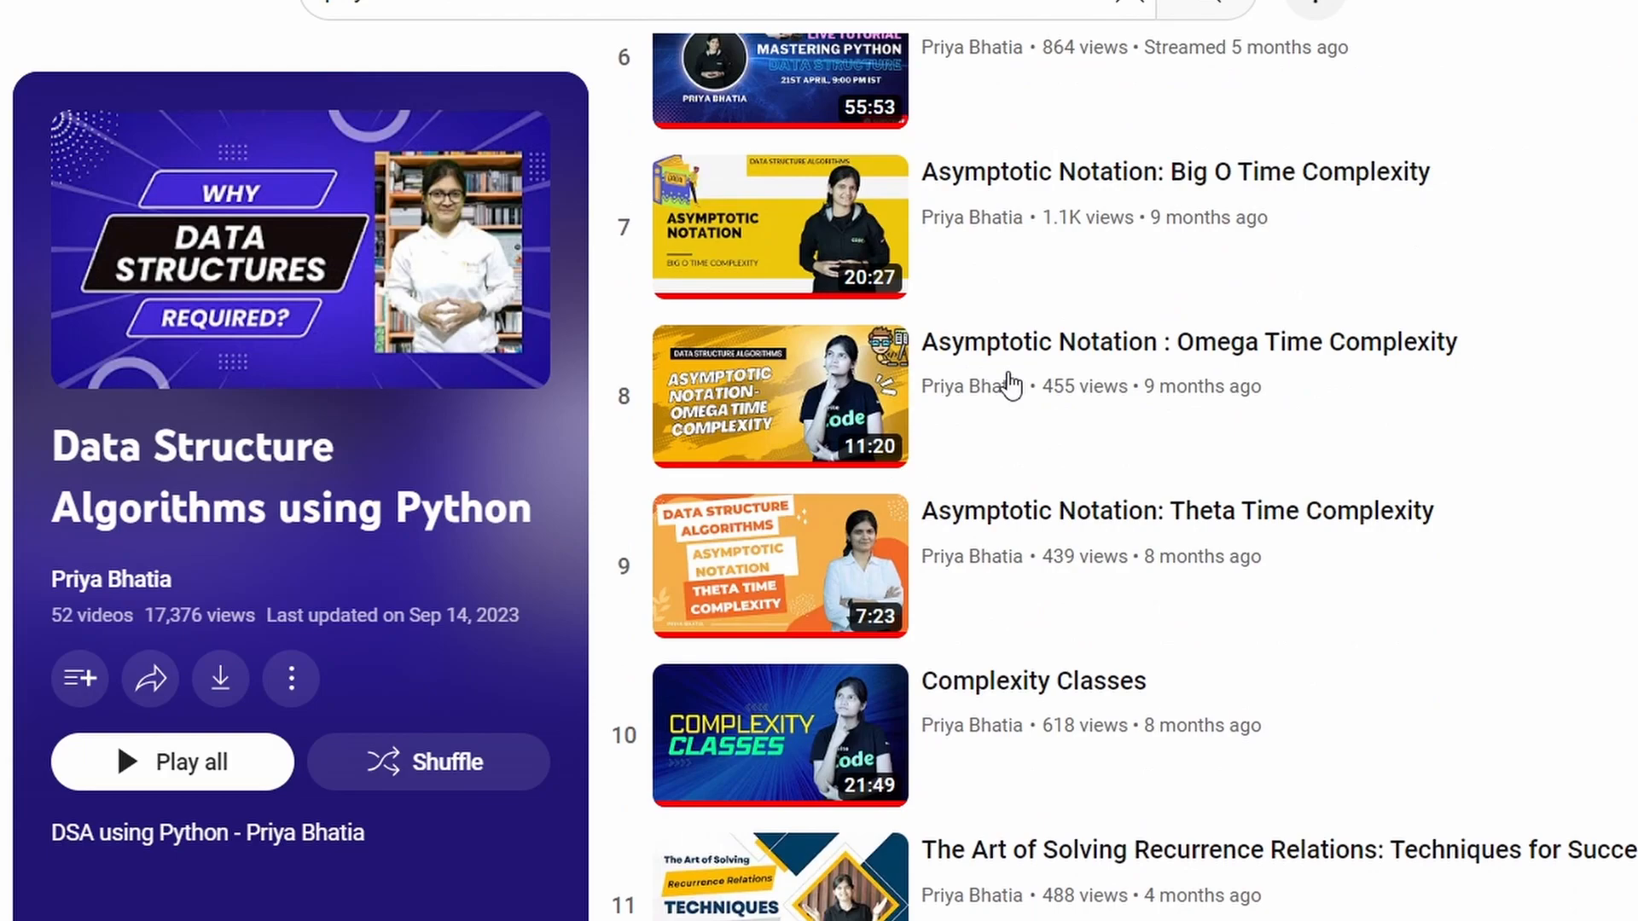
{"action": "scroll", "scroll_direction": "down", "scroll_amount": 3}
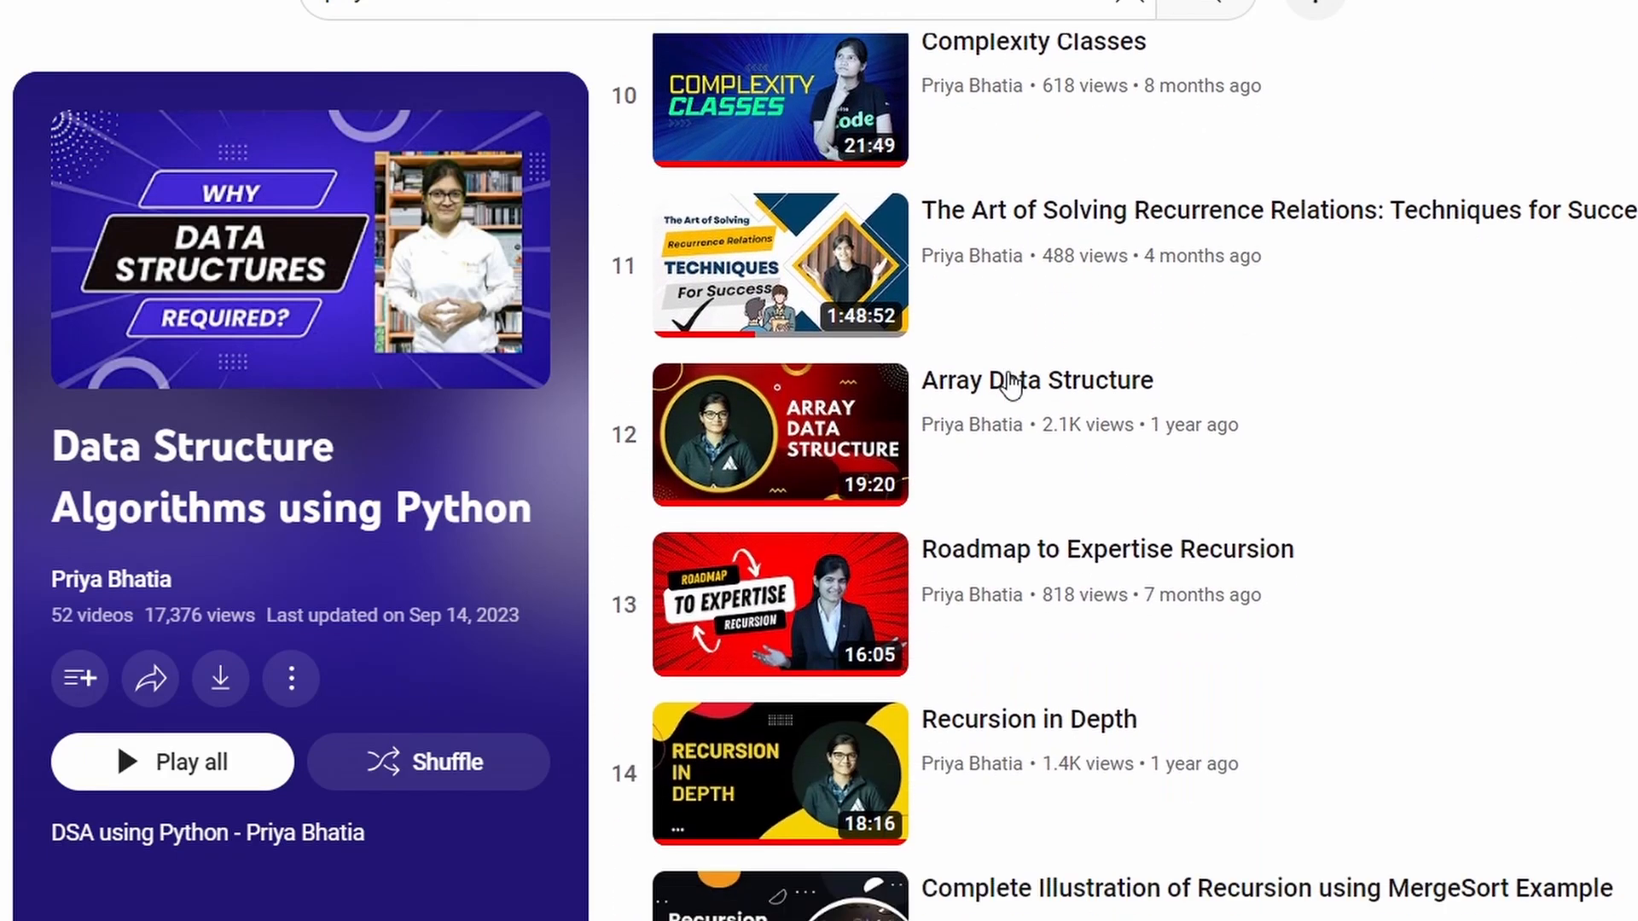
{"action": "scroll", "scroll_direction": "down", "scroll_amount": 3}
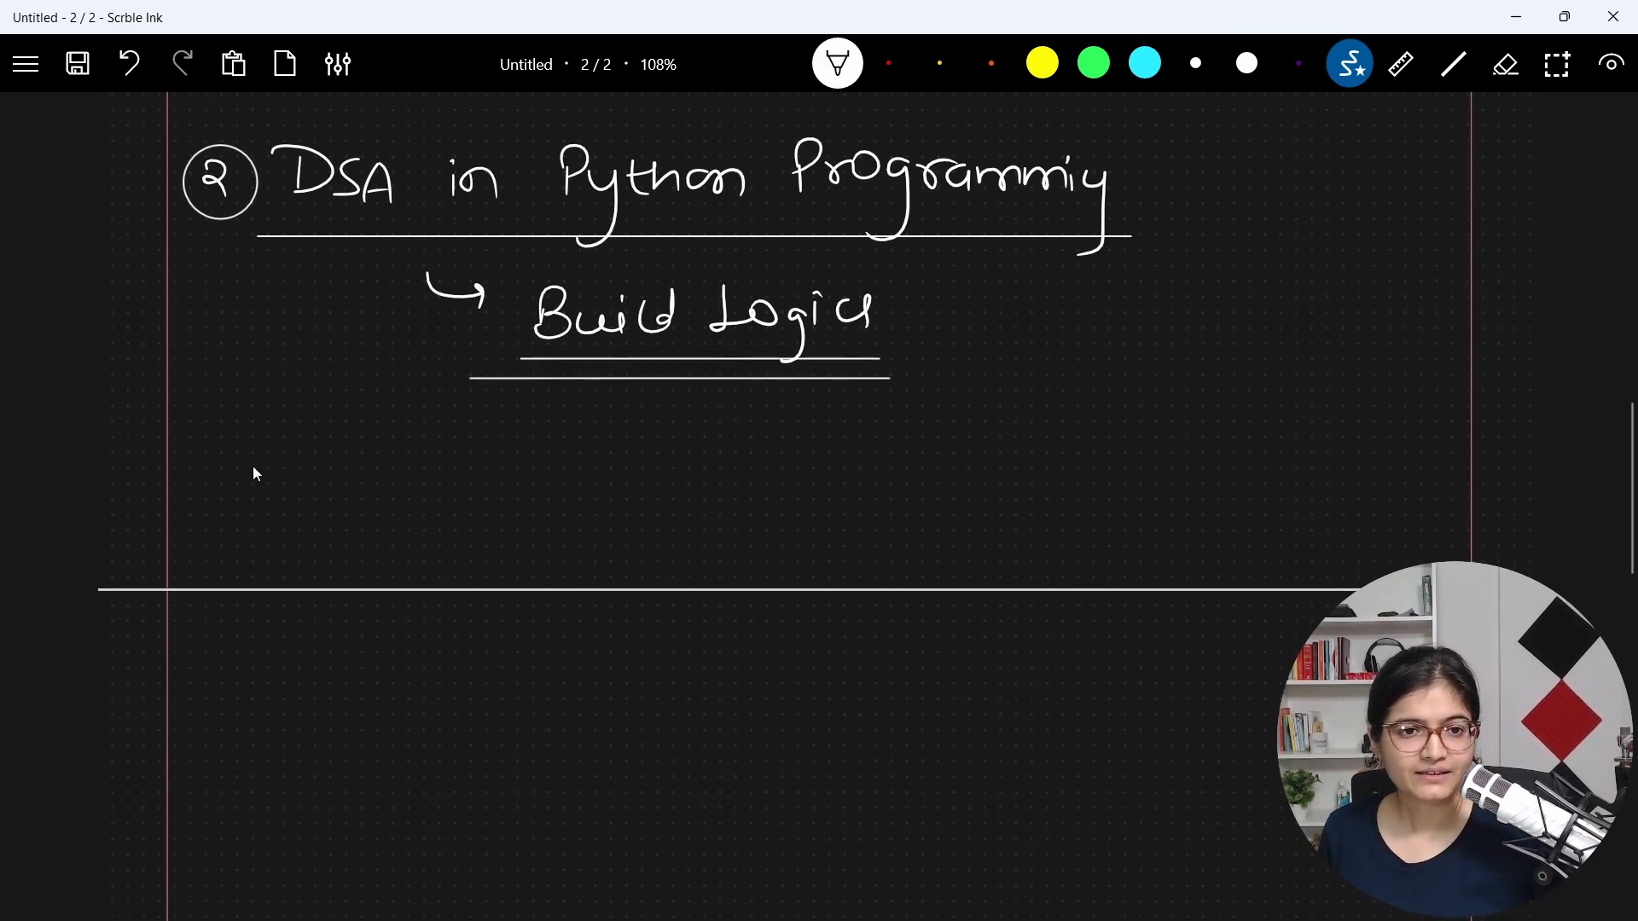
Step: Draw a circled 3 and write "Debugging" with an underline beside it
{"action": "left_click_drag", "start_coordinate": [193, 449], "coordinate": [251, 501]}
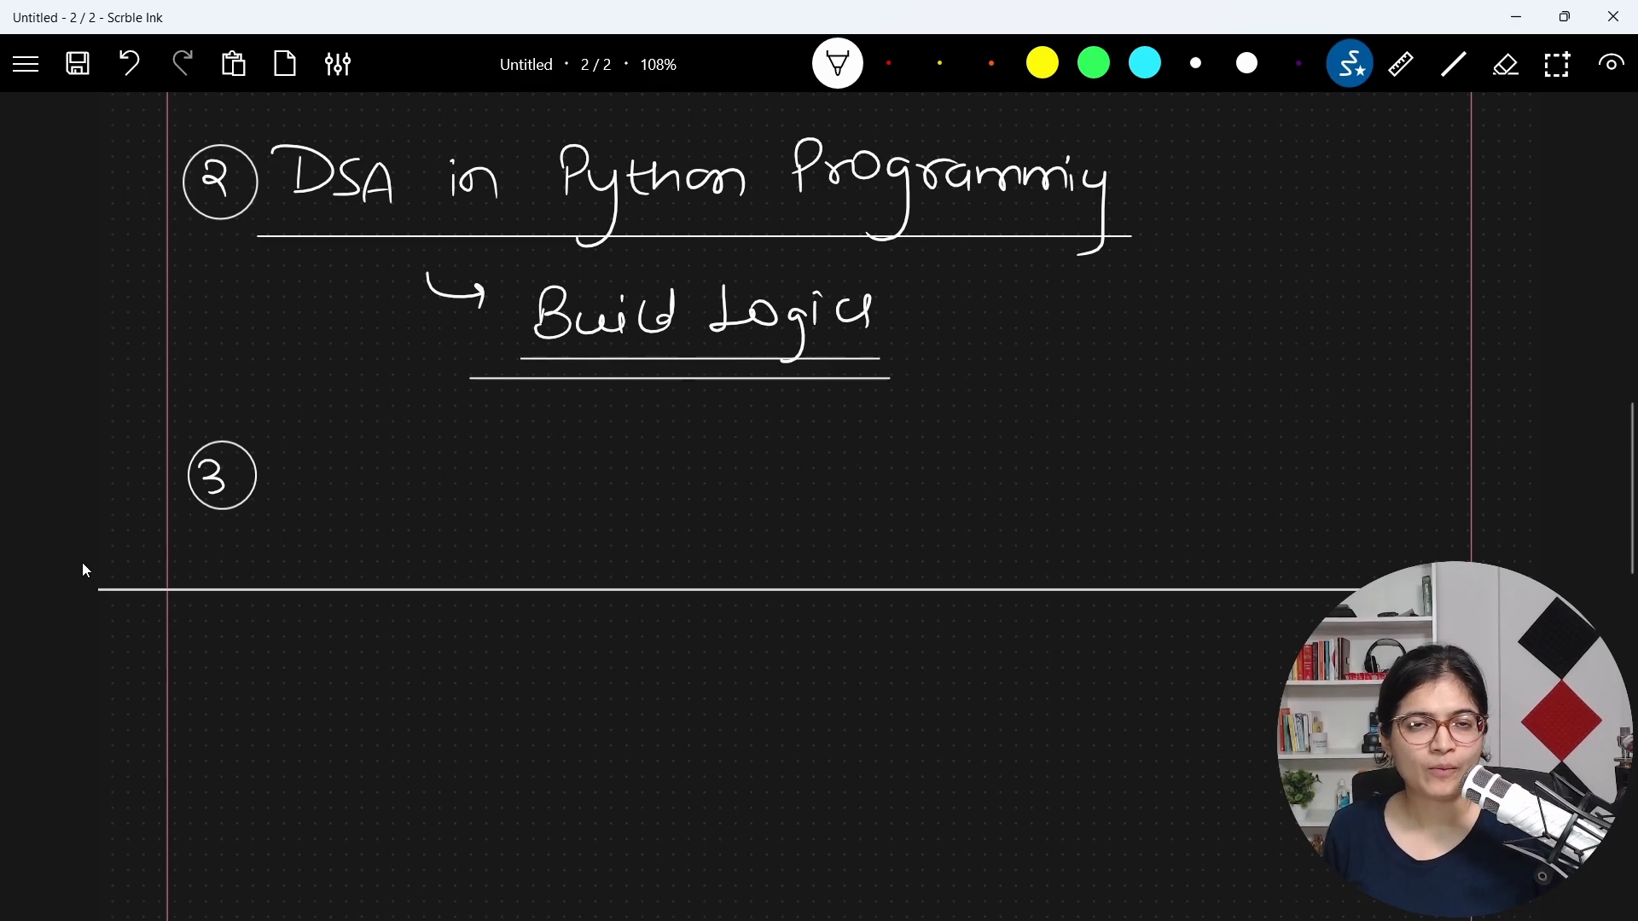
{"action": "left_click_drag", "start_coordinate": [303, 439], "coordinate": [334, 491]}
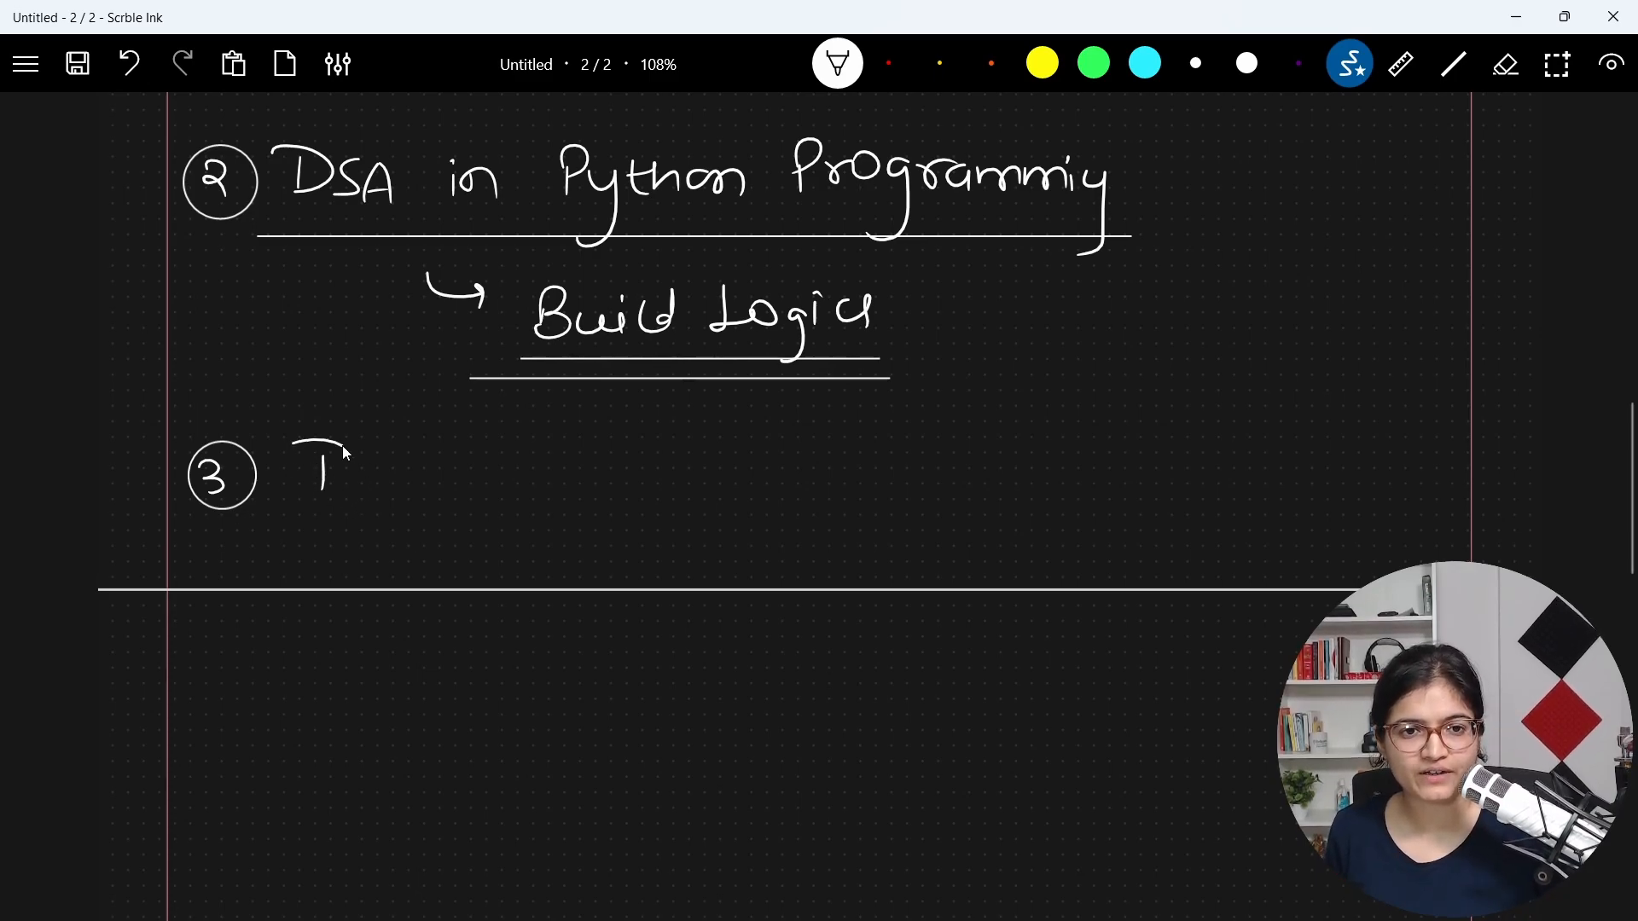
{"action": "left_click_drag", "start_coordinate": [314, 471], "coordinate": [512, 511]}
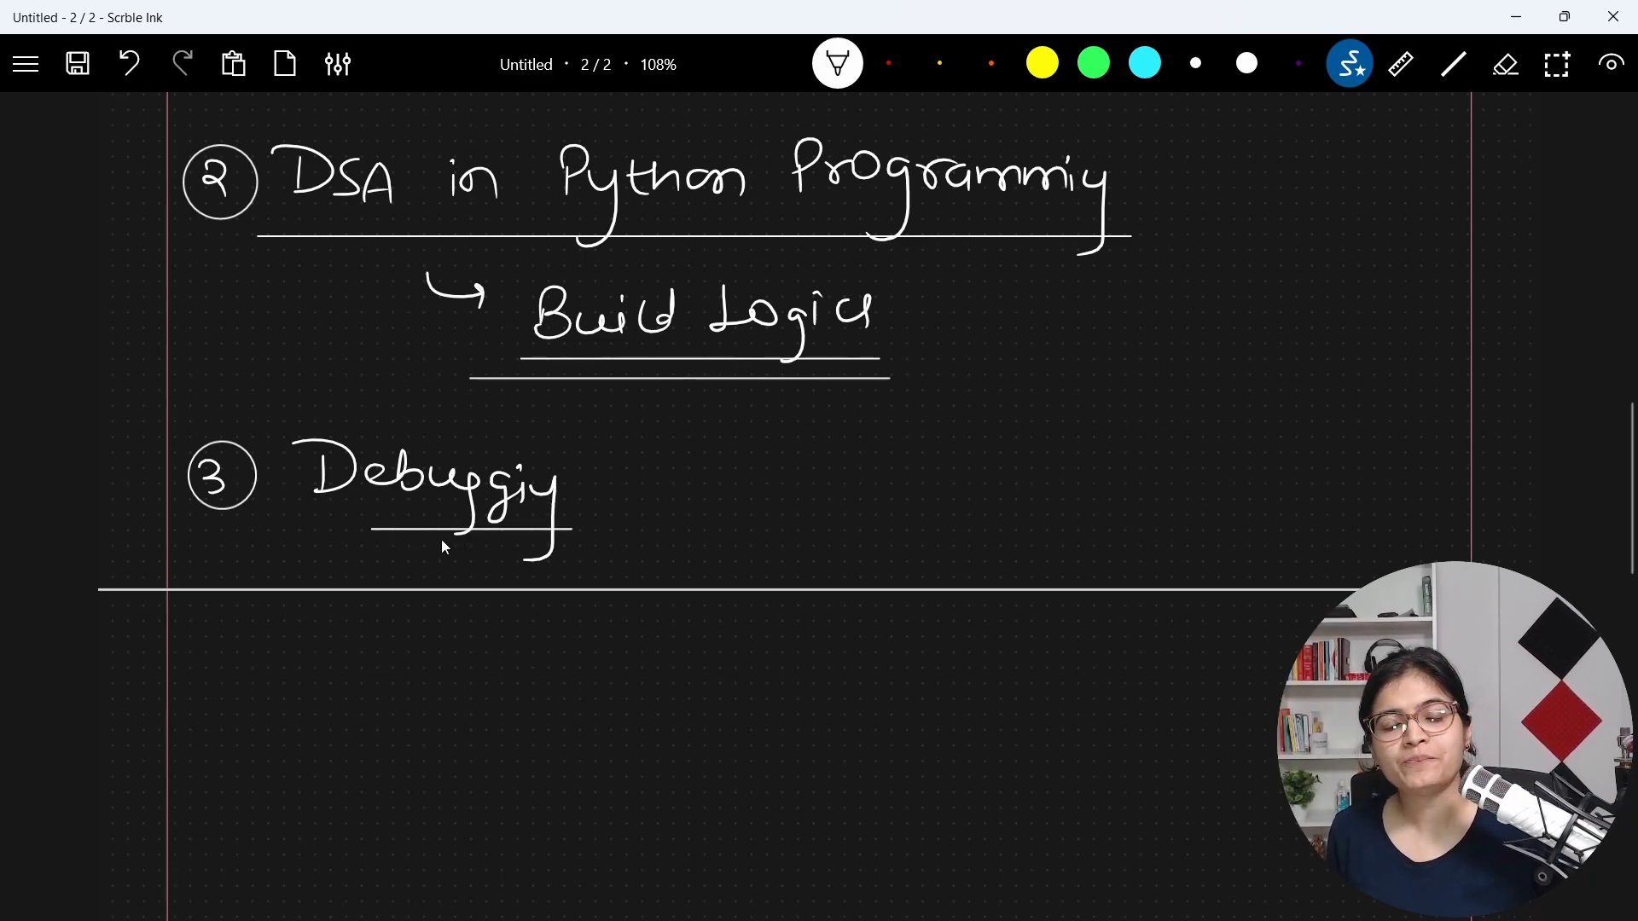
{"action": "mouse_move", "coordinate": [406, 525]}
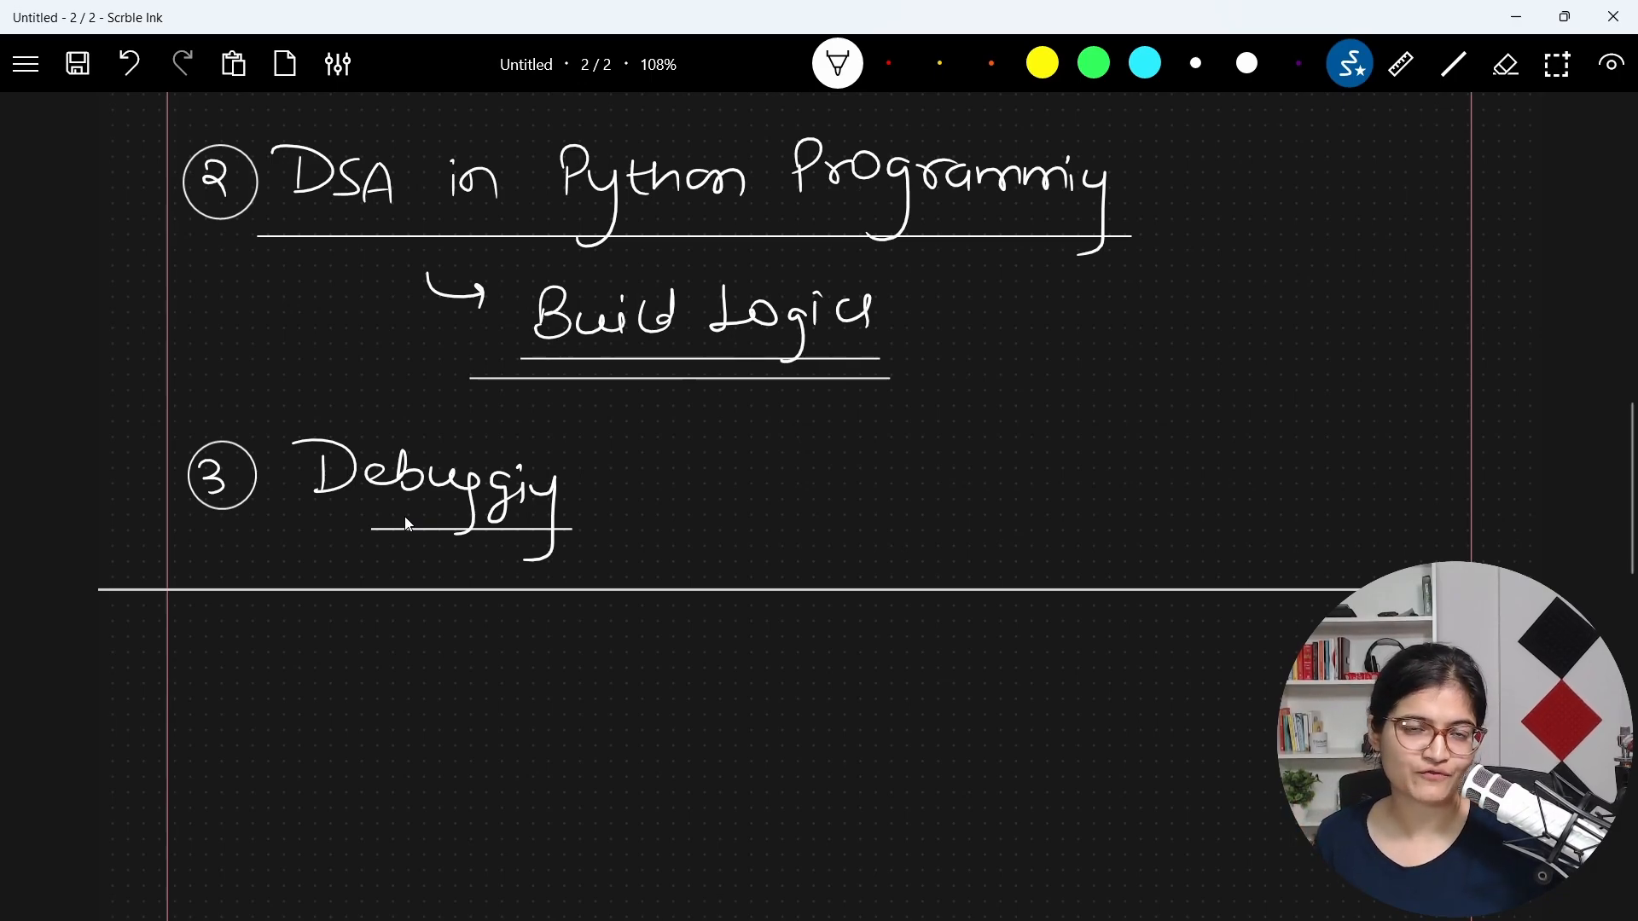
Step: Write underlined item 4 "Libraries" branching to Numpy, Pandas and Matplotlib
{"action": "scroll", "scroll_direction": "down", "scroll_amount": 3}
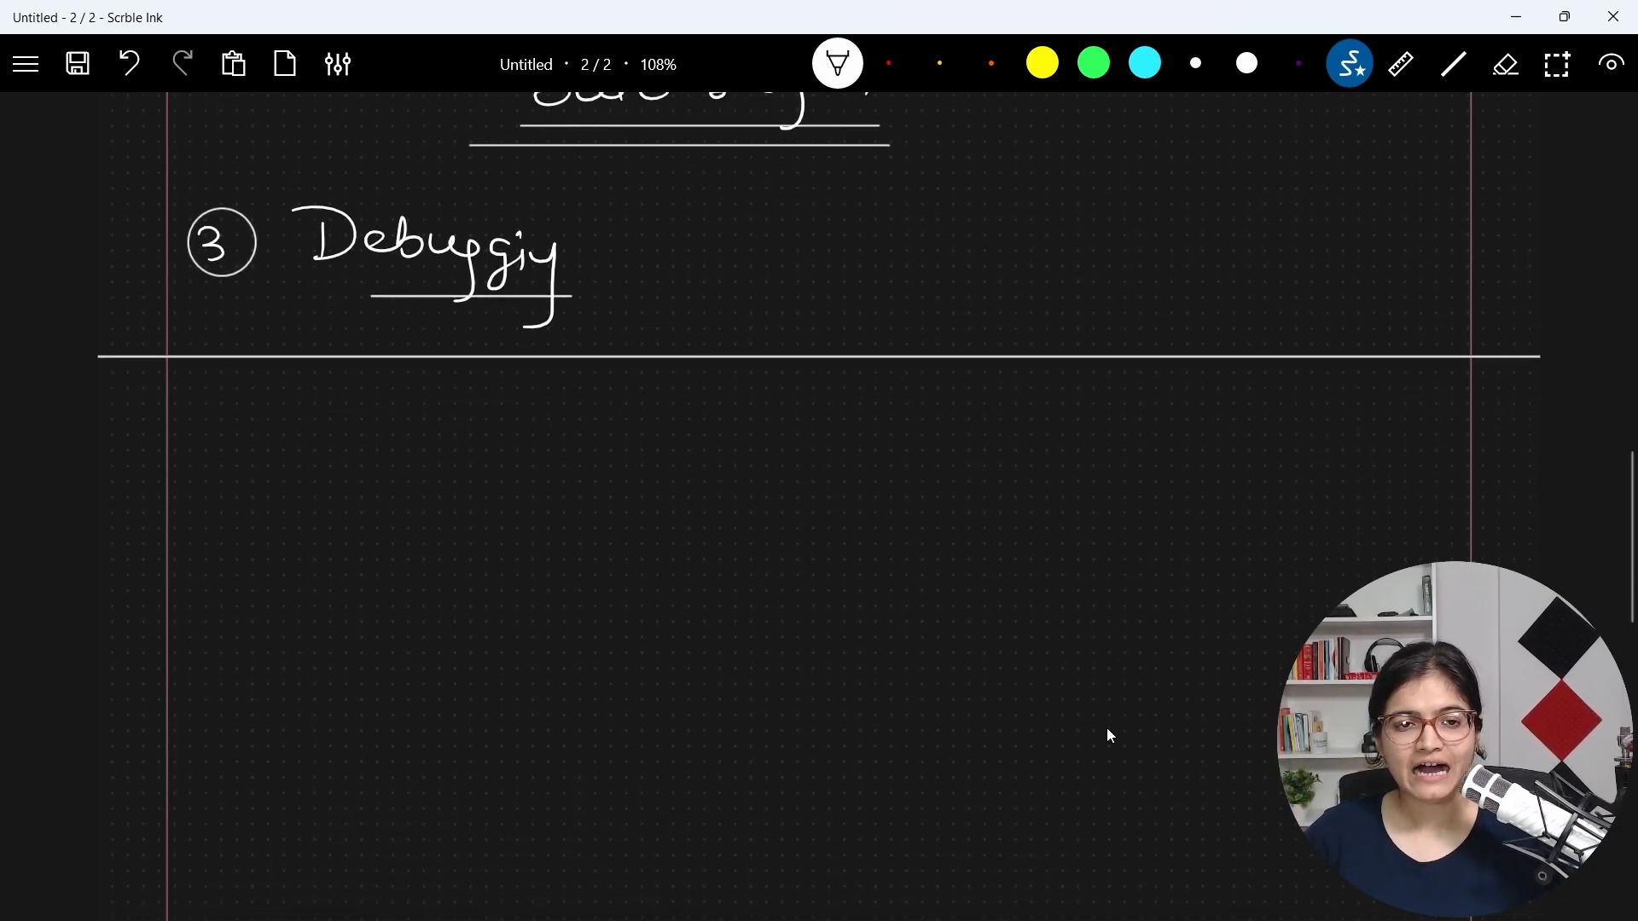
{"action": "left_click_drag", "start_coordinate": [215, 375], "coordinate": [240, 418]}
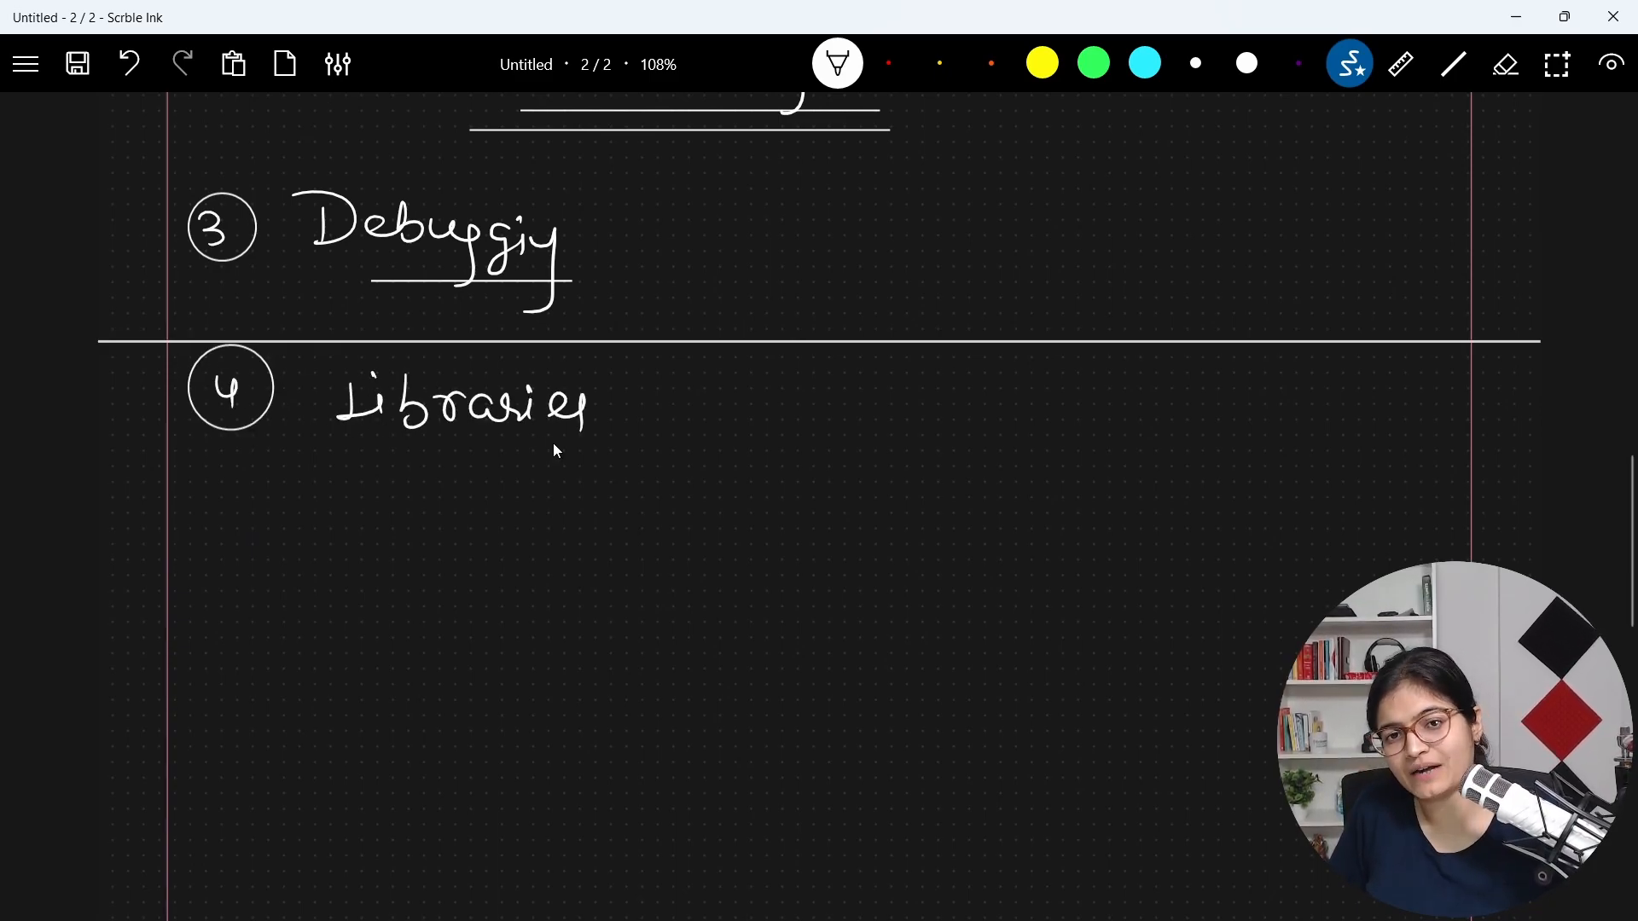
{"action": "left_click_drag", "start_coordinate": [319, 458], "coordinate": [636, 457]}
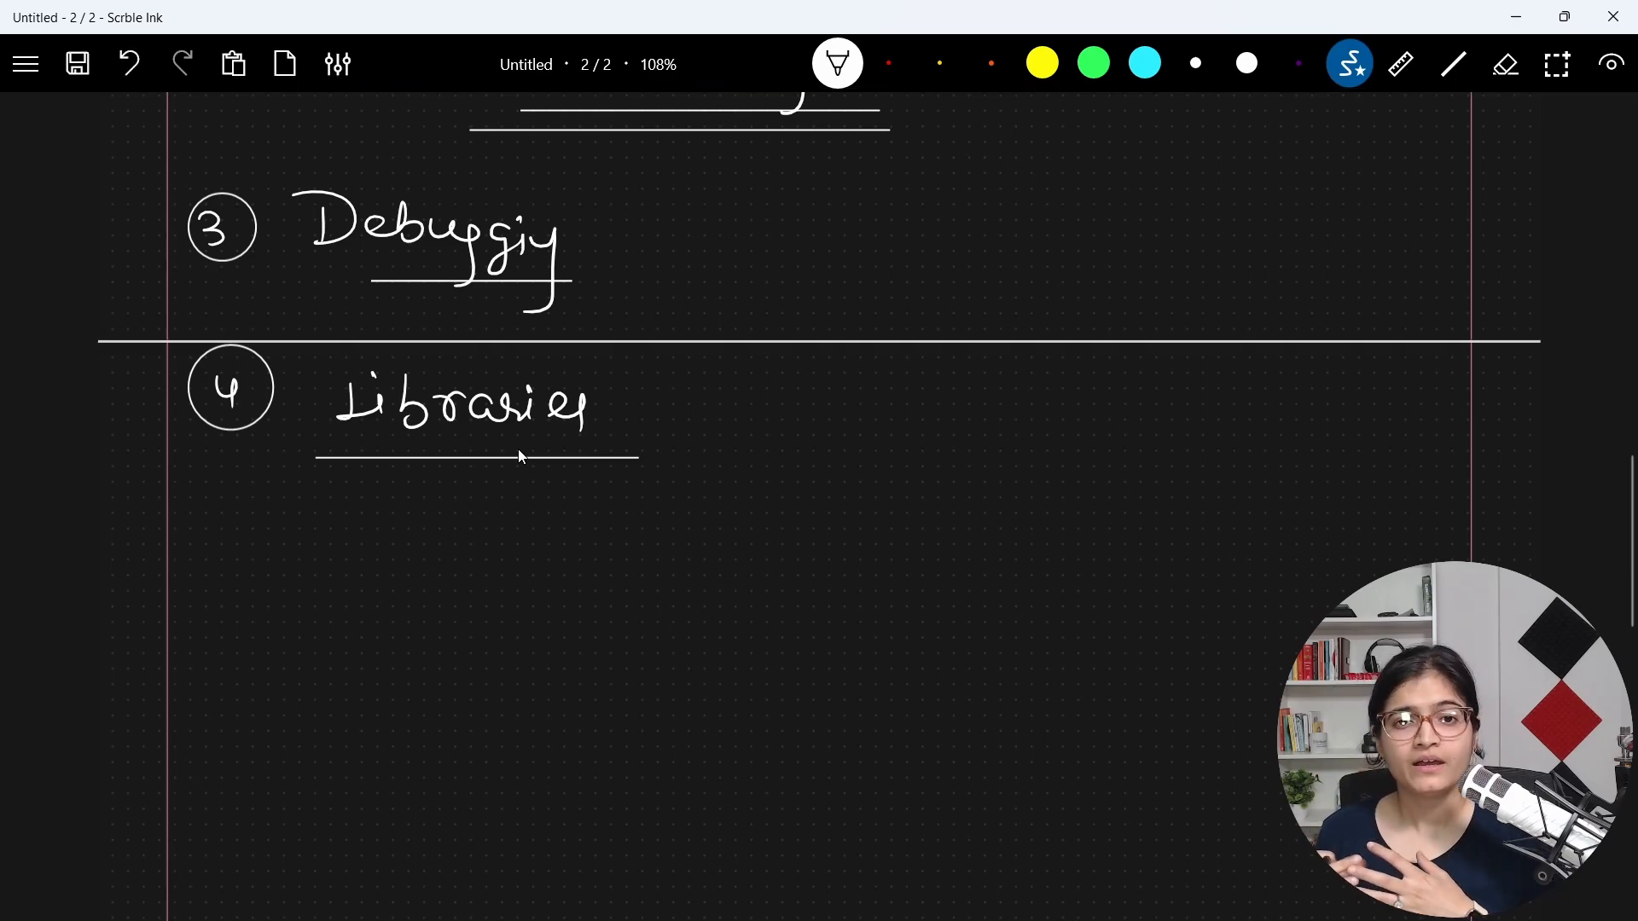
{"action": "left_click_drag", "start_coordinate": [659, 471], "coordinate": [720, 418]}
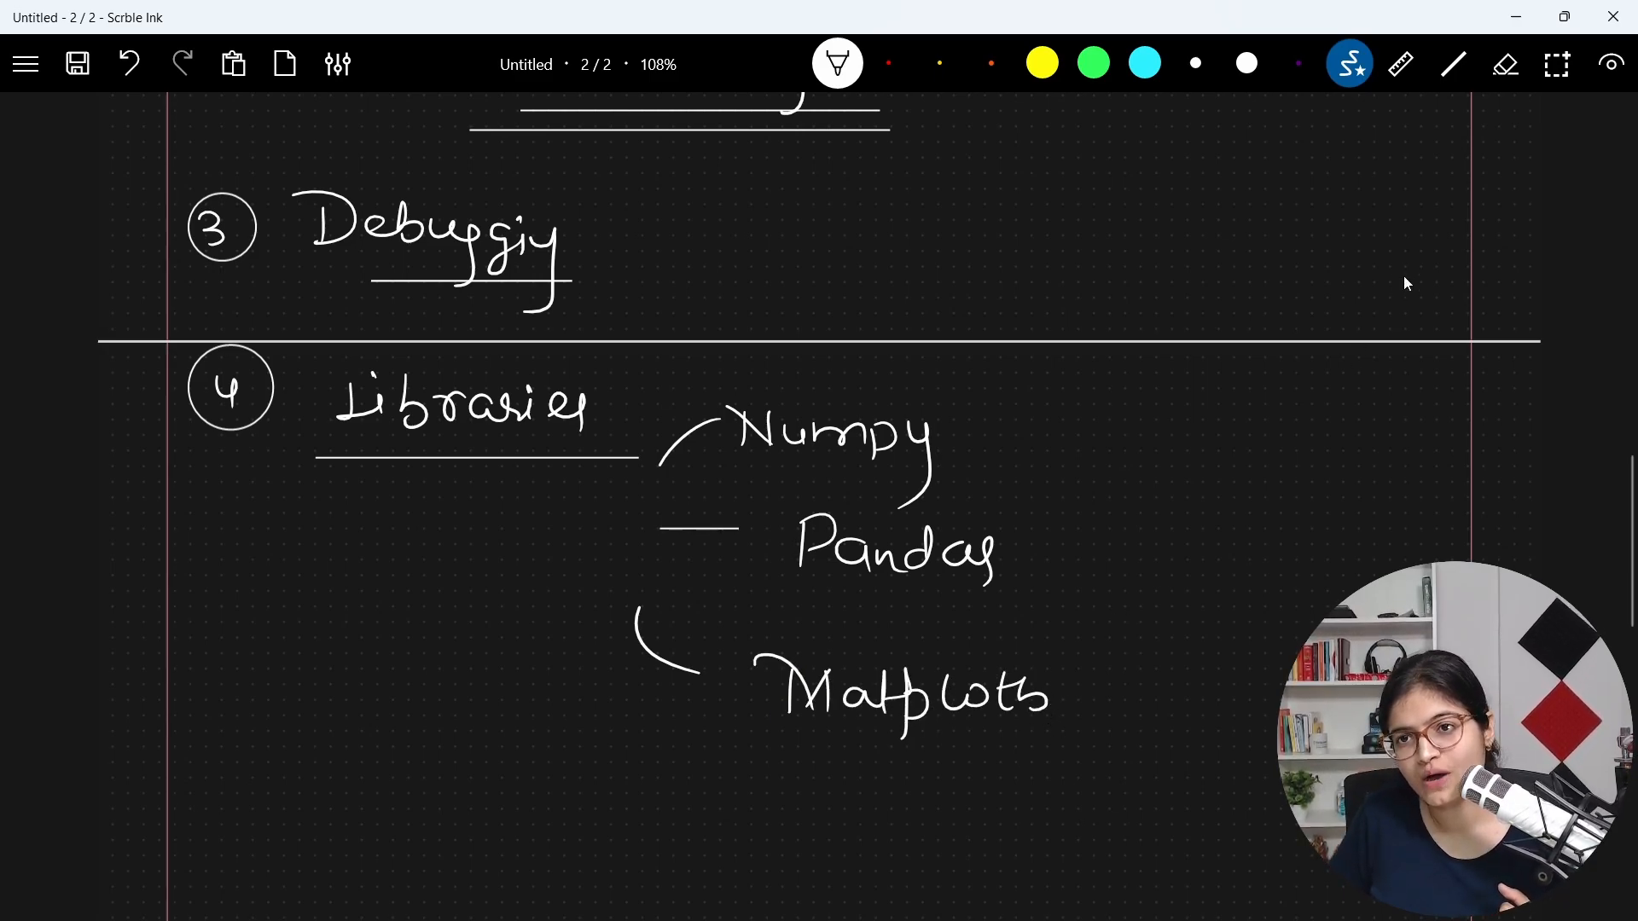
Step: Group the four libraries with a large curly brace and underline Numpy
{"action": "left_click", "coordinate": [1504, 65]}
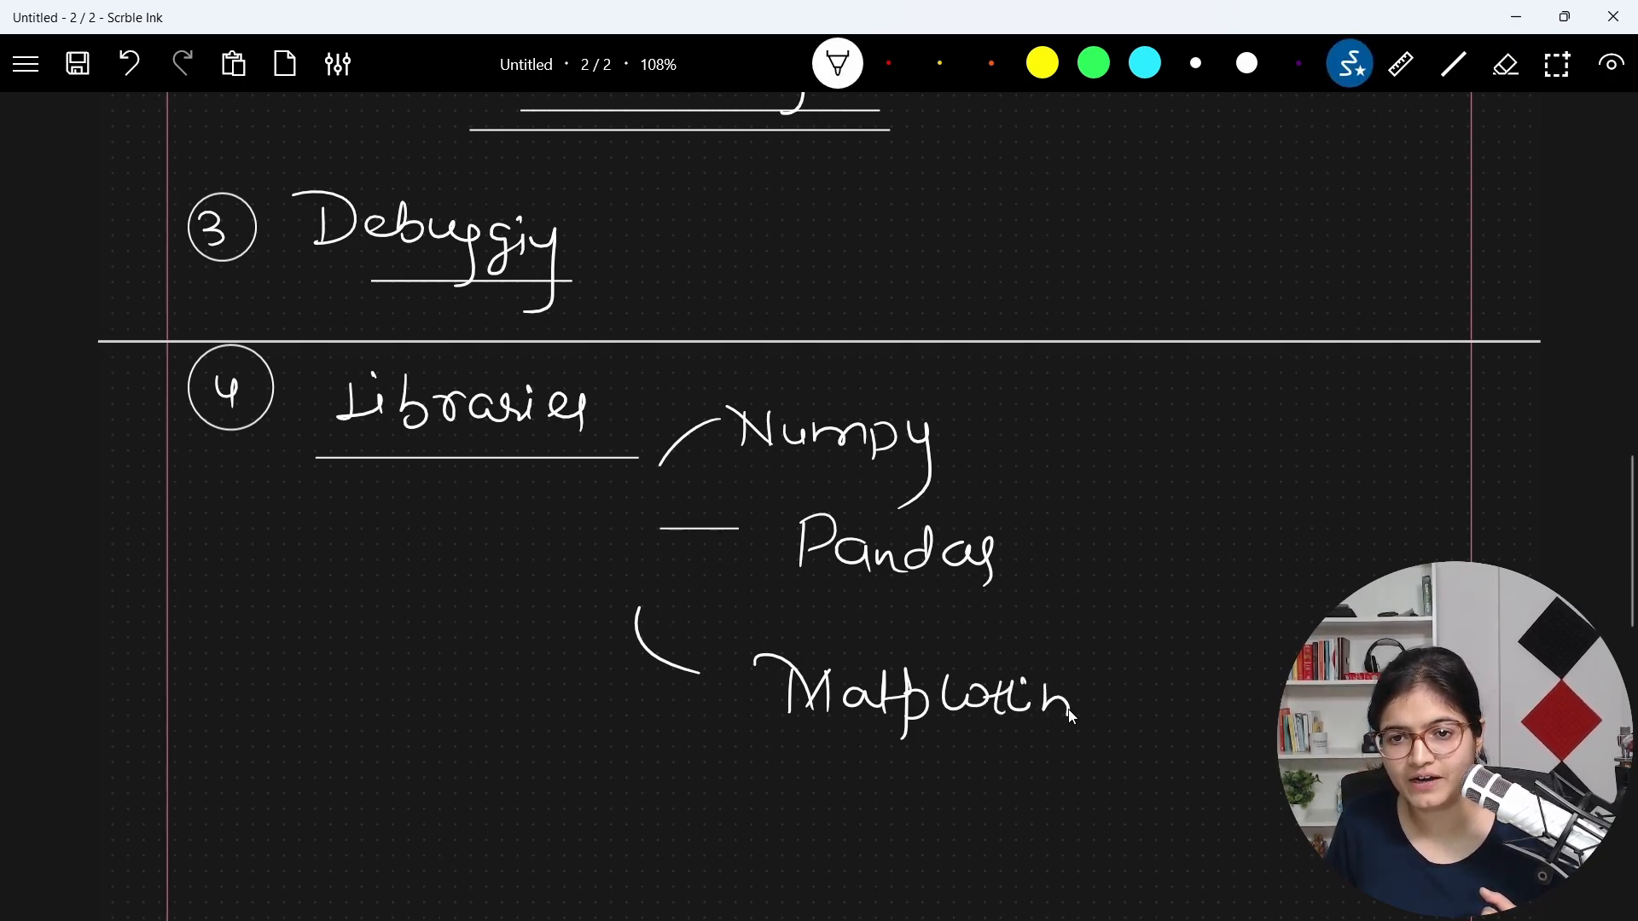
{"action": "scroll", "scroll_direction": "down", "scroll_amount": 3}
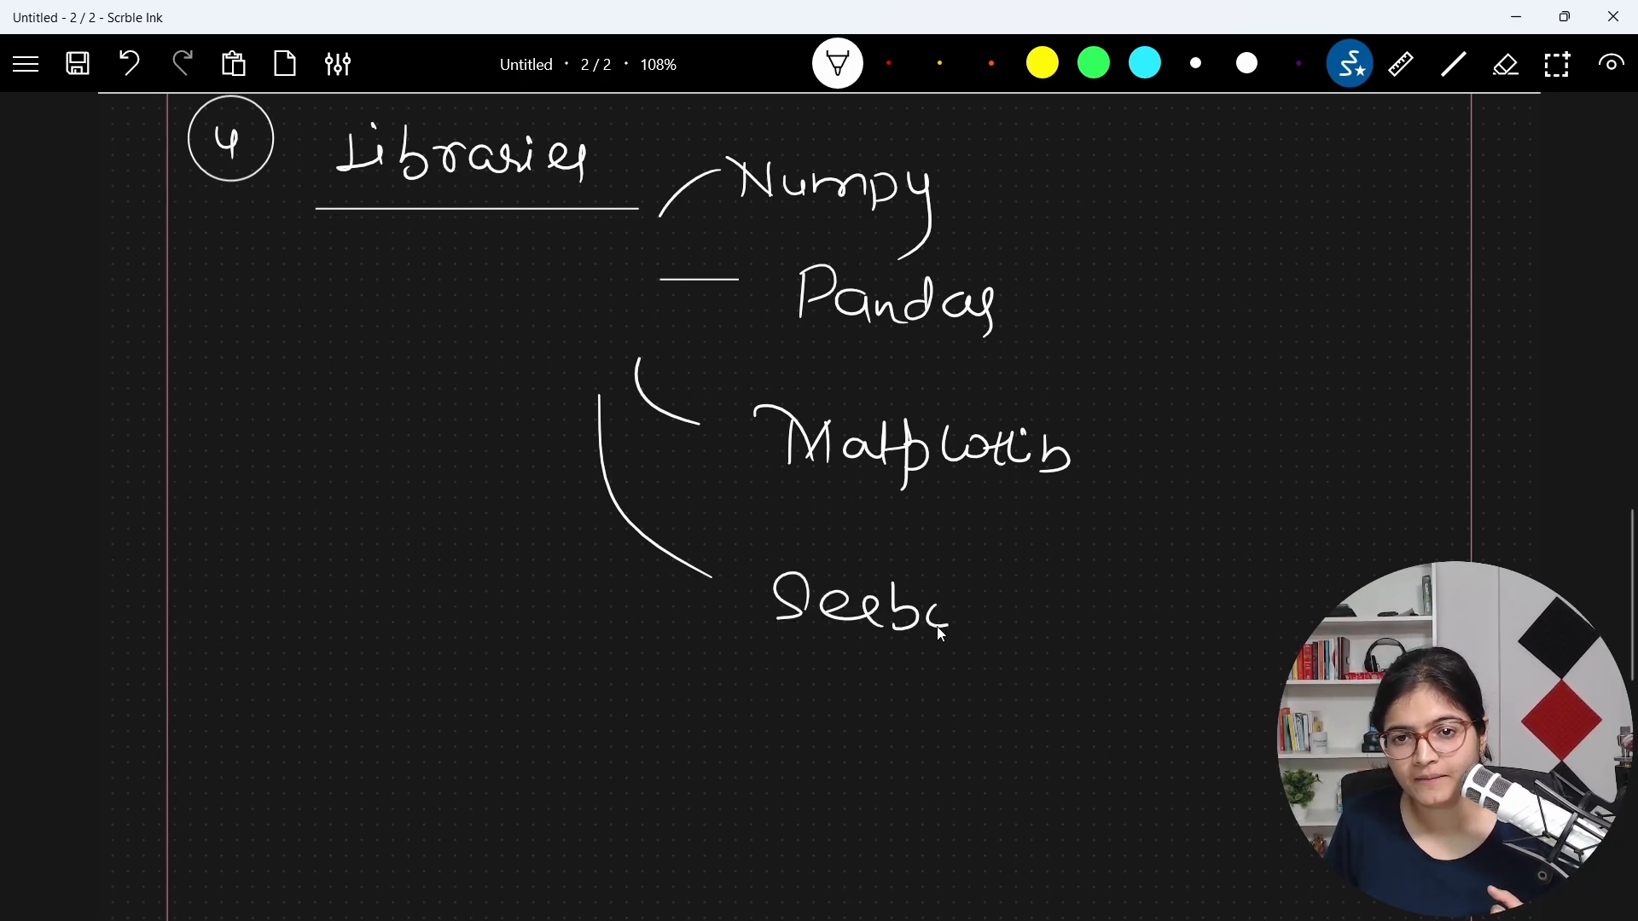
{"action": "left_click_drag", "start_coordinate": [1087, 157], "coordinate": [1107, 689]}
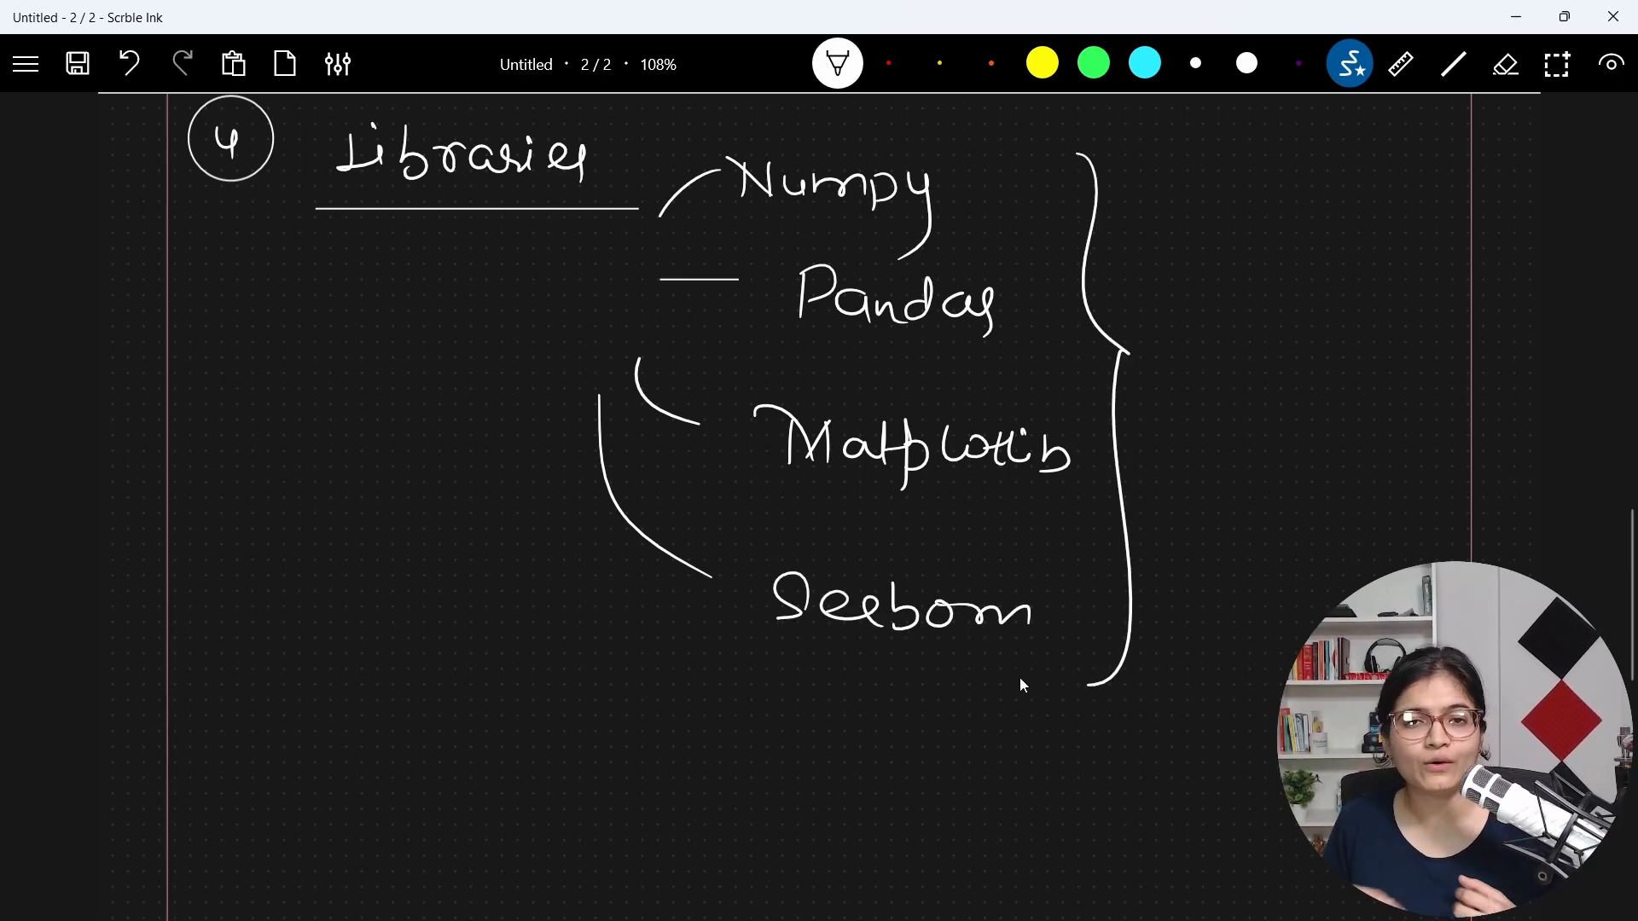
{"action": "mouse_move", "coordinate": [714, 239]}
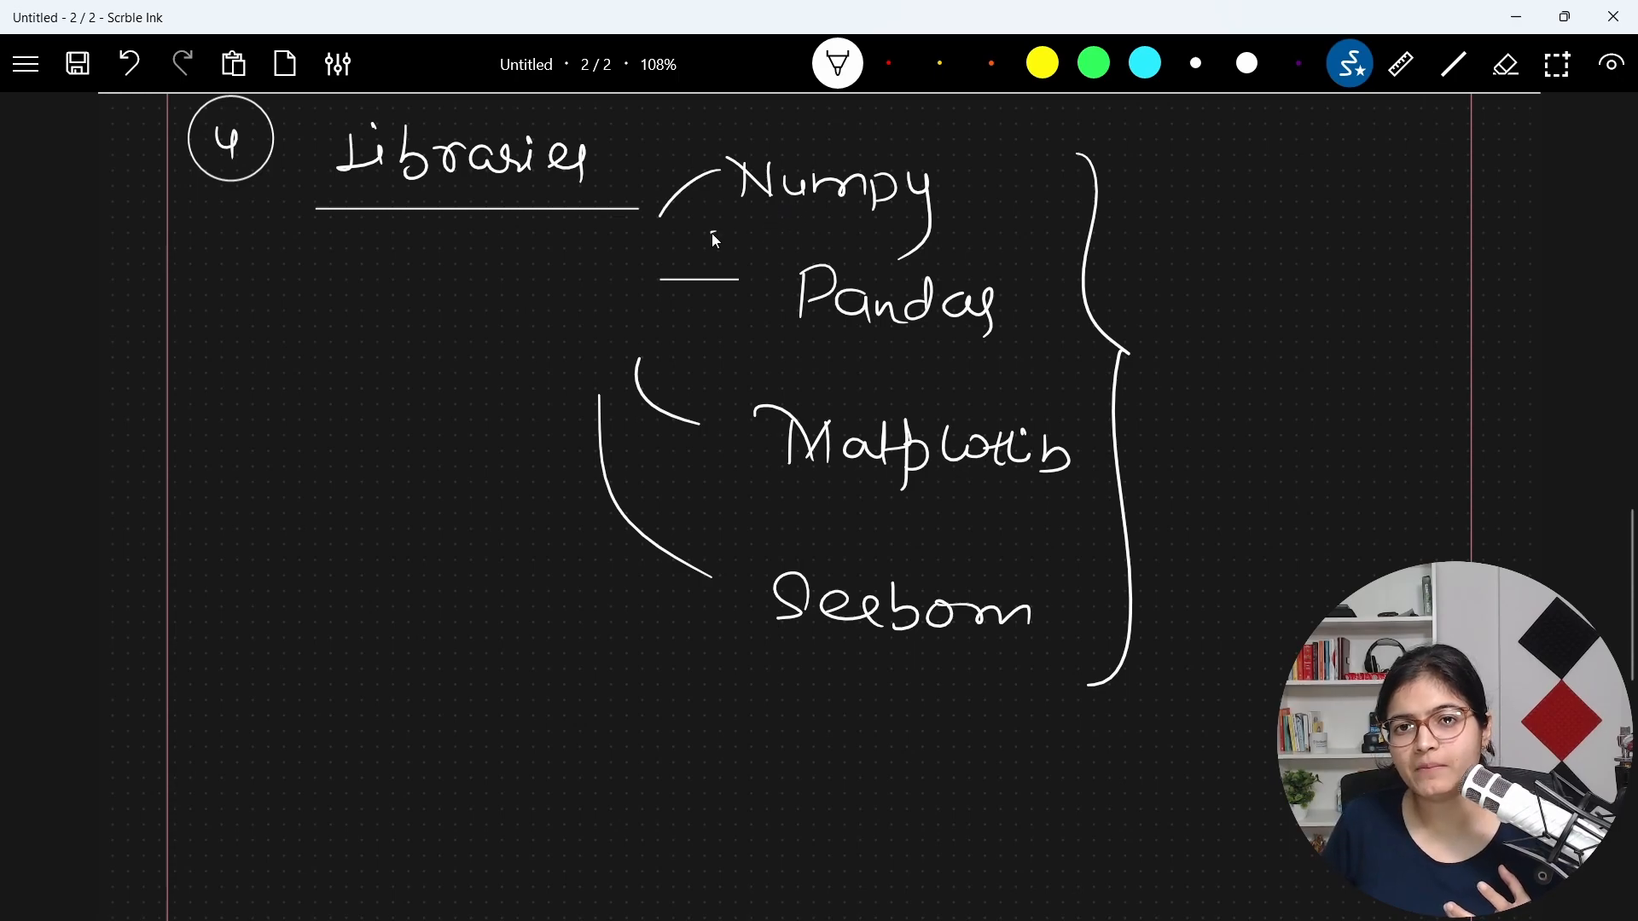
{"action": "left_click_drag", "start_coordinate": [714, 225], "coordinate": [966, 221]}
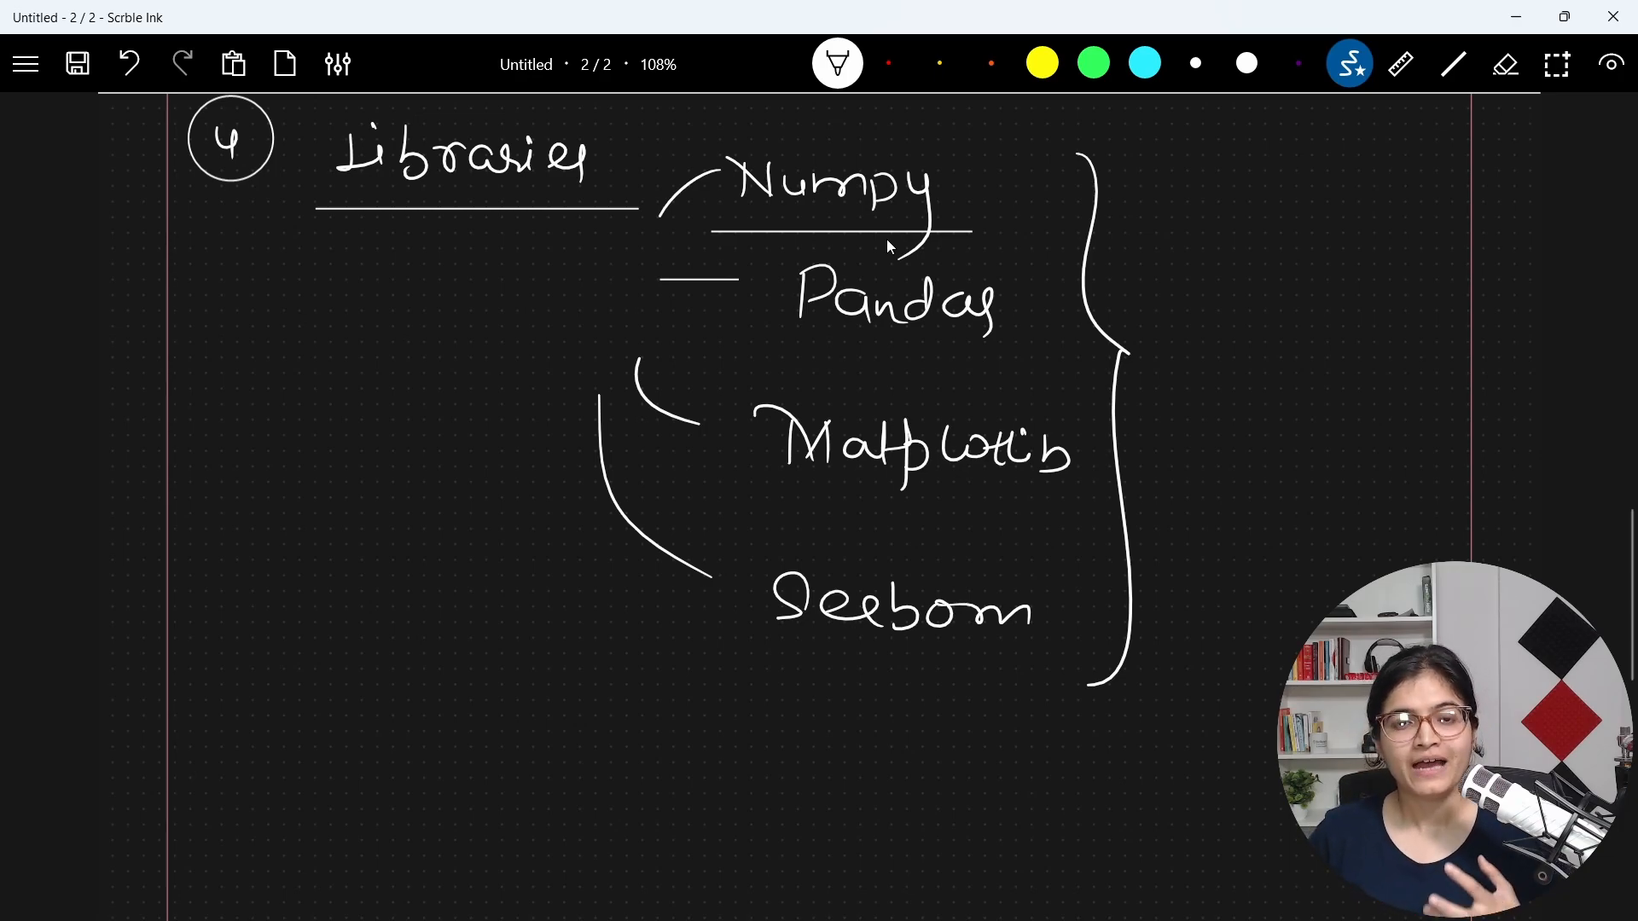
{"action": "mouse_move", "coordinate": [1258, 773]}
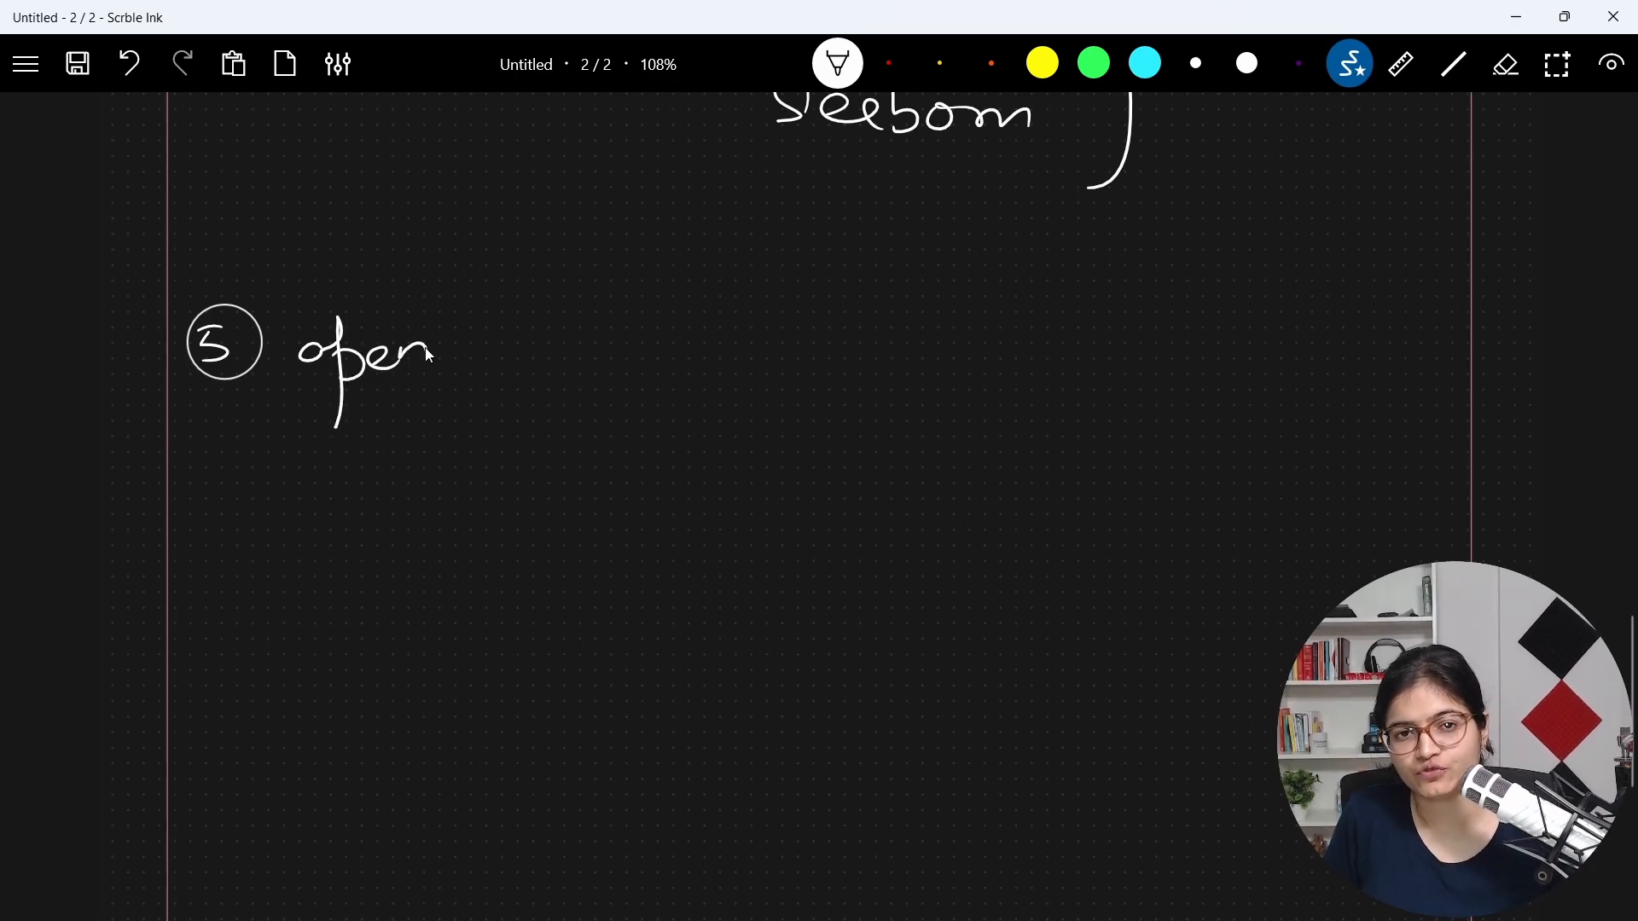
Step: Handwrite 'source' after 'open' and begin writing 'Contribution' in item 5
{"action": "left_click_drag", "start_coordinate": [486, 354], "coordinate": [663, 355]}
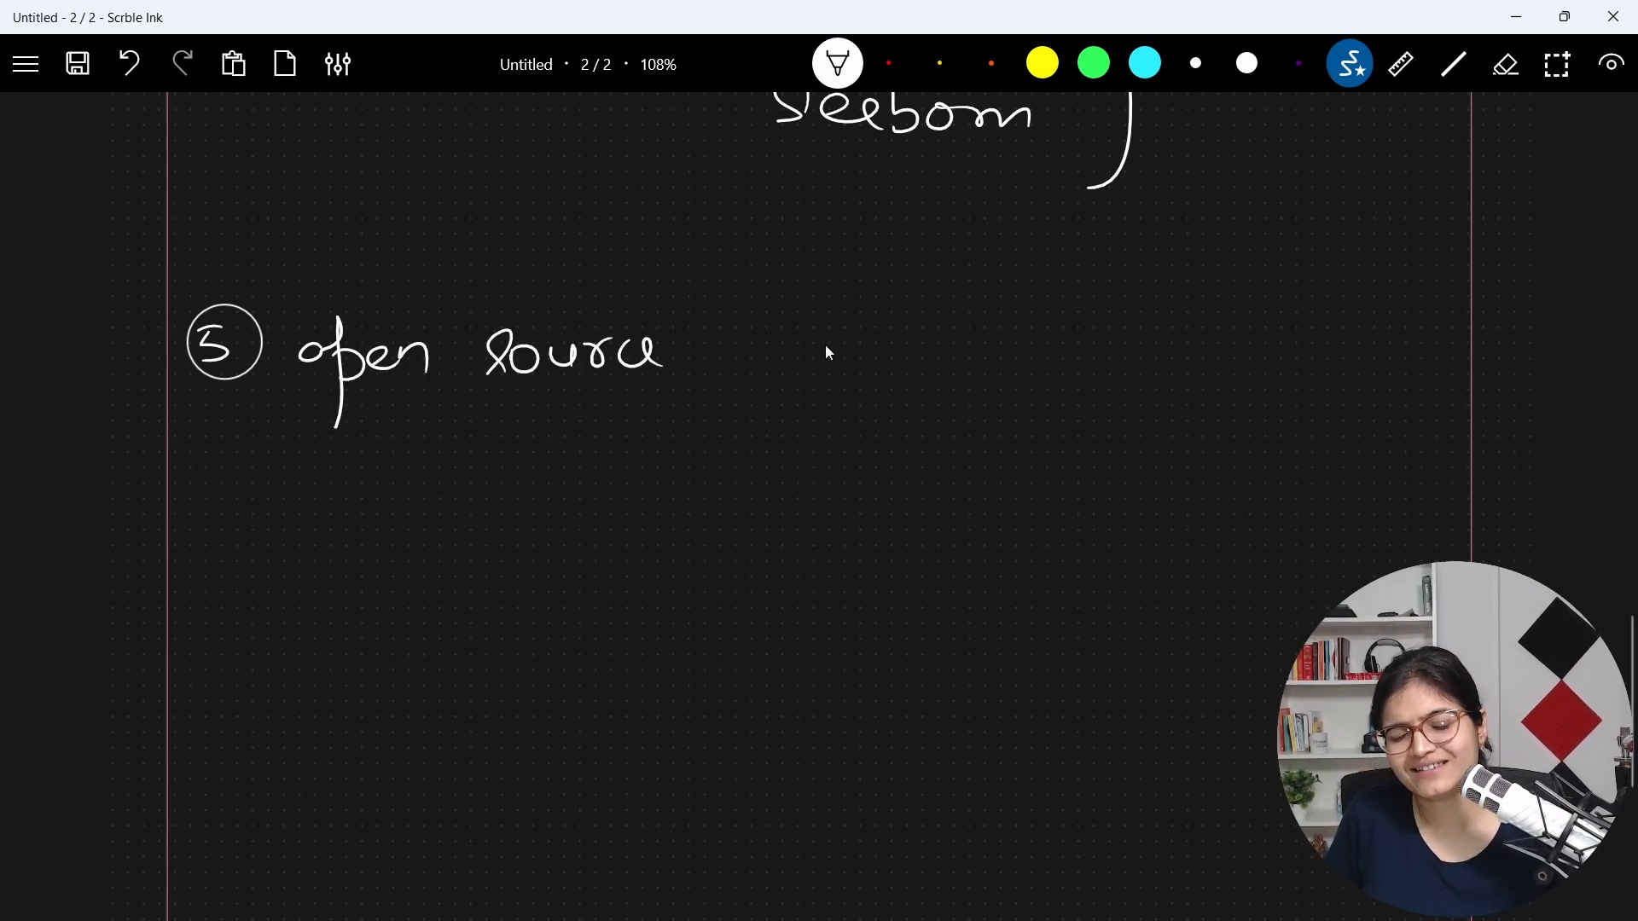
{"action": "left_click_drag", "start_coordinate": [720, 345], "coordinate": [887, 360]}
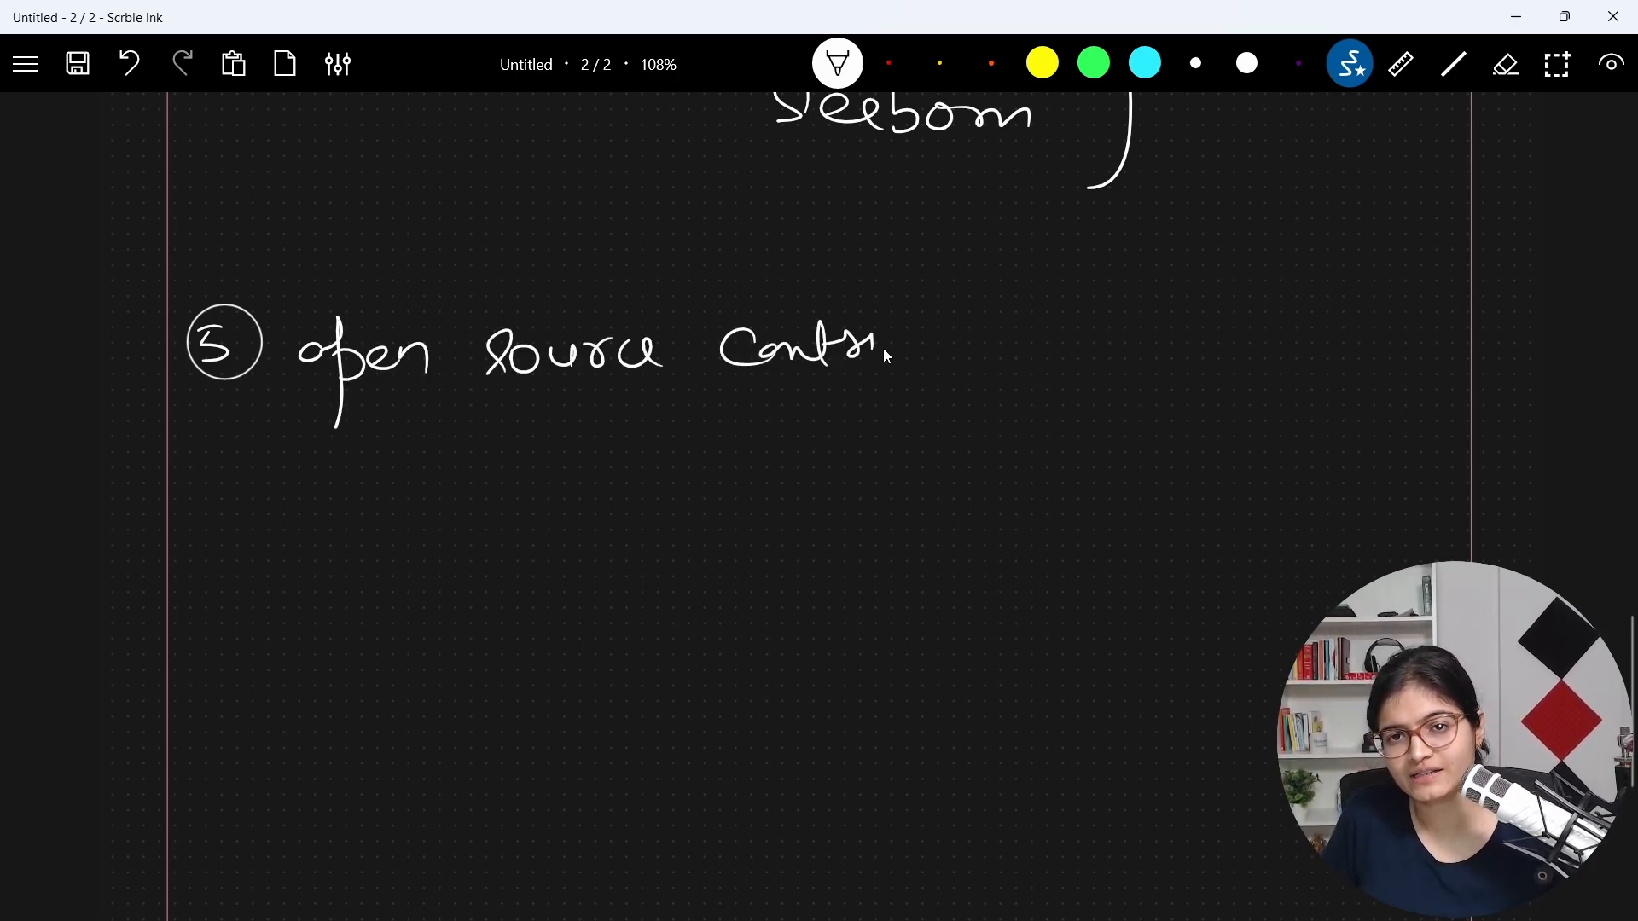
{"action": "left_click_drag", "start_coordinate": [887, 350], "coordinate": [1034, 349]}
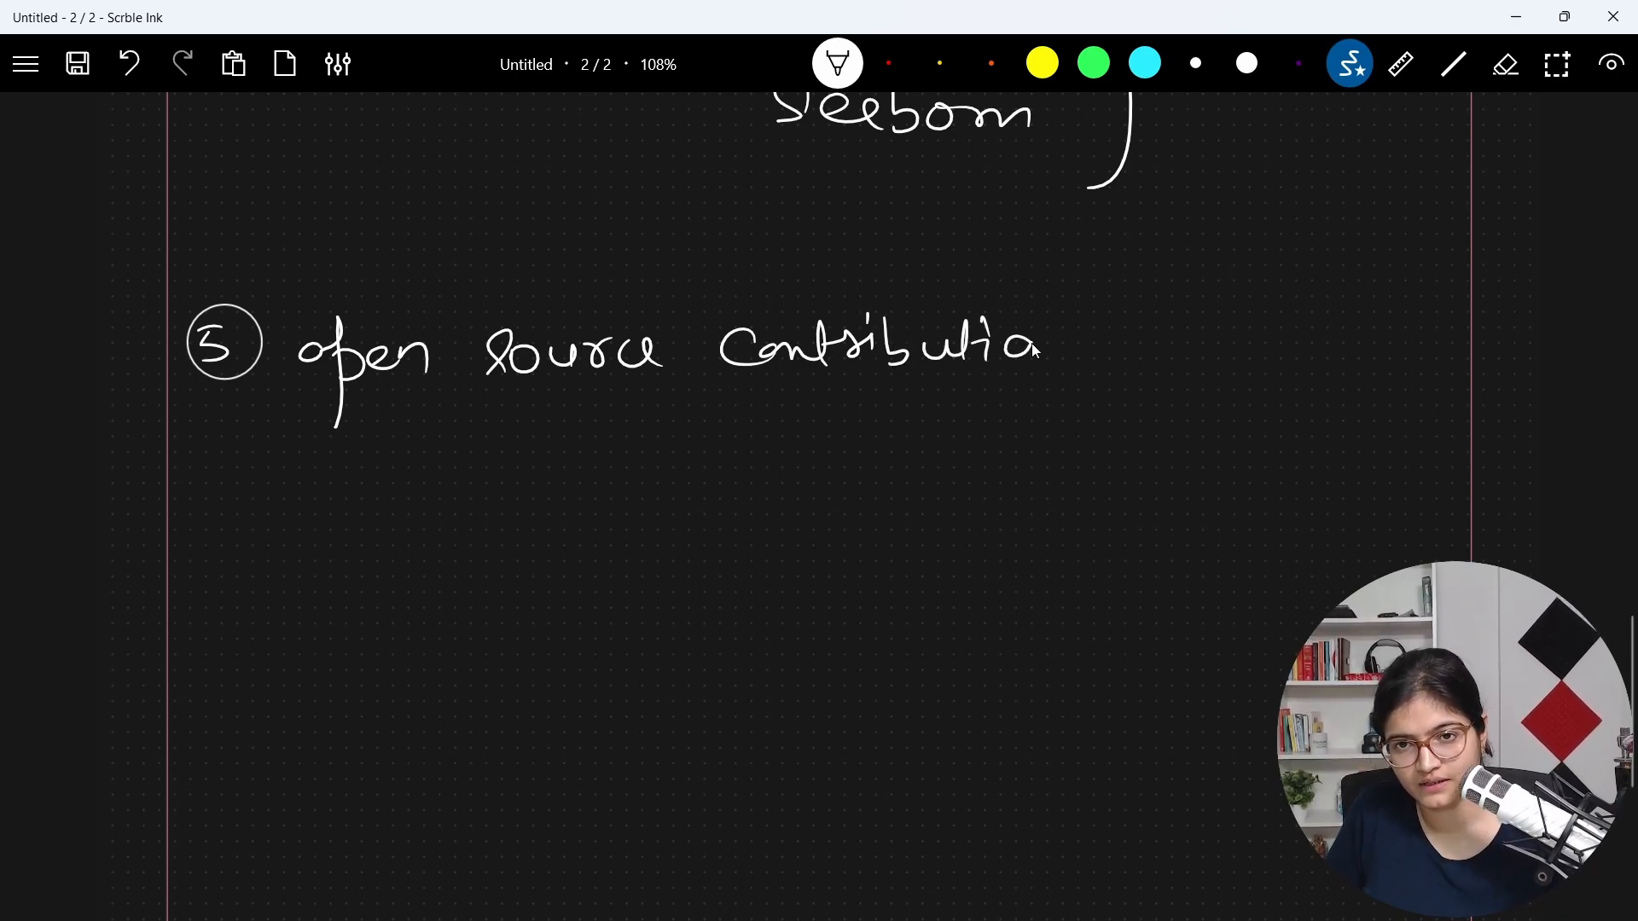